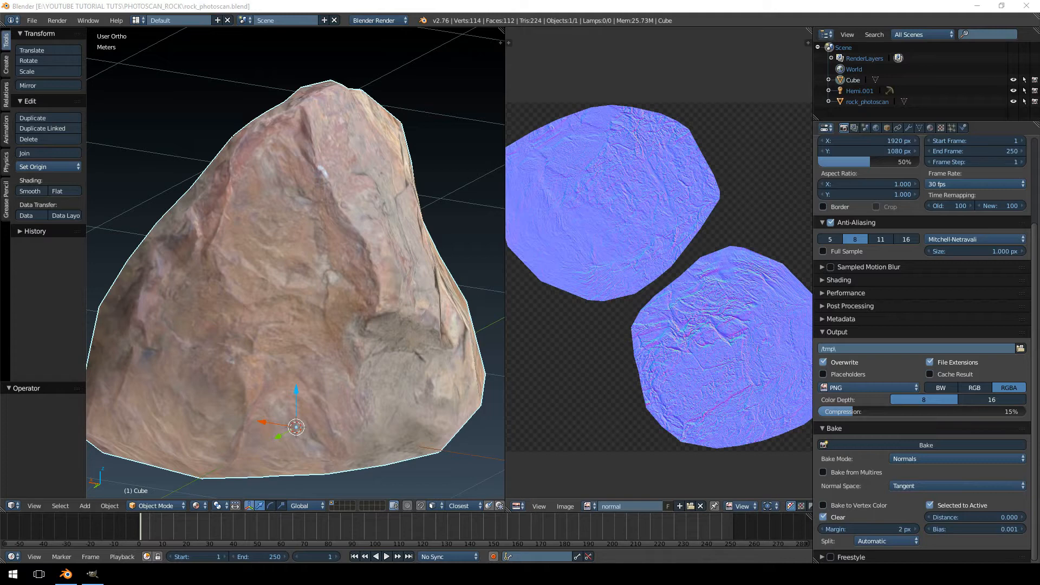
{"action": "mouse_move", "coordinate": [291, 203]}
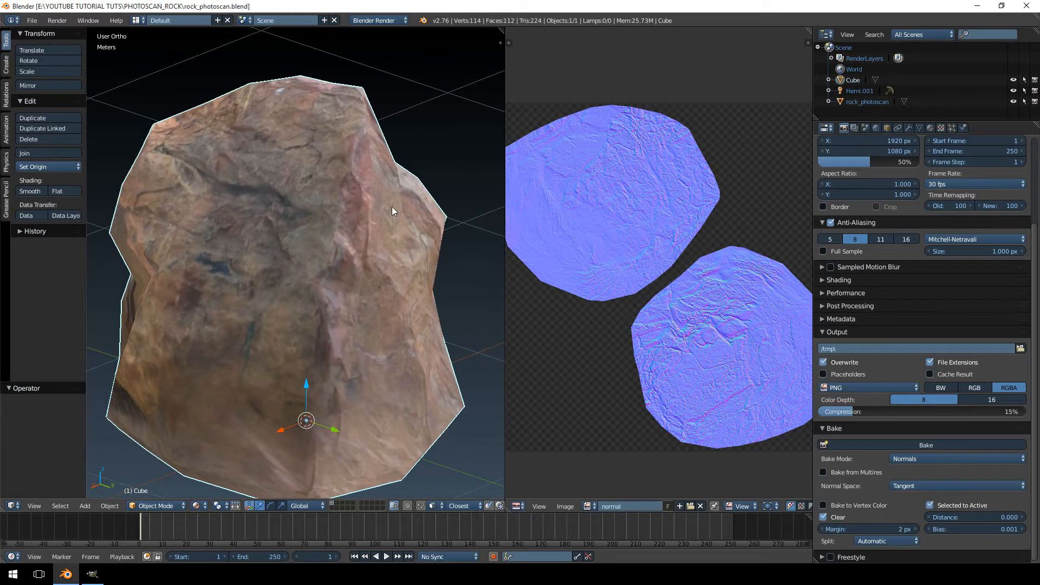
Step: Switch from Blender to GIMP and open DIFFUSE.png and jsri_materialref01.png from recent files
{"action": "left_click_drag", "start_coordinate": [391, 212], "coordinate": [242, 217]}
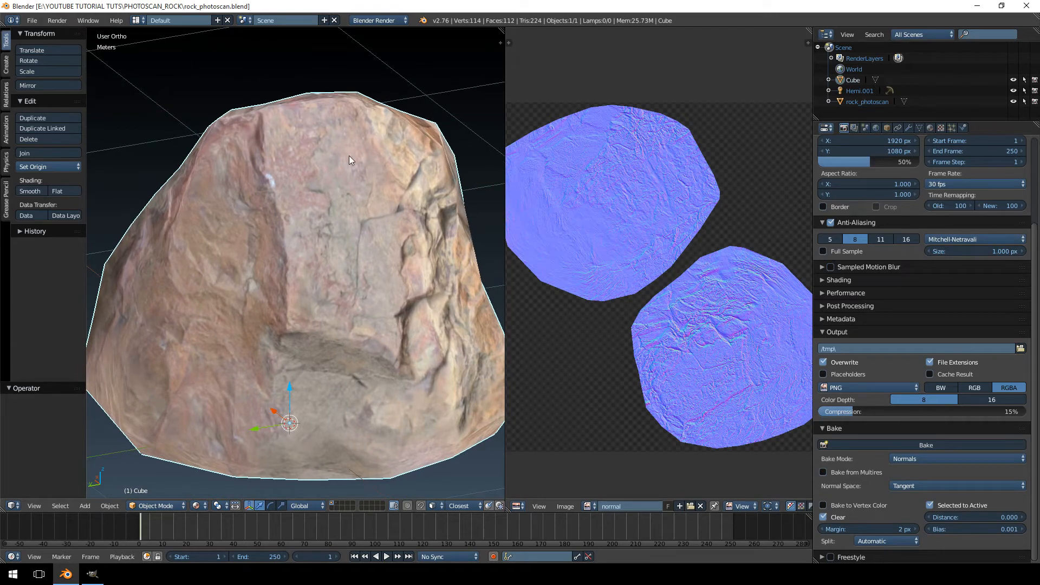
{"action": "mouse_move", "coordinate": [199, 473]}
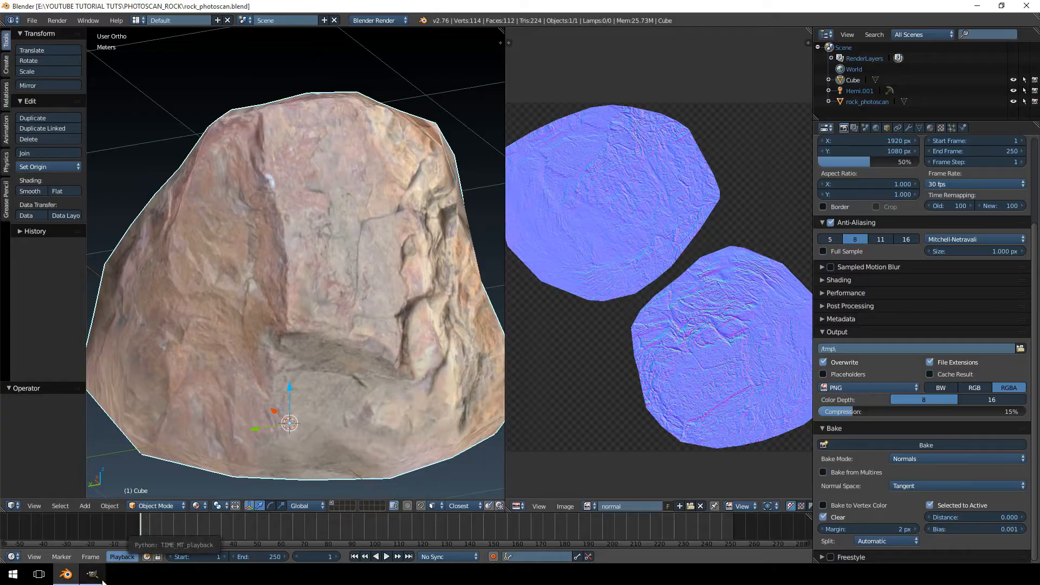
{"action": "left_click", "coordinate": [91, 574]}
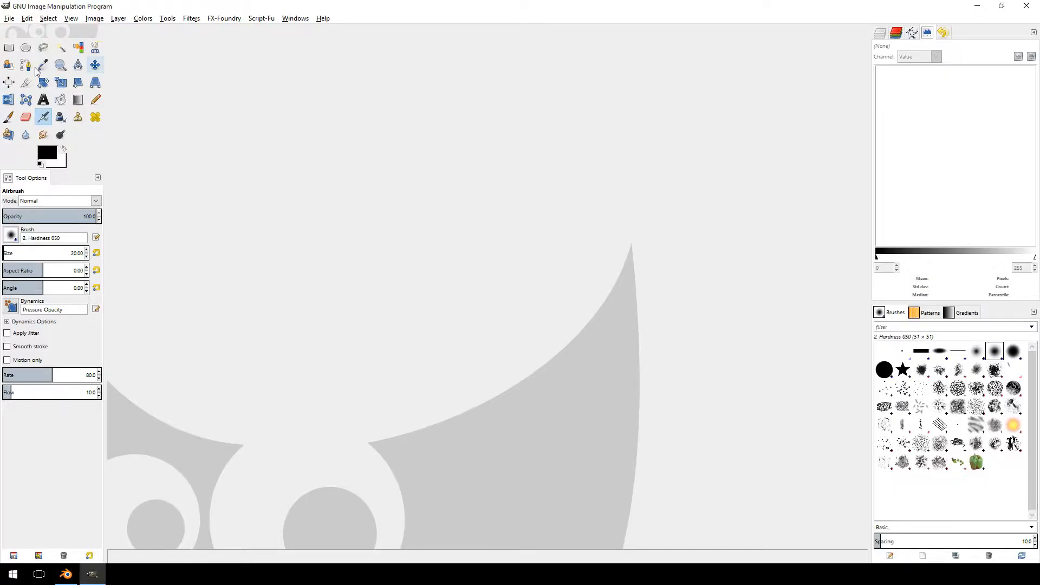
{"action": "left_click", "coordinate": [10, 18]}
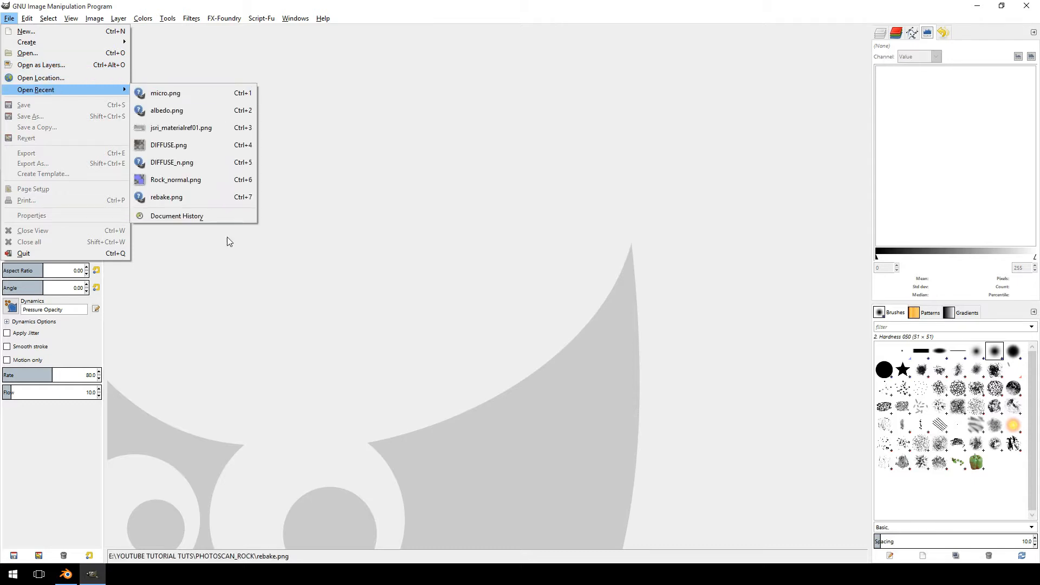
{"action": "left_click", "coordinate": [168, 144]}
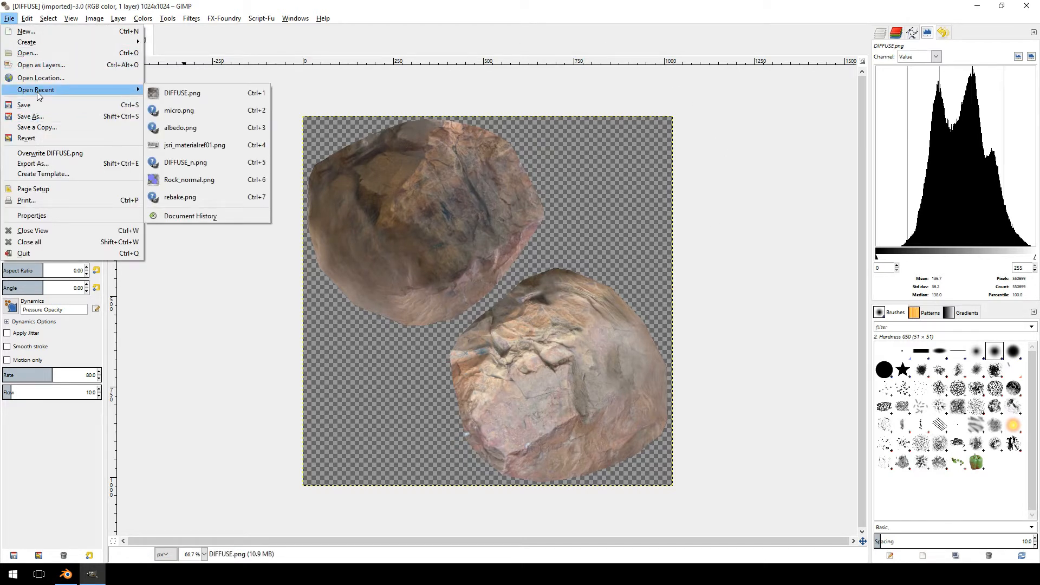
{"action": "left_click", "coordinate": [194, 144]}
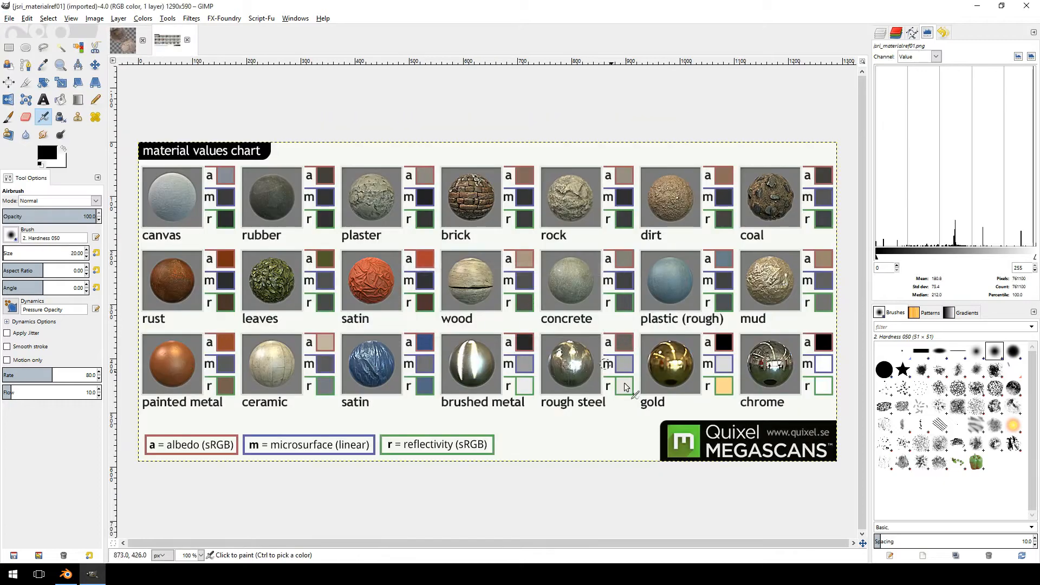
{"action": "mouse_move", "coordinate": [604, 443]}
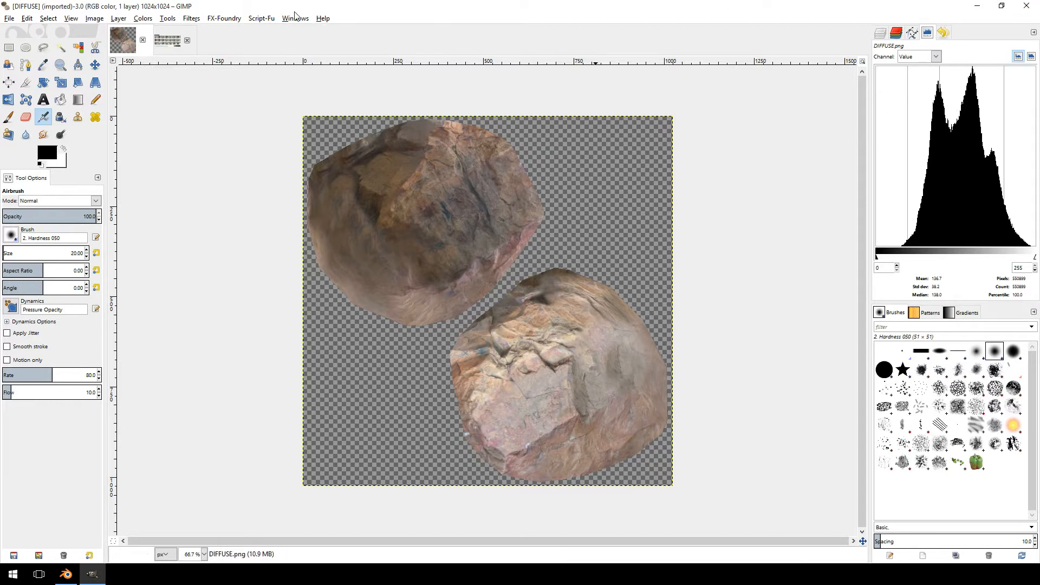
Step: Glance at the Windows list of open images, then switch to the jsri_materialref01 chart
{"action": "left_click", "coordinate": [295, 18]}
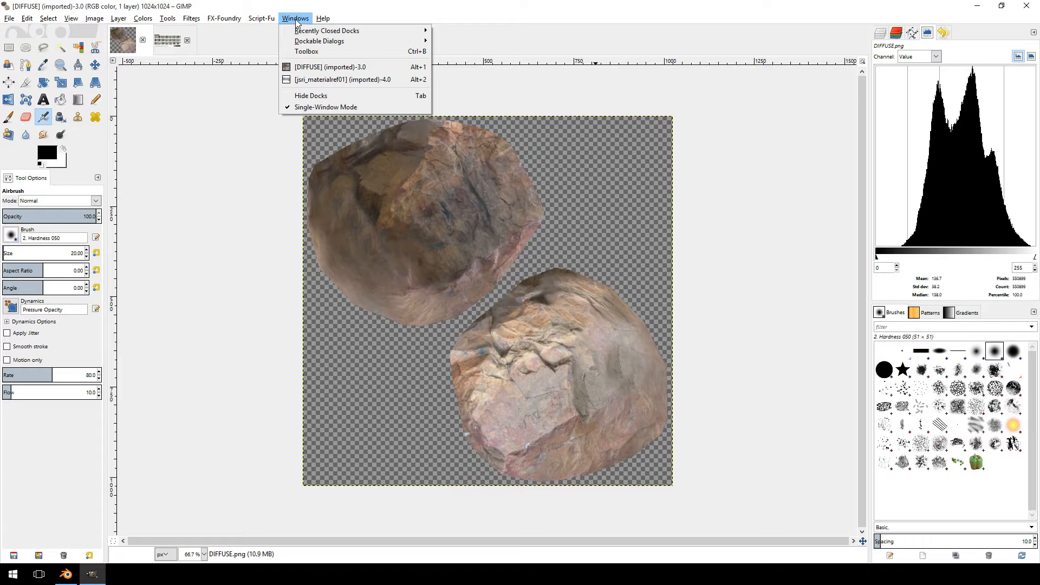
{"action": "left_click", "coordinate": [318, 41]}
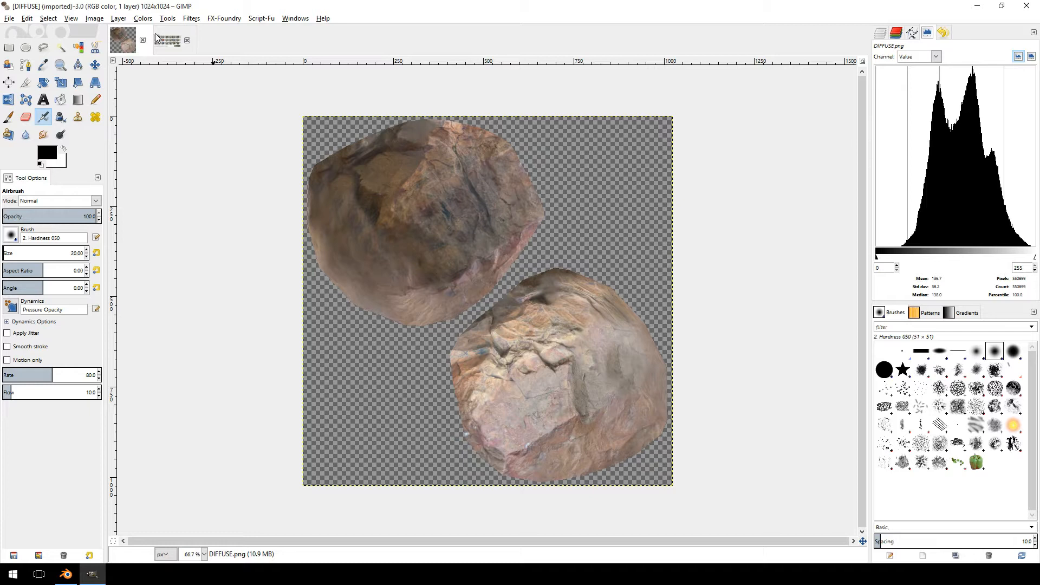
{"action": "left_click", "coordinate": [166, 40]}
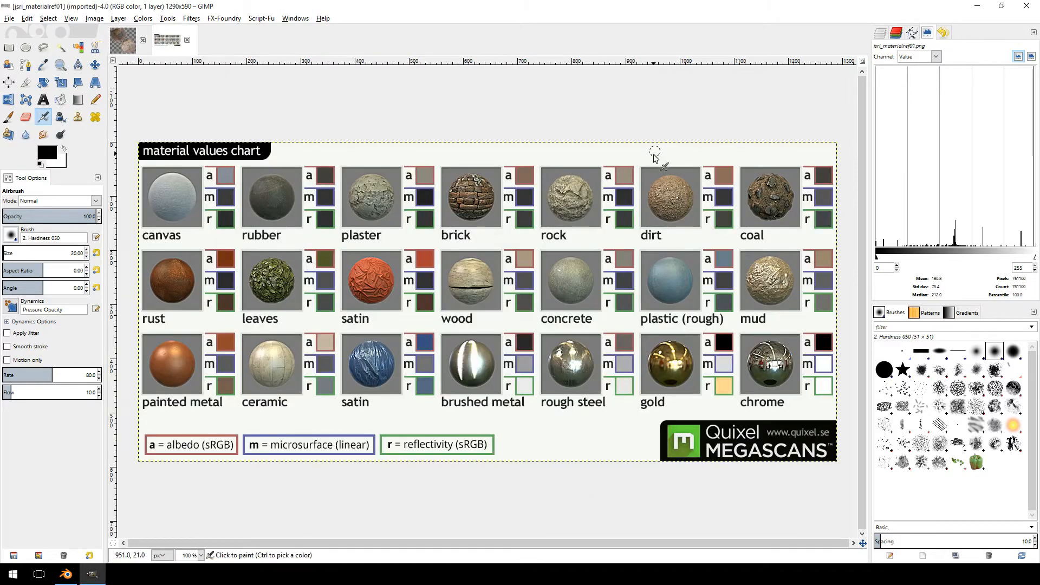
{"action": "mouse_move", "coordinate": [631, 179]}
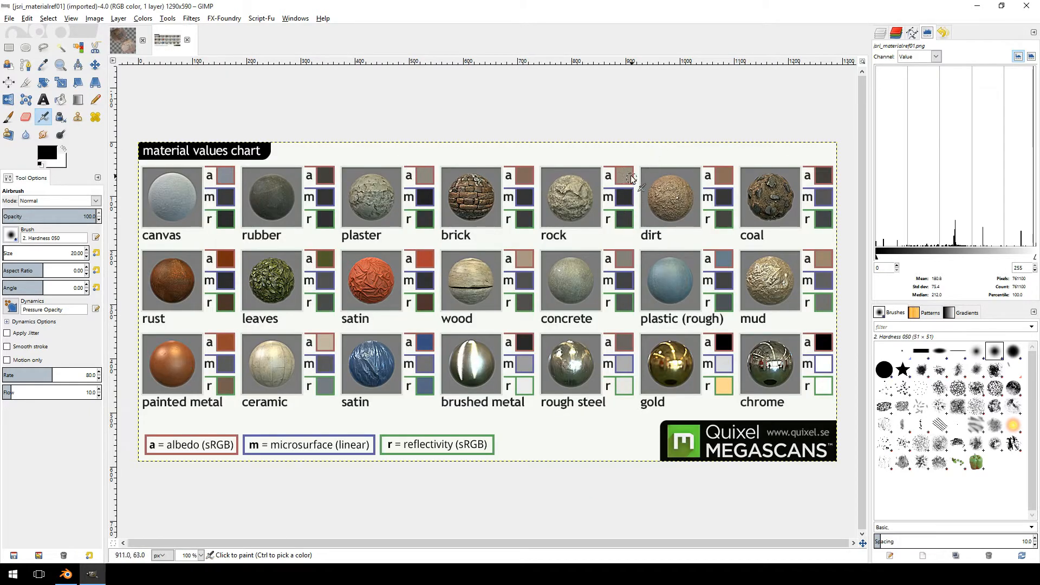
{"action": "mouse_move", "coordinate": [580, 203]}
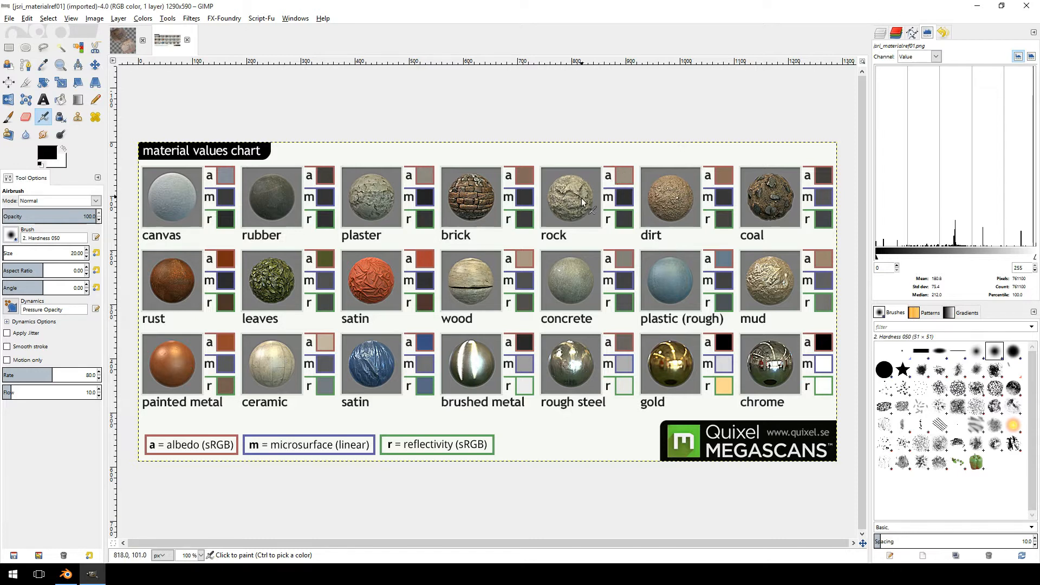
{"action": "mouse_move", "coordinate": [299, 173]}
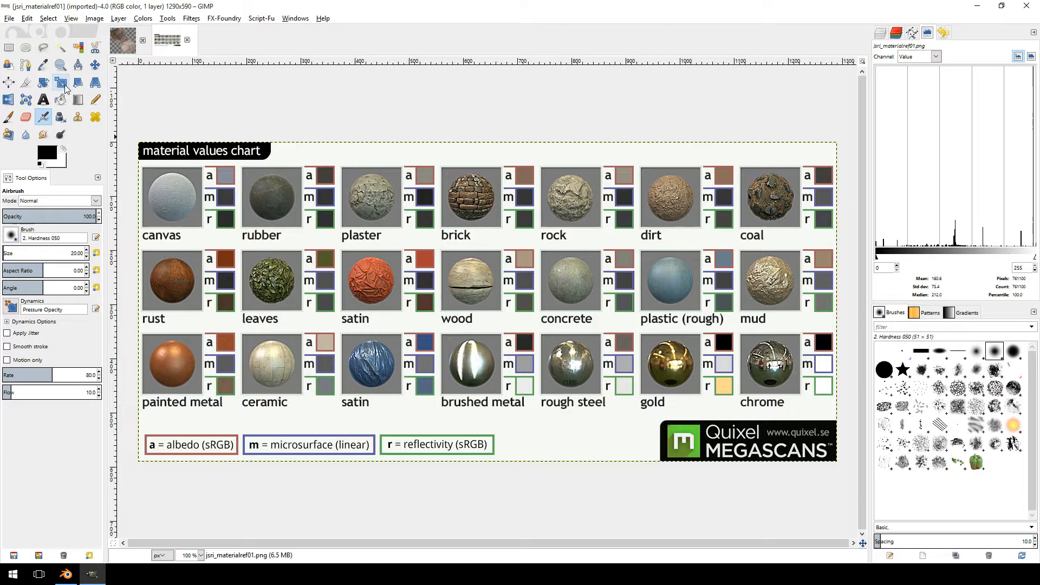
Step: Sample the rock albedo swatch from the chart and create a new 1290×590 image for it
{"action": "left_click", "coordinate": [42, 64]}
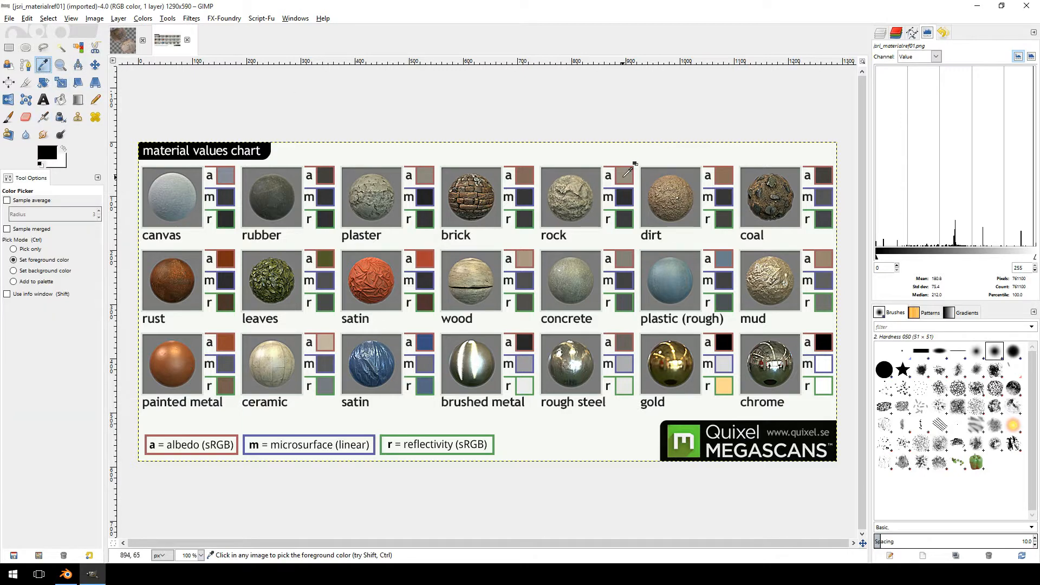
{"action": "left_click", "coordinate": [627, 172]}
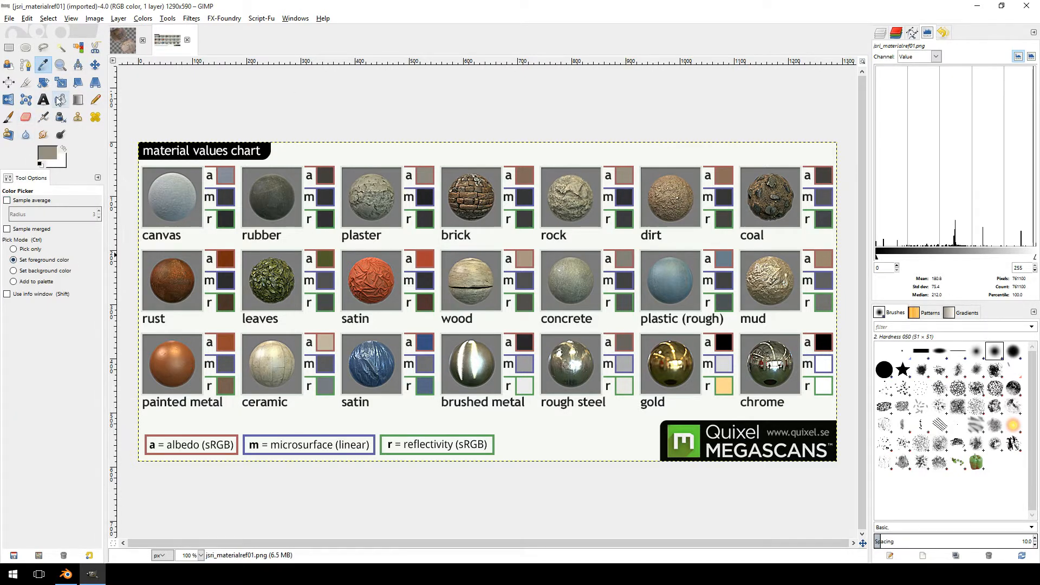
{"action": "left_click", "coordinate": [10, 18]}
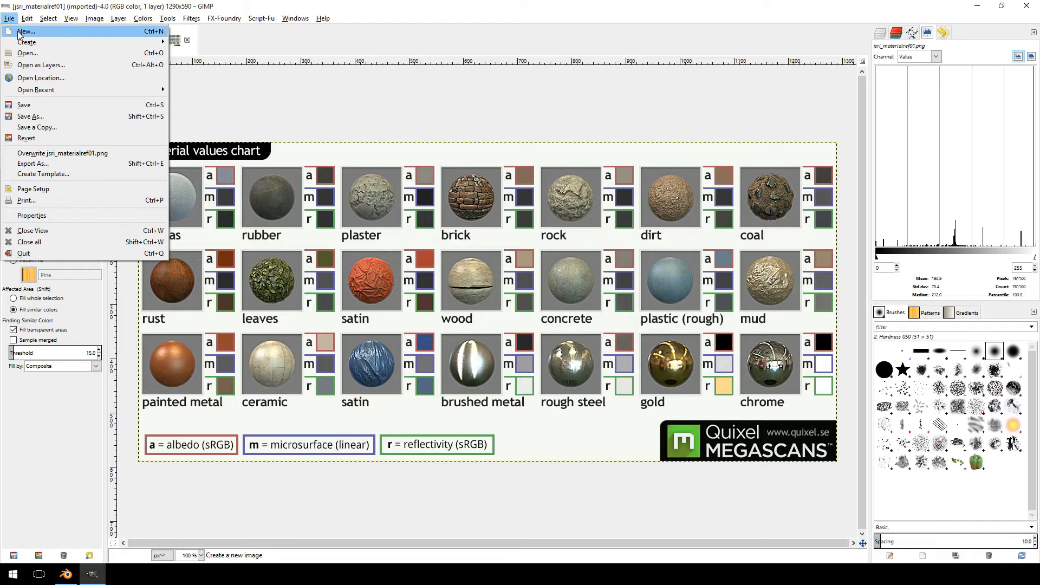
{"action": "left_click", "coordinate": [26, 31]}
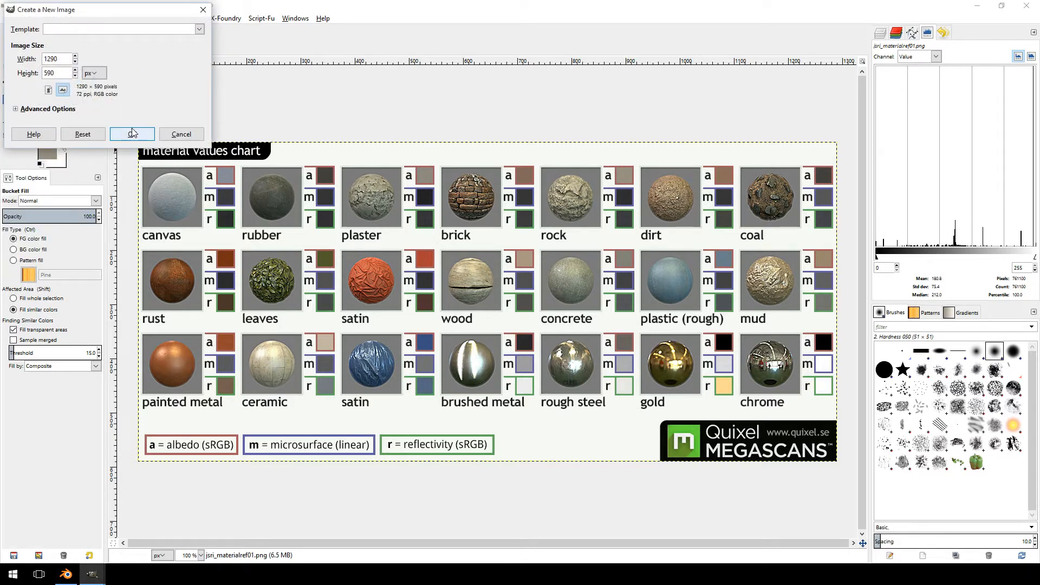
{"action": "left_click", "coordinate": [131, 133]}
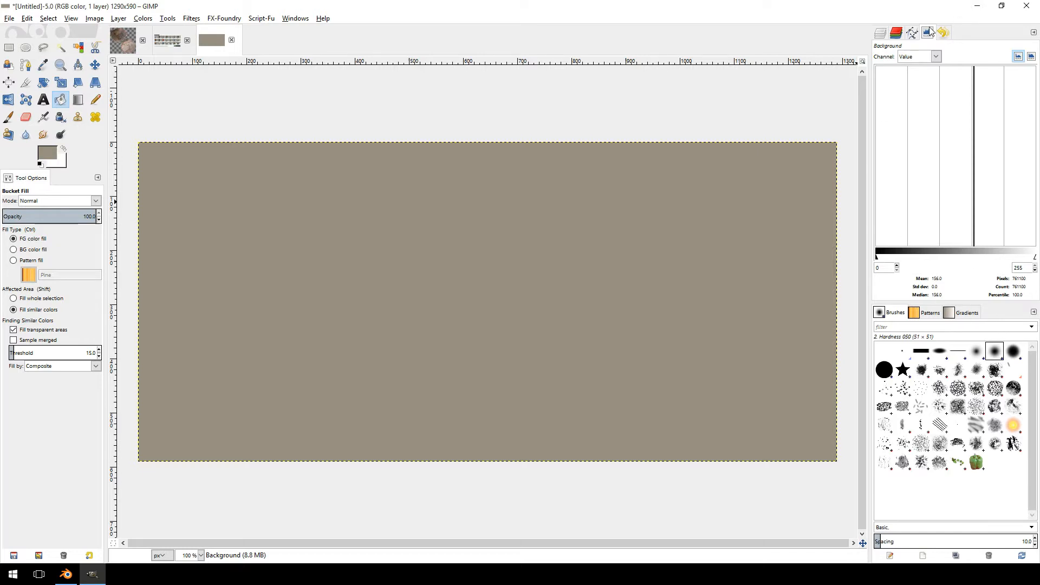
{"action": "mouse_move", "coordinate": [932, 302]}
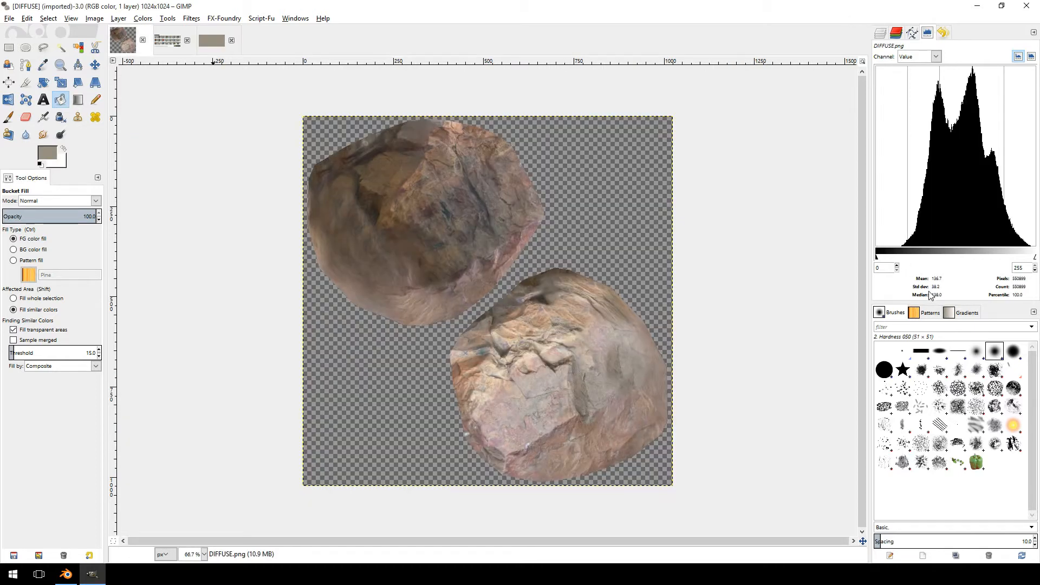
{"action": "mouse_move", "coordinate": [893, 250]}
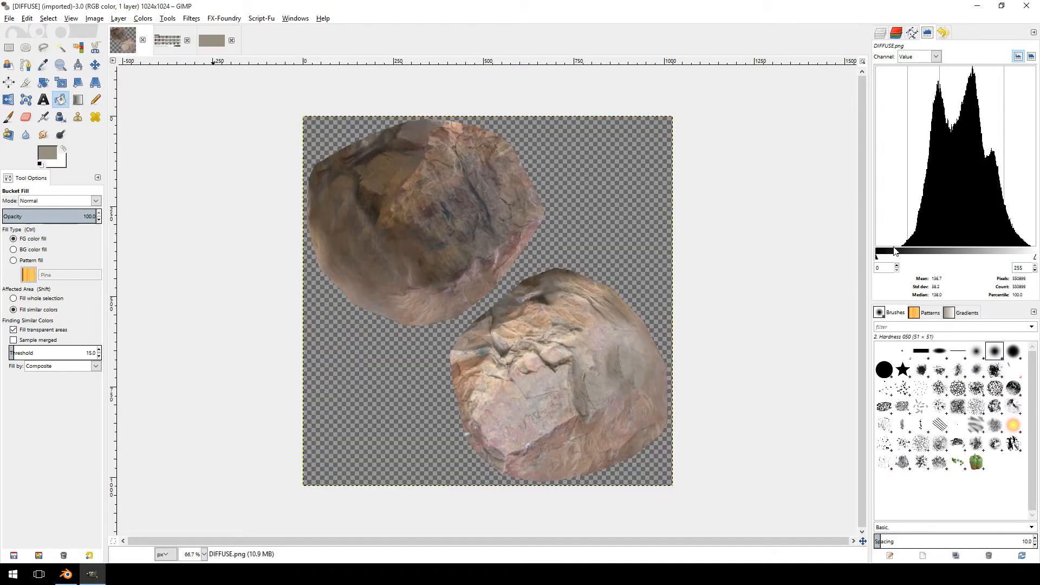
Step: Duplicate the DIFFUSE.png layer and desaturate the copy to grayscale
{"action": "left_click", "coordinate": [878, 32]}
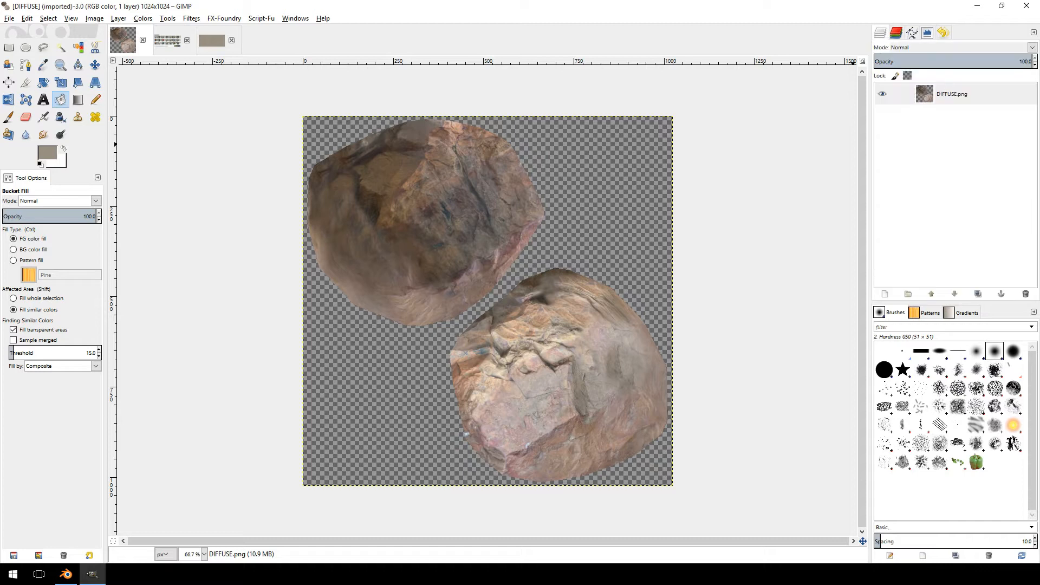
{"action": "right_click", "coordinate": [950, 93]}
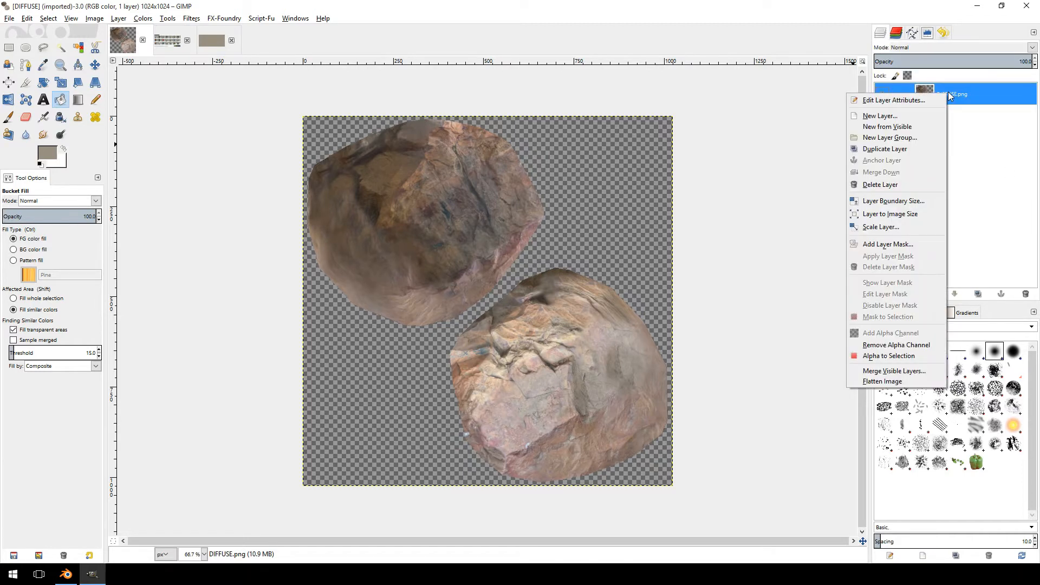
{"action": "mouse_move", "coordinate": [915, 148]}
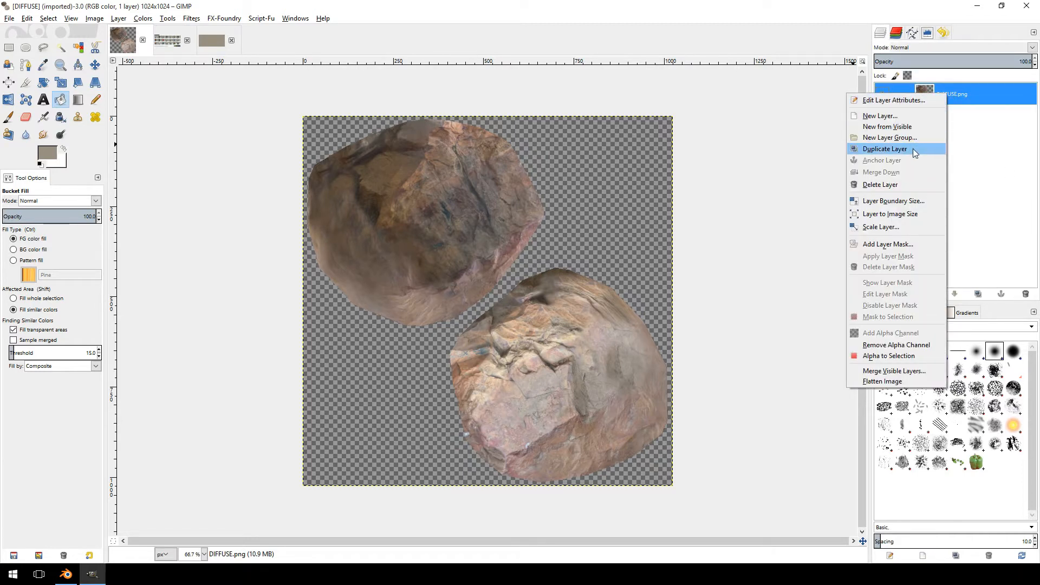
{"action": "left_click", "coordinate": [885, 148]}
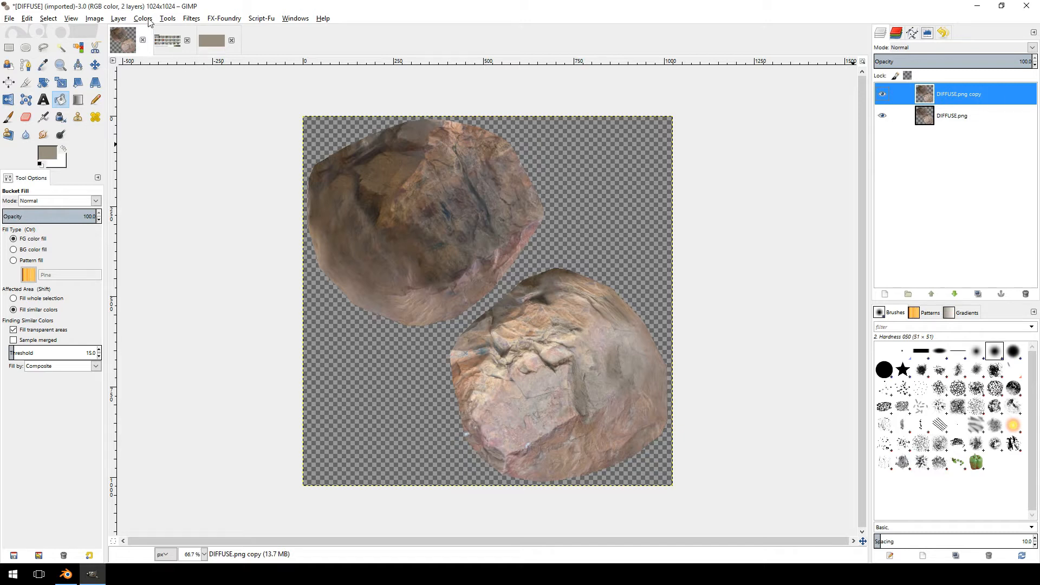
{"action": "left_click", "coordinate": [142, 19]}
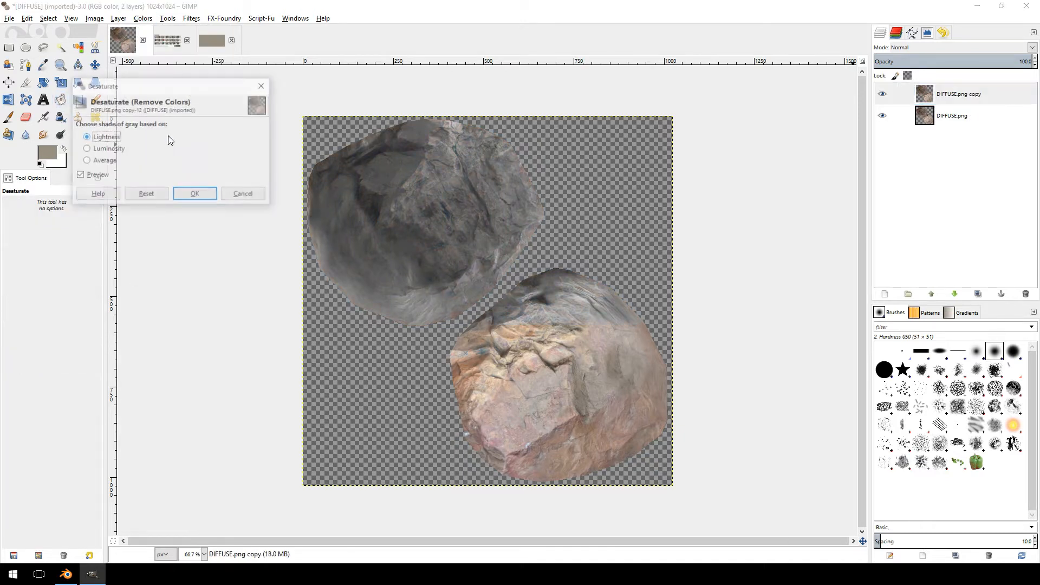
{"action": "left_click", "coordinate": [194, 192]}
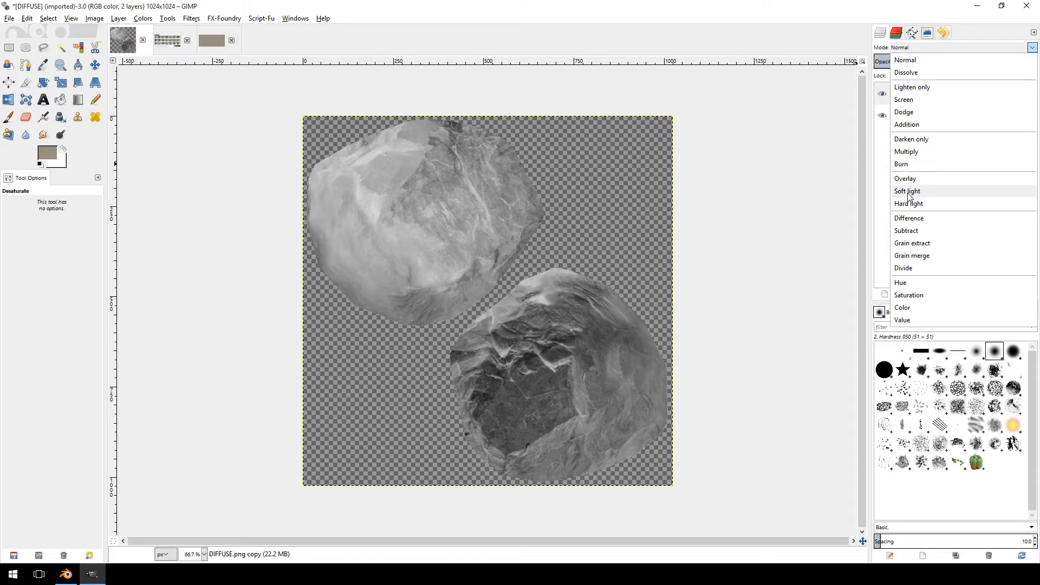
Step: Set the grey copy to Soft light mode and toggle its visibility to compare, leaving it shown
{"action": "left_click", "coordinate": [907, 191]}
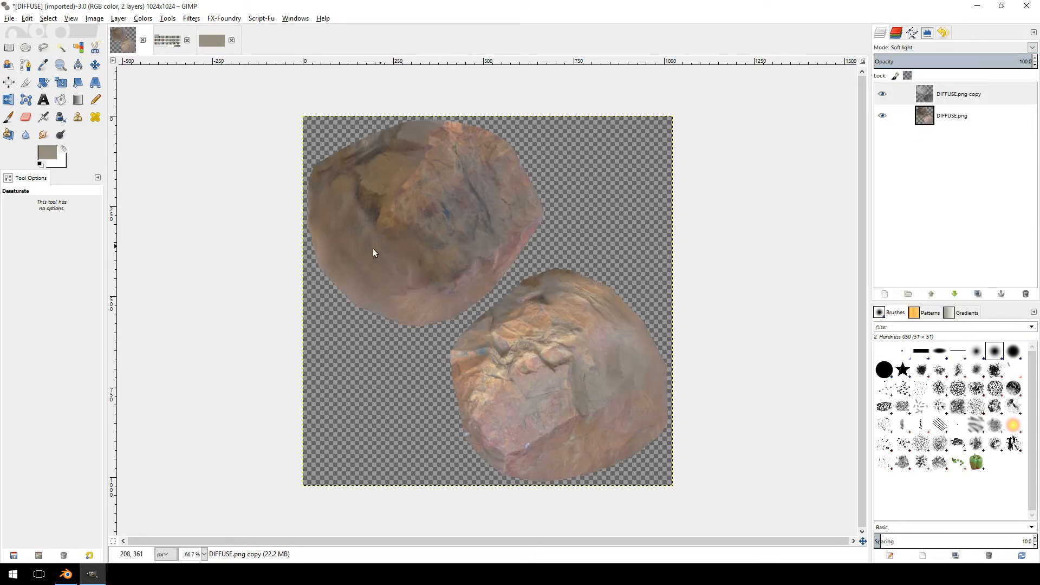
{"action": "left_click", "coordinate": [956, 93]}
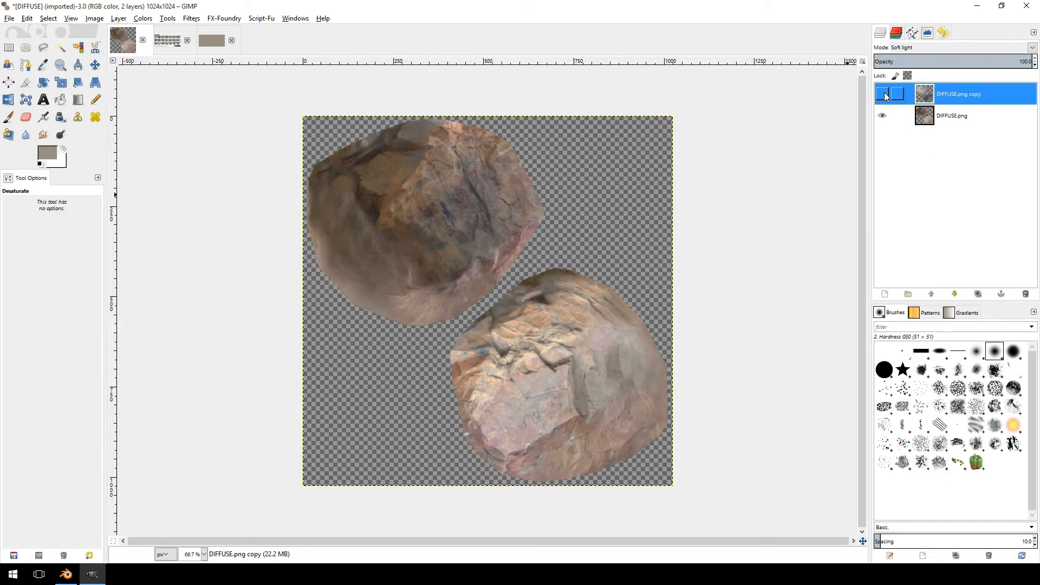
{"action": "left_click", "coordinate": [881, 93]}
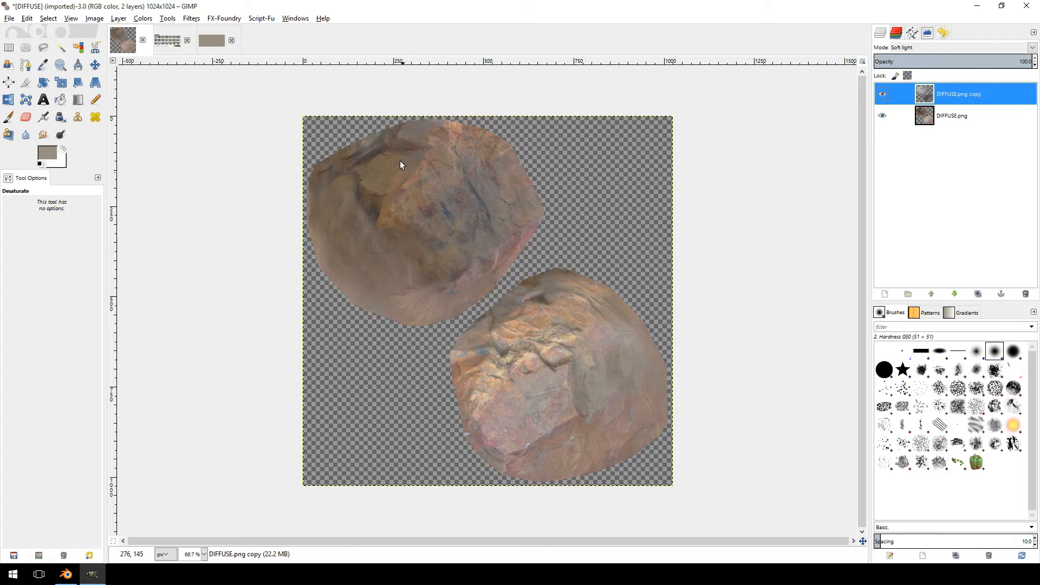
{"action": "mouse_move", "coordinate": [388, 250]}
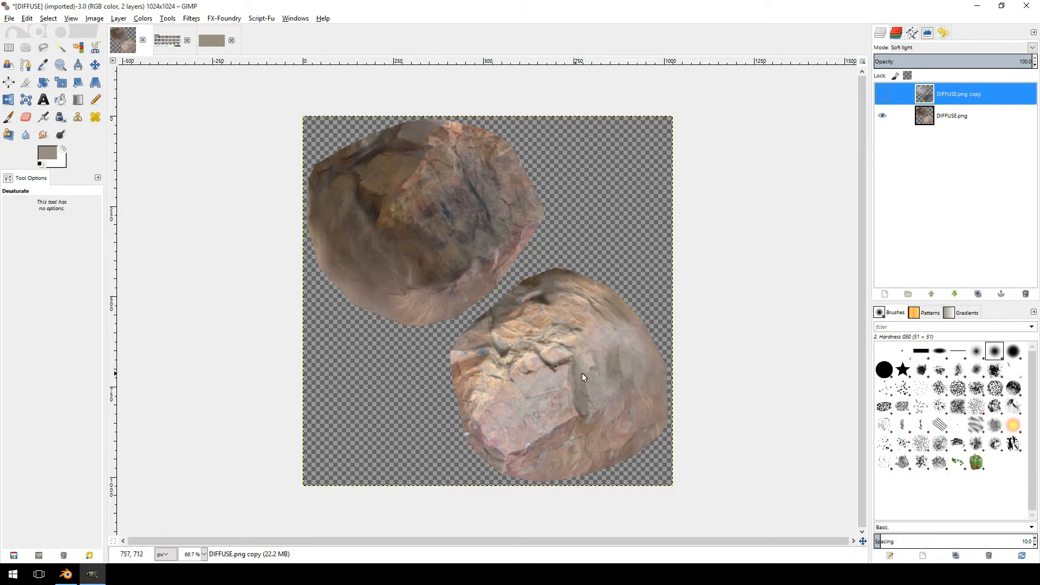
{"action": "left_click", "coordinate": [881, 94]}
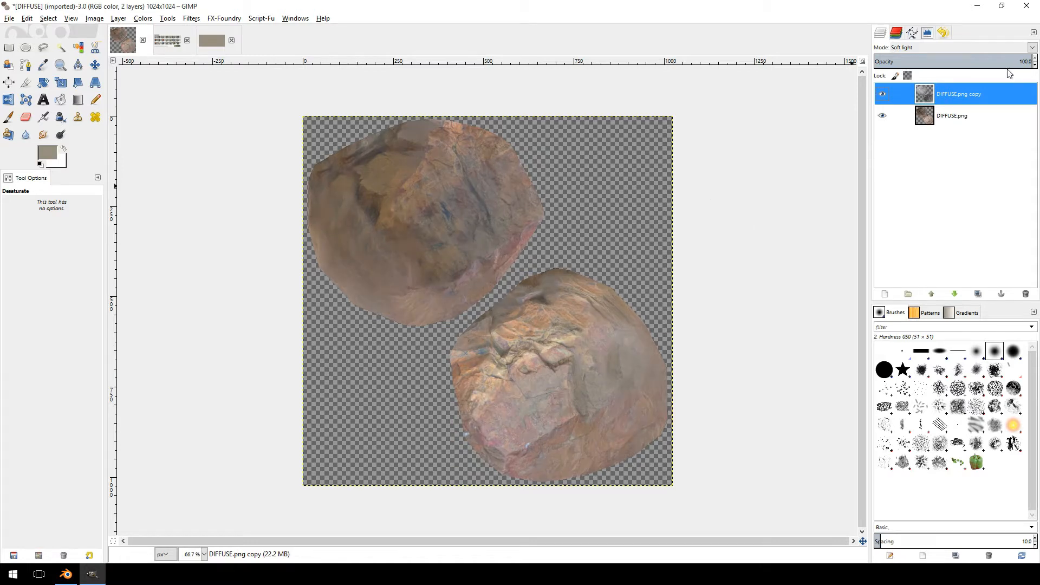
{"action": "mouse_move", "coordinate": [236, 160]}
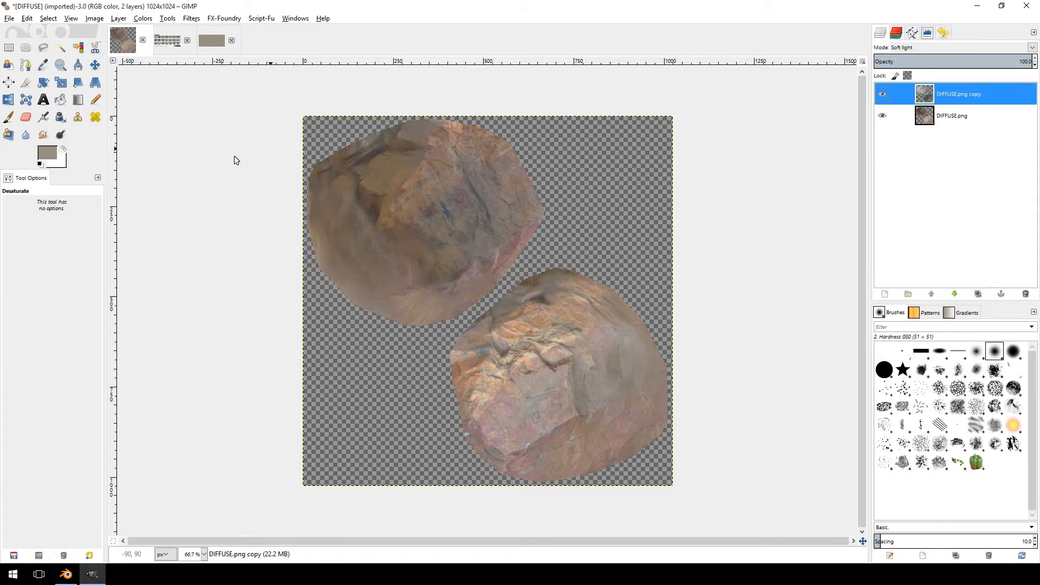
Step: Create a Visible layer from the blend, hide both DIFFUSE source layers, and show its histogram
{"action": "right_click", "coordinate": [956, 93]}
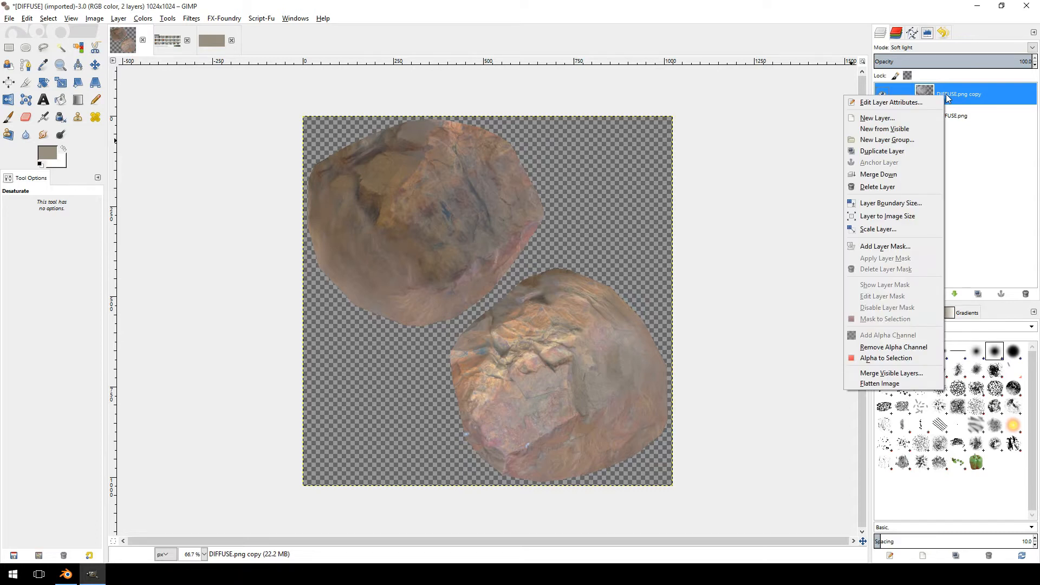
{"action": "left_click", "coordinate": [884, 129]}
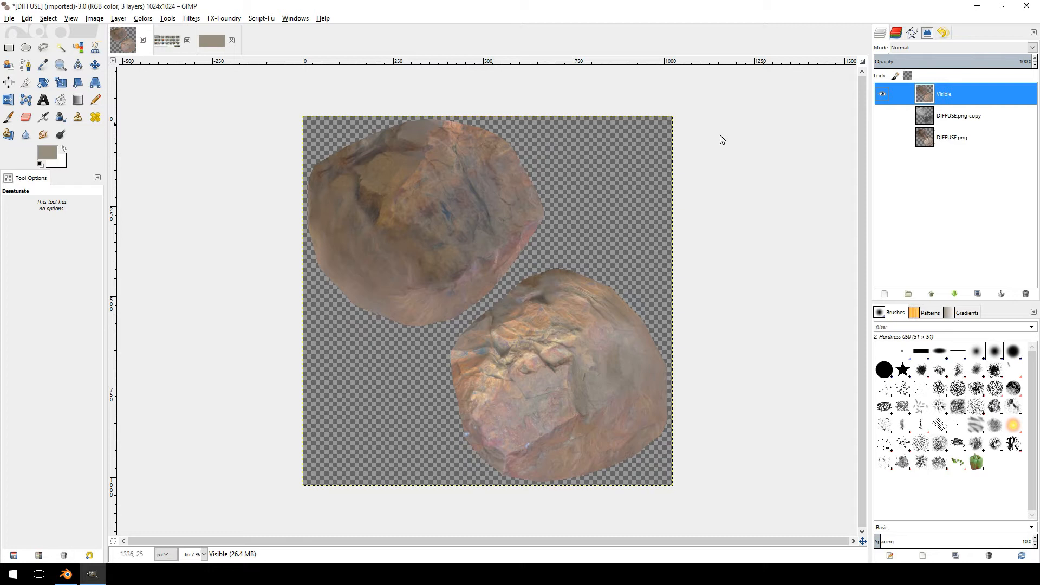
{"action": "left_click", "coordinate": [881, 116]}
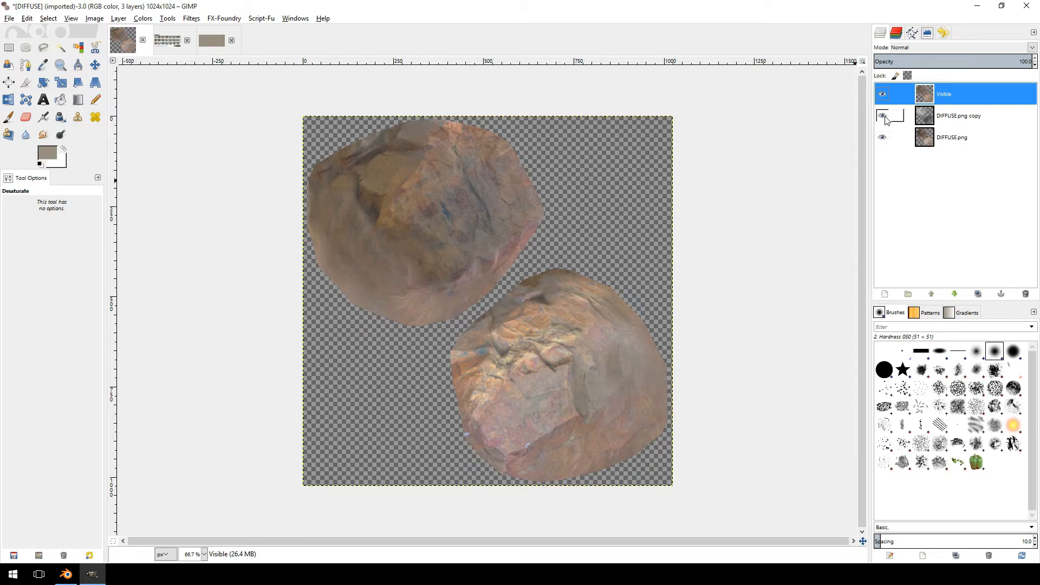
{"action": "left_click", "coordinate": [881, 116]}
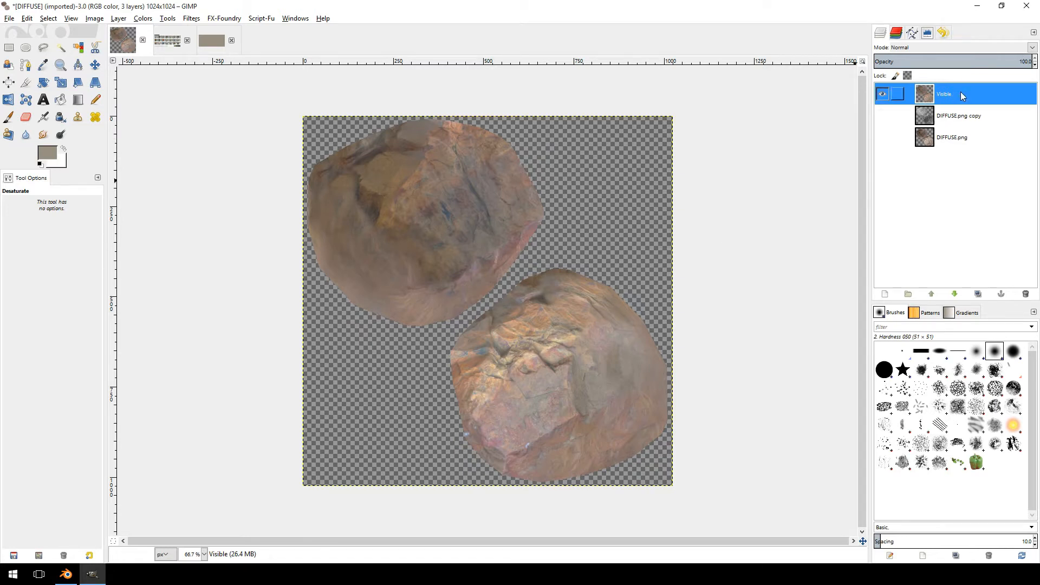
{"action": "left_click", "coordinate": [926, 32]}
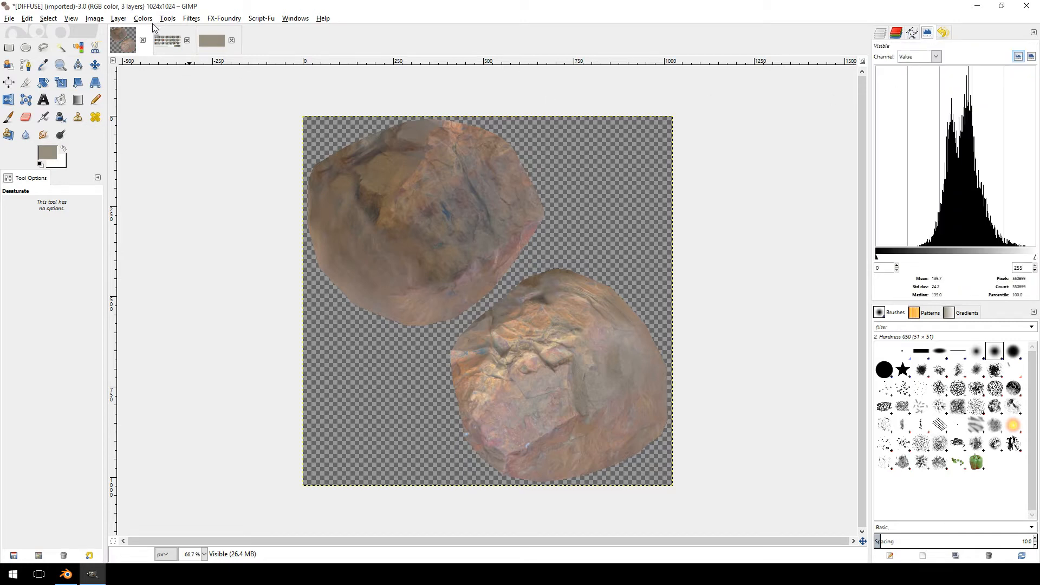
{"action": "left_click", "coordinate": [191, 18]}
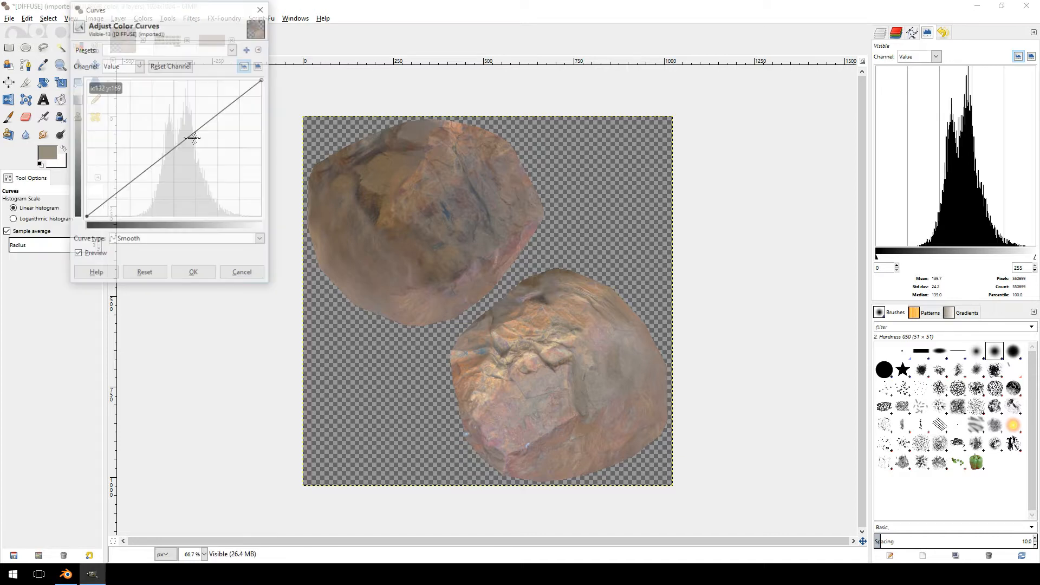
Step: Raise the Value curve's midpoint to brighten the rock's midtones and apply the curves adjustment
{"action": "left_click_drag", "start_coordinate": [191, 137], "coordinate": [181, 152]}
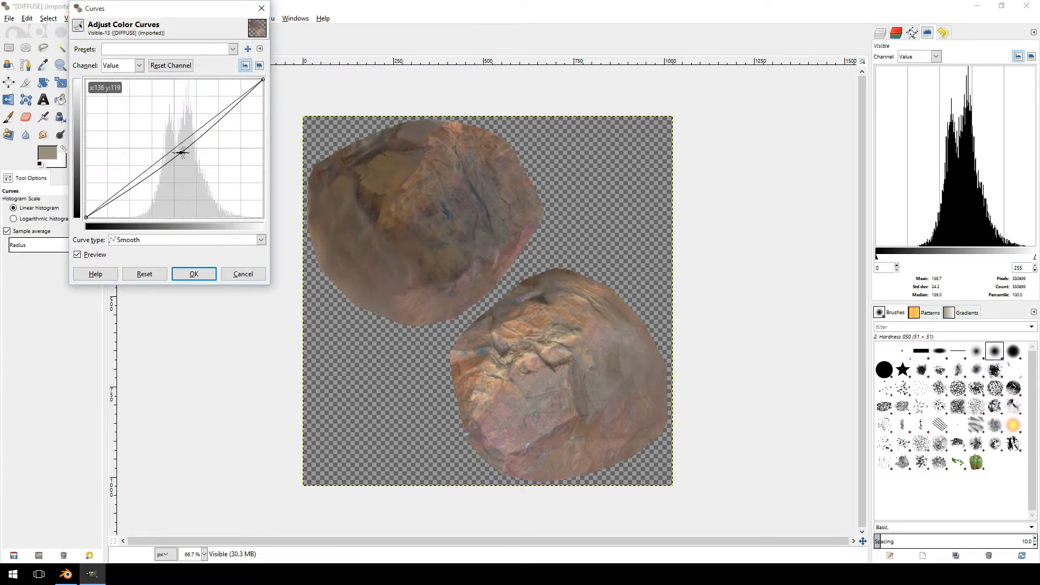
{"action": "left_click_drag", "start_coordinate": [181, 151], "coordinate": [182, 156]}
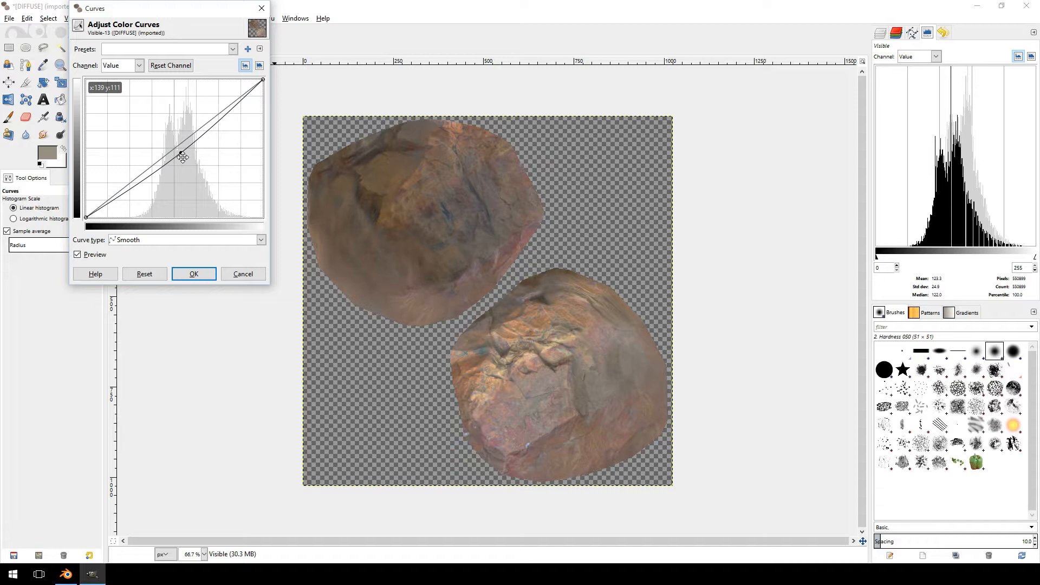
{"action": "left_click_drag", "start_coordinate": [182, 157], "coordinate": [178, 140]}
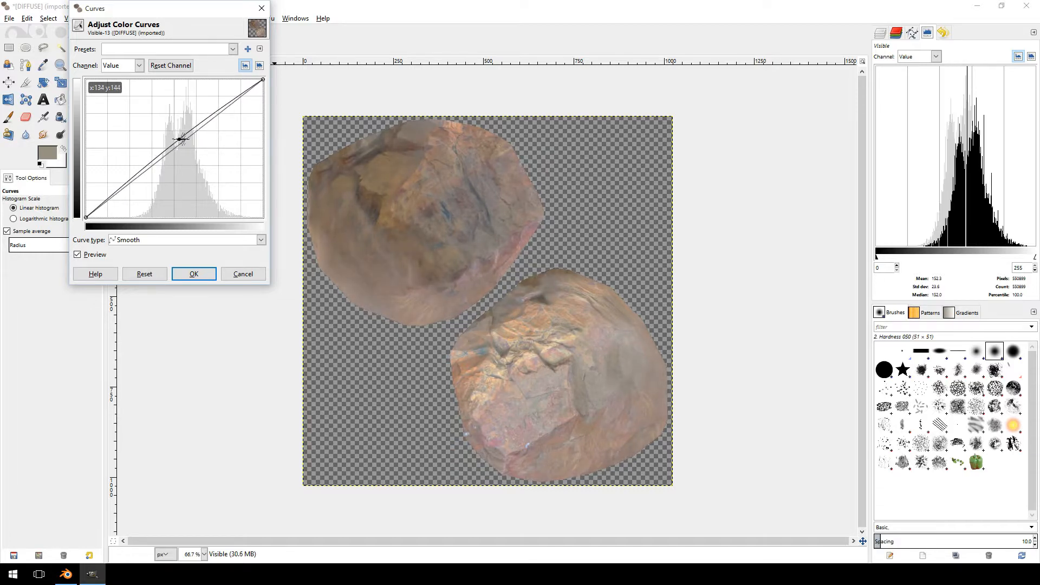
{"action": "left_click_drag", "start_coordinate": [182, 138], "coordinate": [176, 132]}
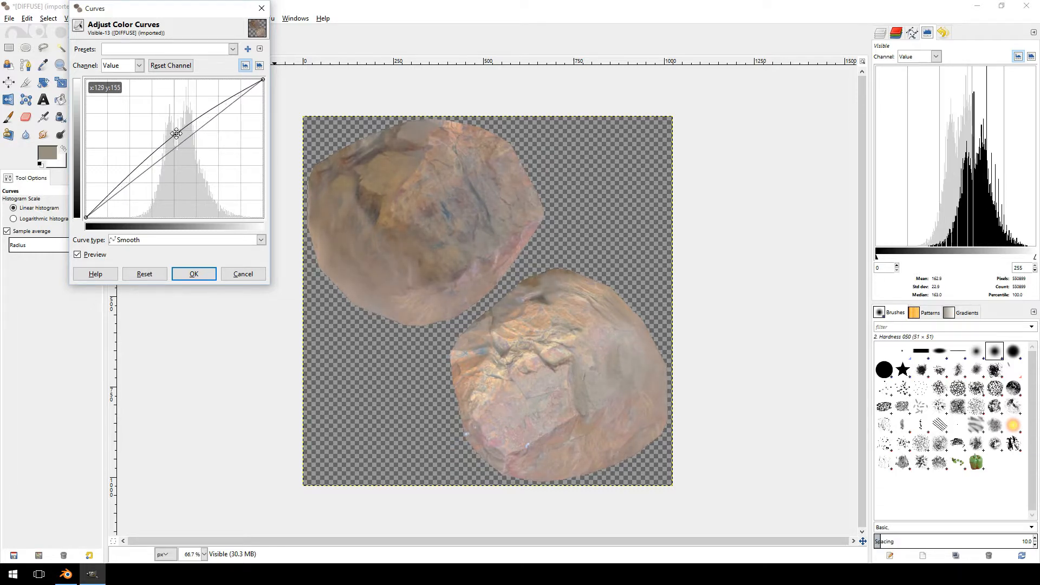
{"action": "left_click_drag", "start_coordinate": [177, 132], "coordinate": [180, 131]}
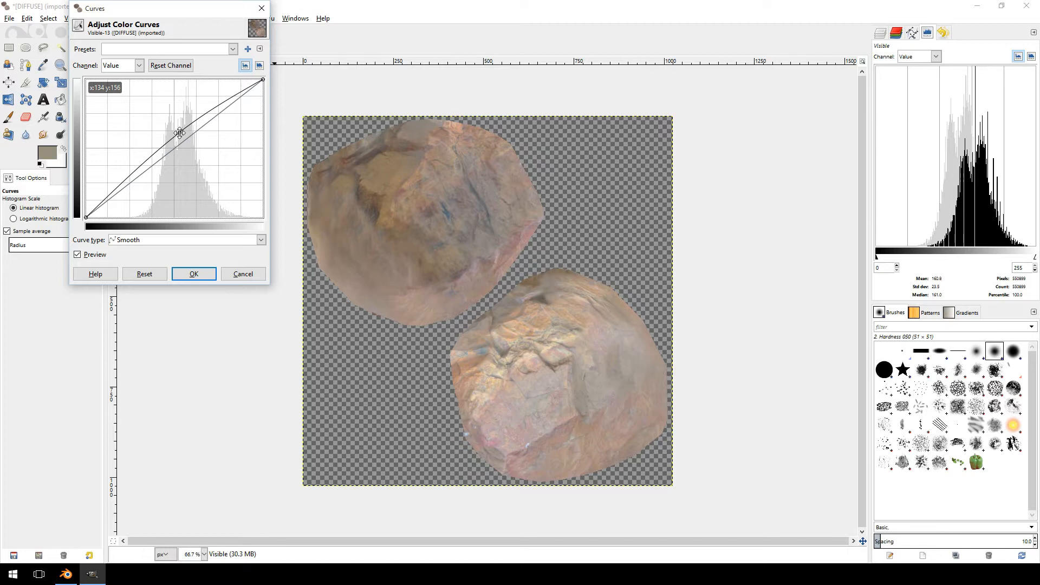
{"action": "left_click_drag", "start_coordinate": [179, 131], "coordinate": [182, 132]}
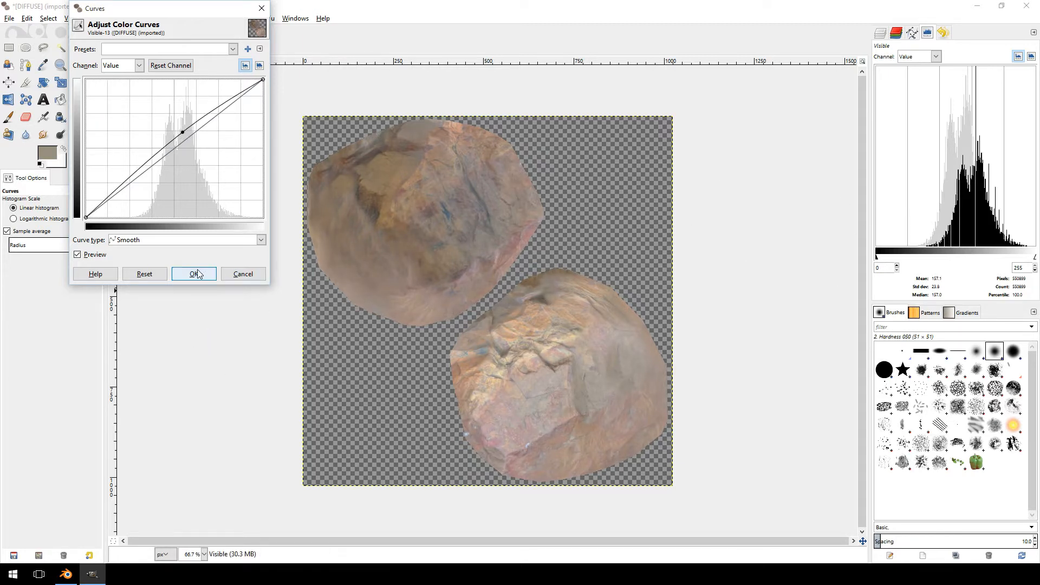
{"action": "left_click", "coordinate": [194, 273]}
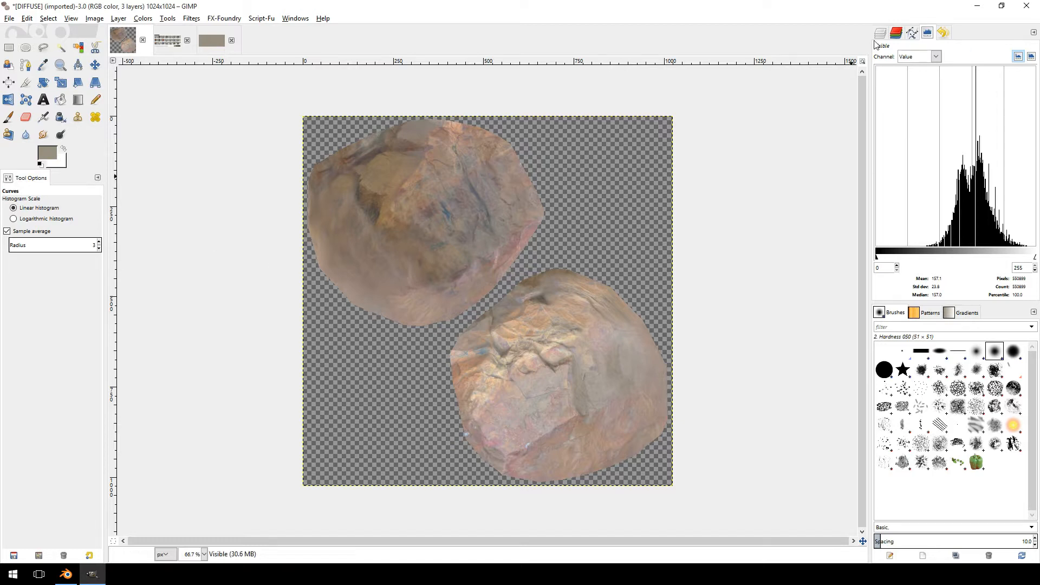
Step: Back in the Layers dock, hide the Visible layer and rename it albedo/diffuse
{"action": "left_click", "coordinate": [880, 32]}
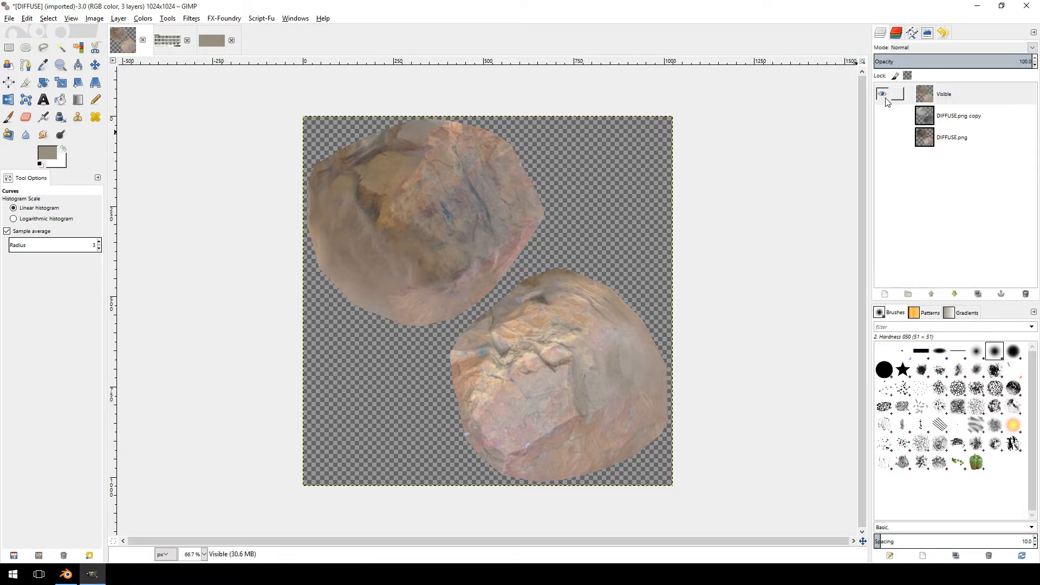
{"action": "left_click", "coordinate": [881, 94]}
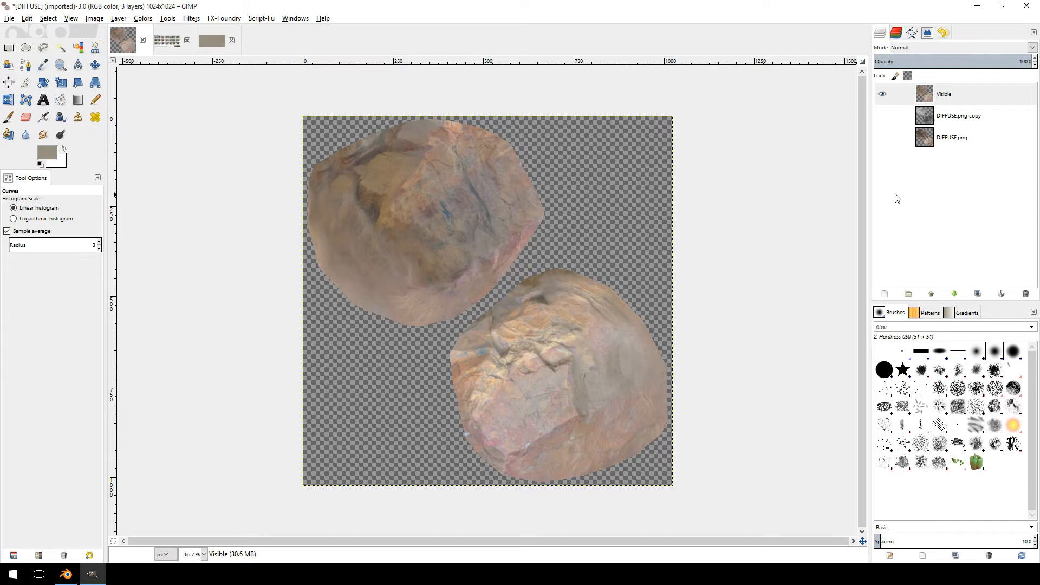
{"action": "double_click", "coordinate": [942, 93]}
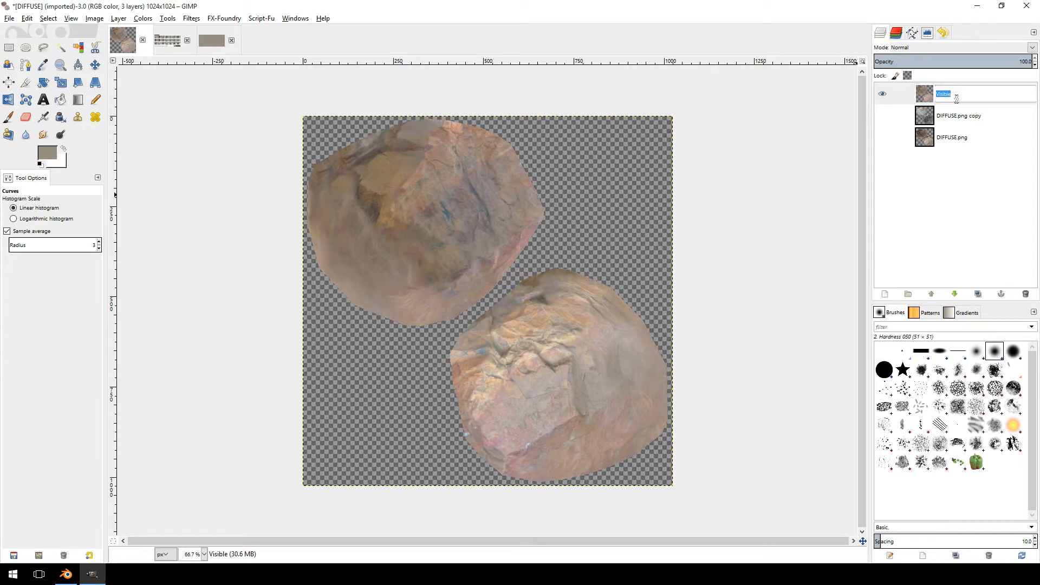
{"action": "type", "text": "albedo/diffuse"}
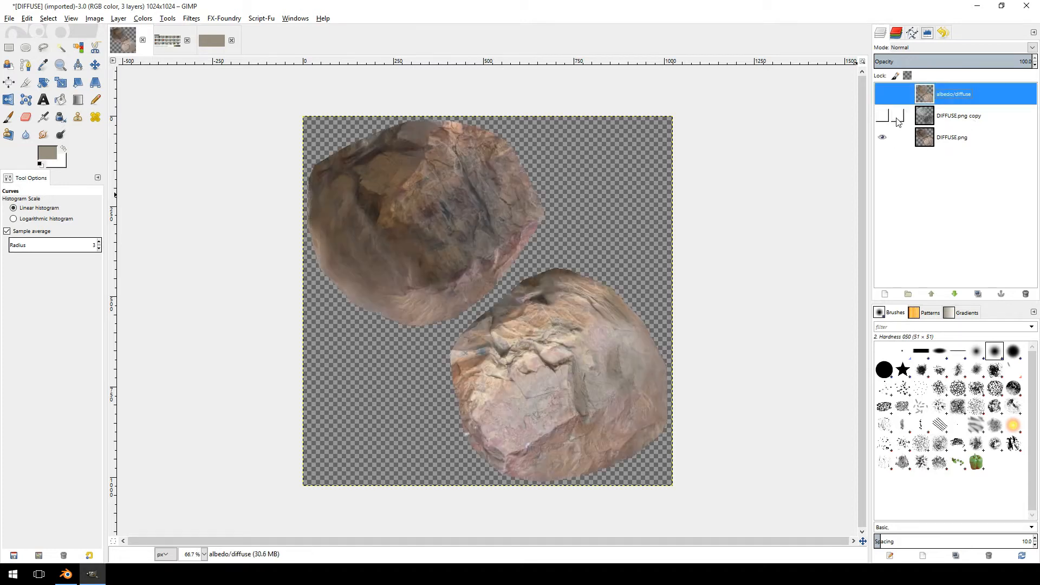
Step: Select the original DIFFUSE.png and its copy and make the soft-light copy visible again for comparison
{"action": "left_click", "coordinate": [952, 137]}
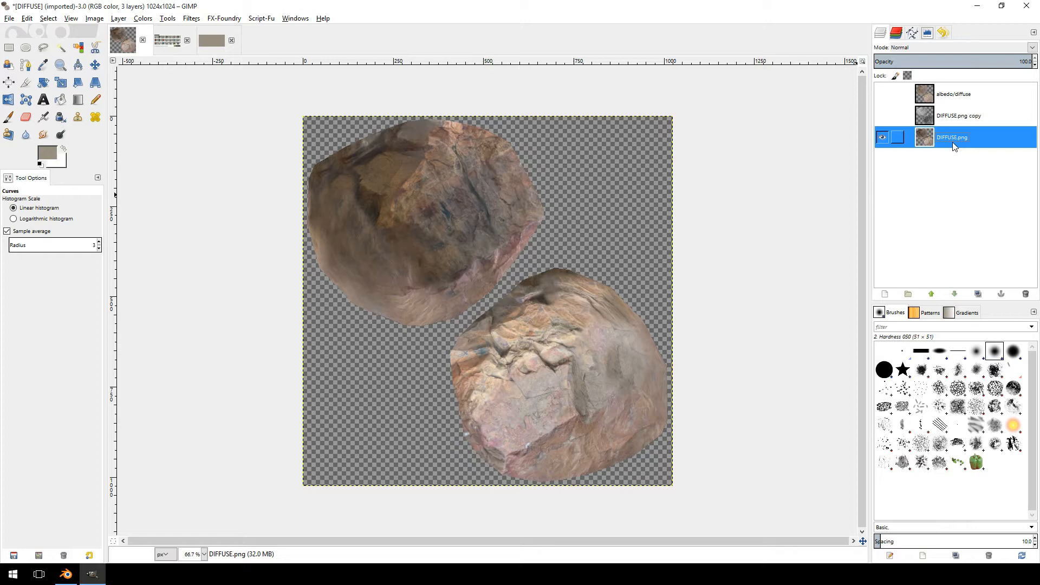
{"action": "left_click", "coordinate": [959, 116]}
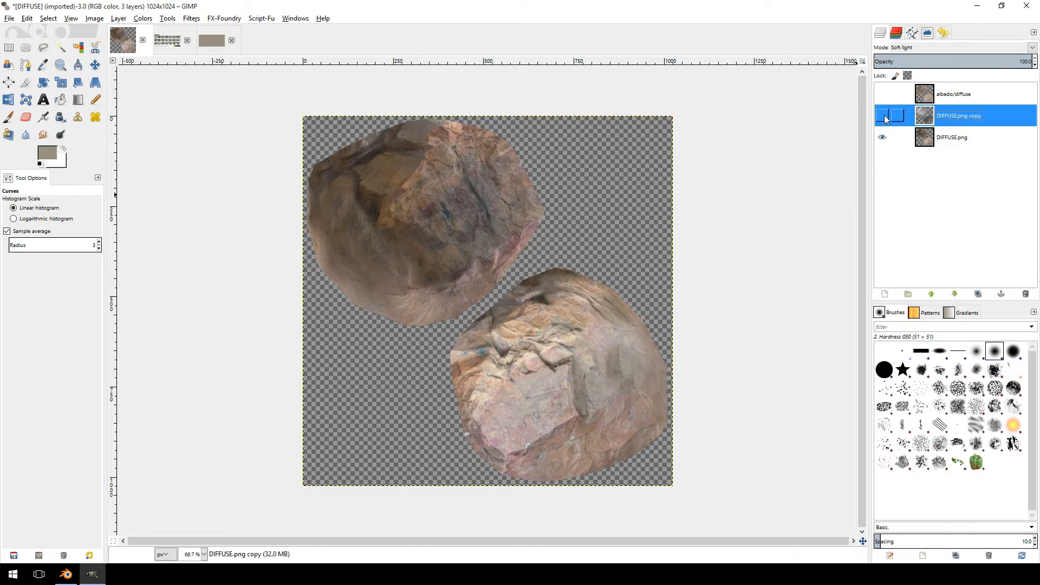
{"action": "left_click", "coordinate": [882, 116]}
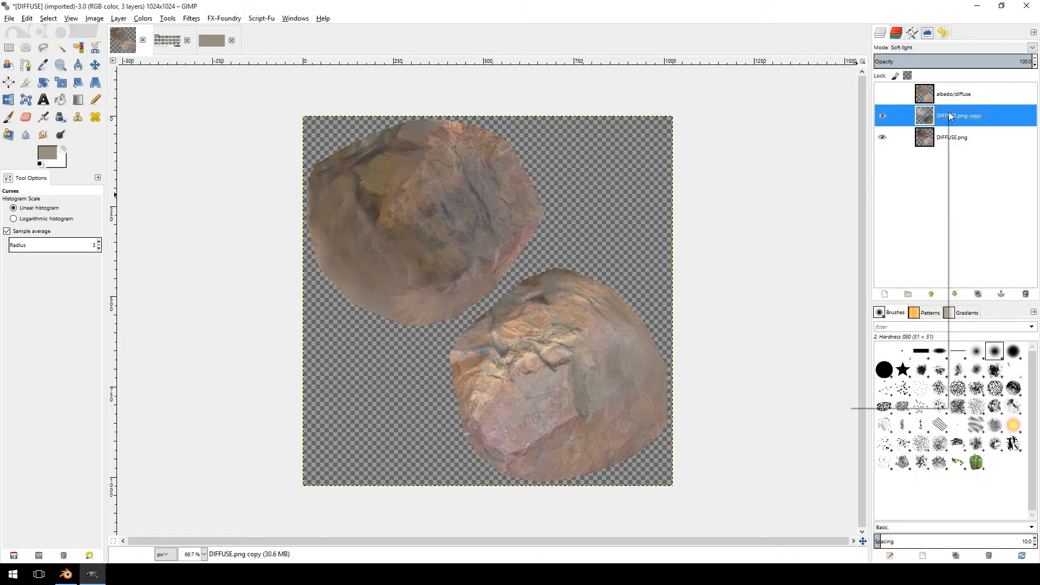
{"action": "left_click", "coordinate": [1024, 293]}
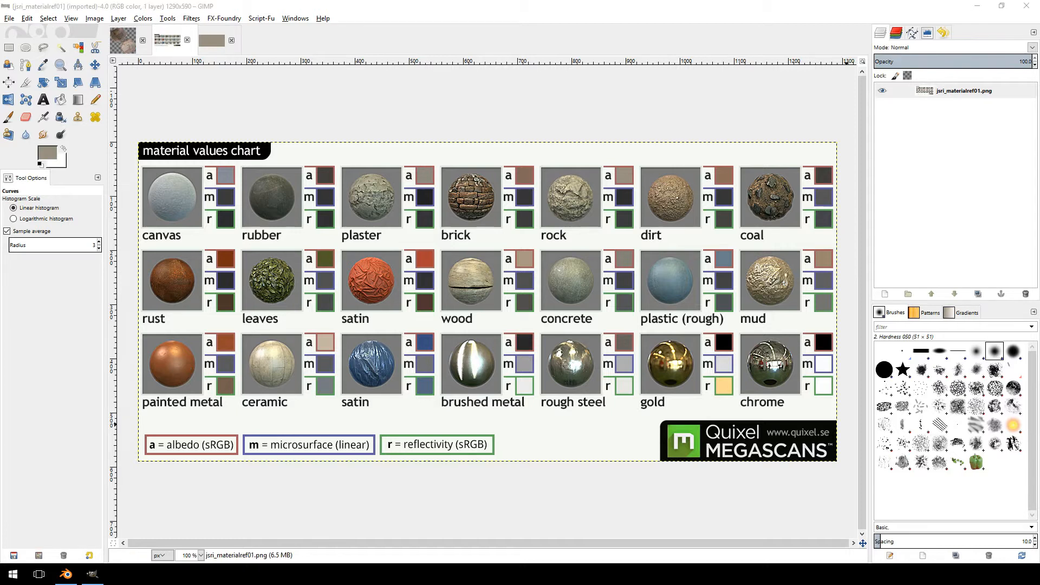
{"action": "mouse_move", "coordinate": [718, 259]}
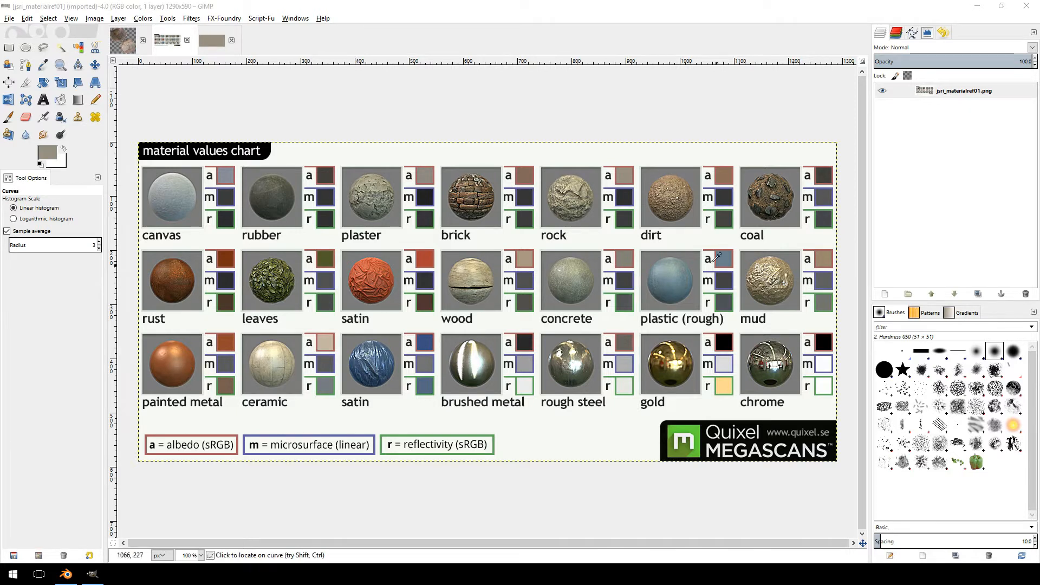
{"action": "mouse_move", "coordinate": [491, 175]}
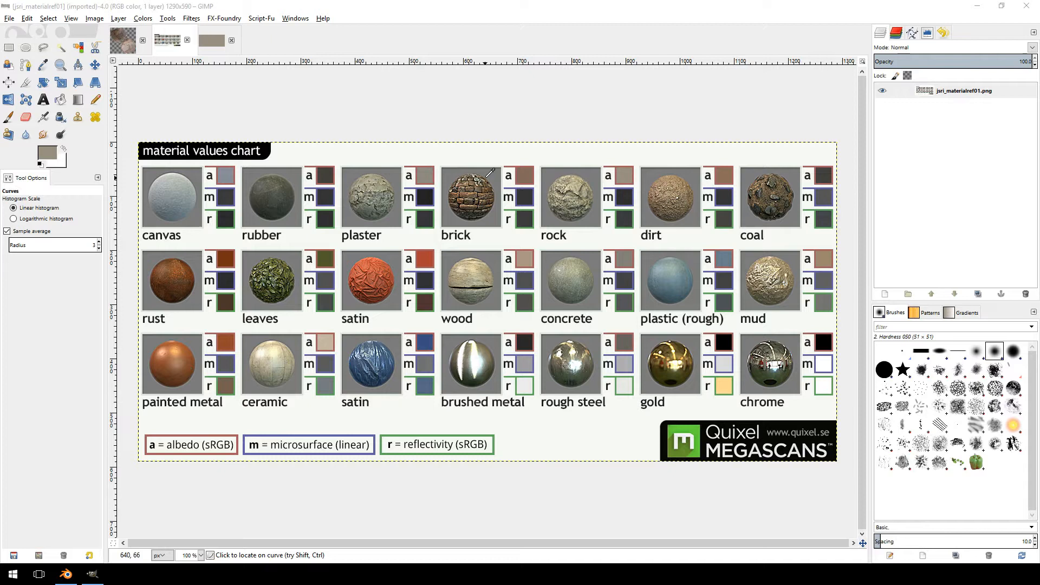
{"action": "mouse_move", "coordinate": [269, 351]}
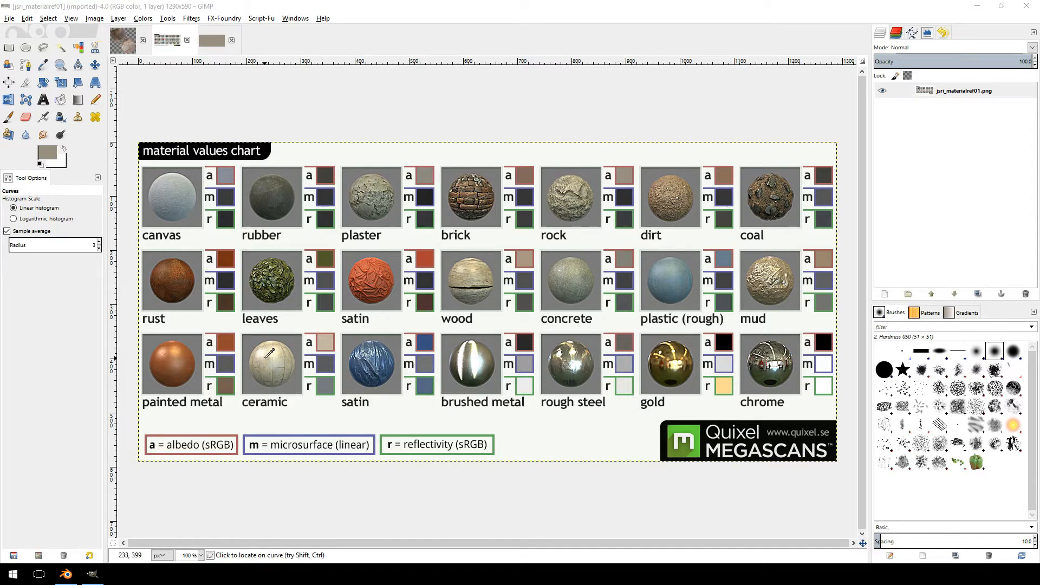
{"action": "mouse_move", "coordinate": [627, 194]}
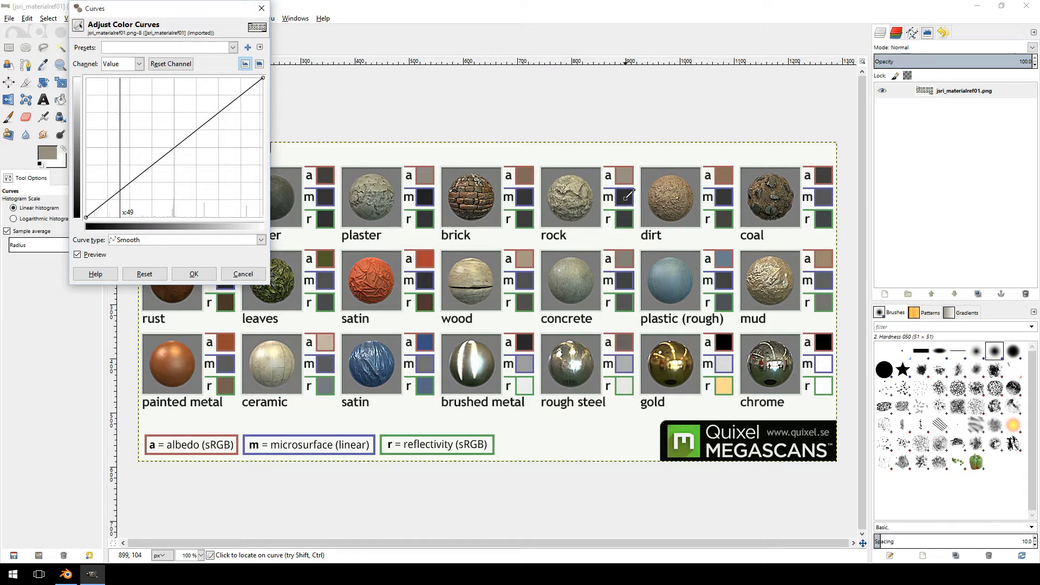
Step: Cancel the curves readout of the microsurface swatch and bucket-fill the untitled image with that dark grey
{"action": "left_click", "coordinate": [241, 273]}
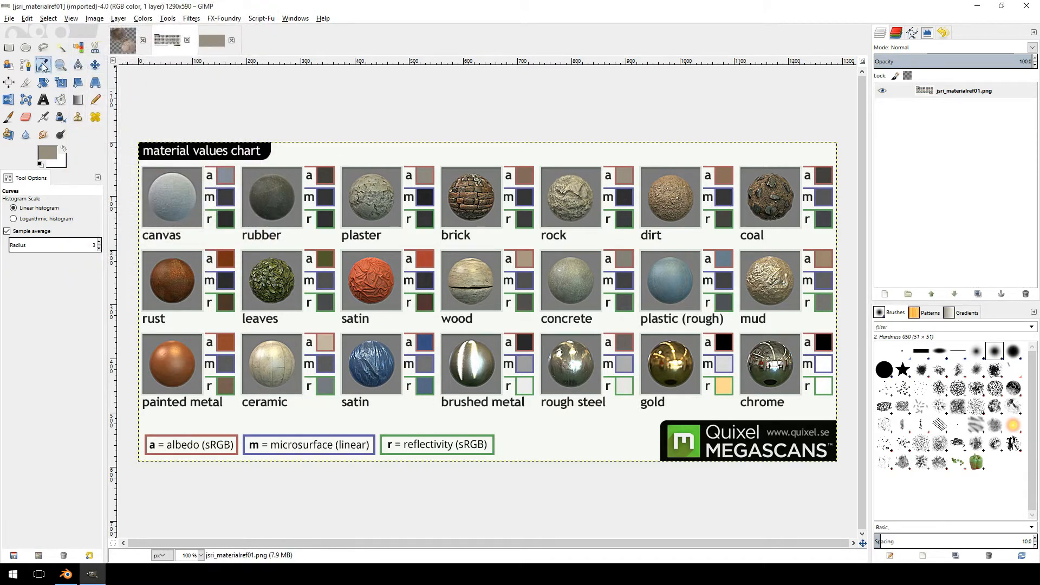
{"action": "left_click", "coordinate": [42, 64]}
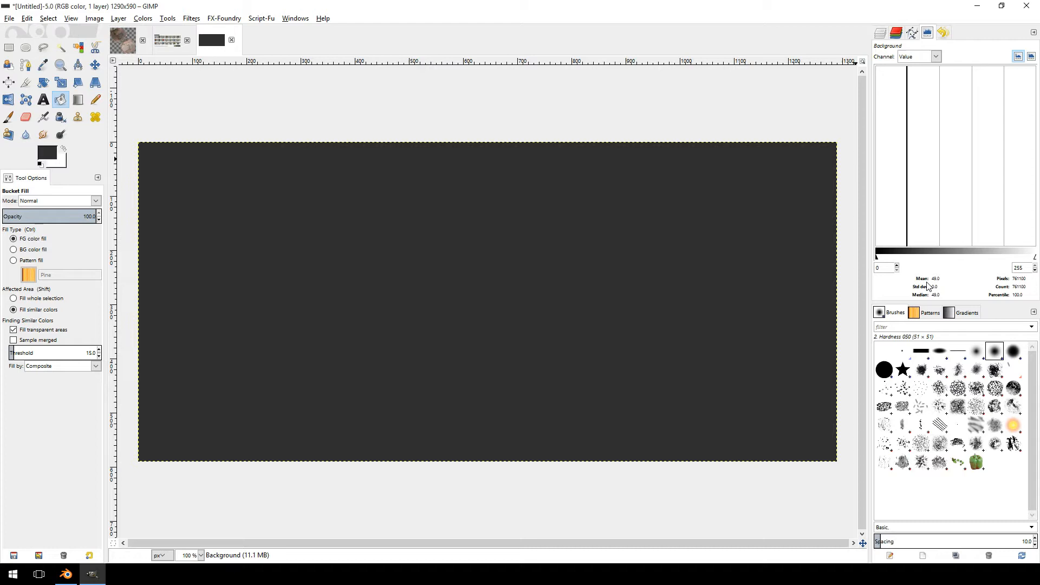
{"action": "left_click", "coordinate": [123, 40]}
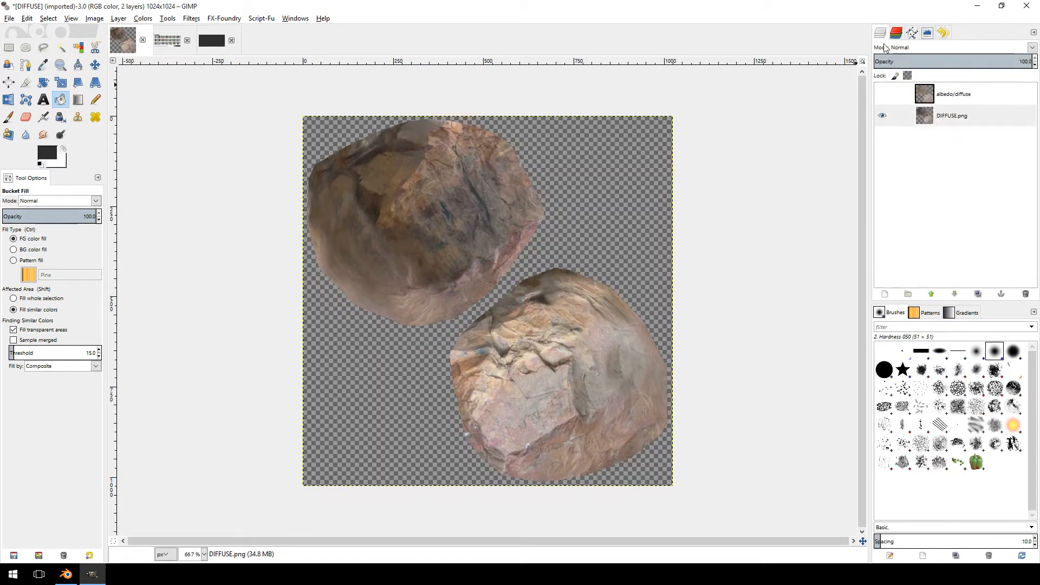
Step: Duplicate the DIFFUSE.png layer and name the copy gloss/micro
{"action": "right_click", "coordinate": [950, 115]}
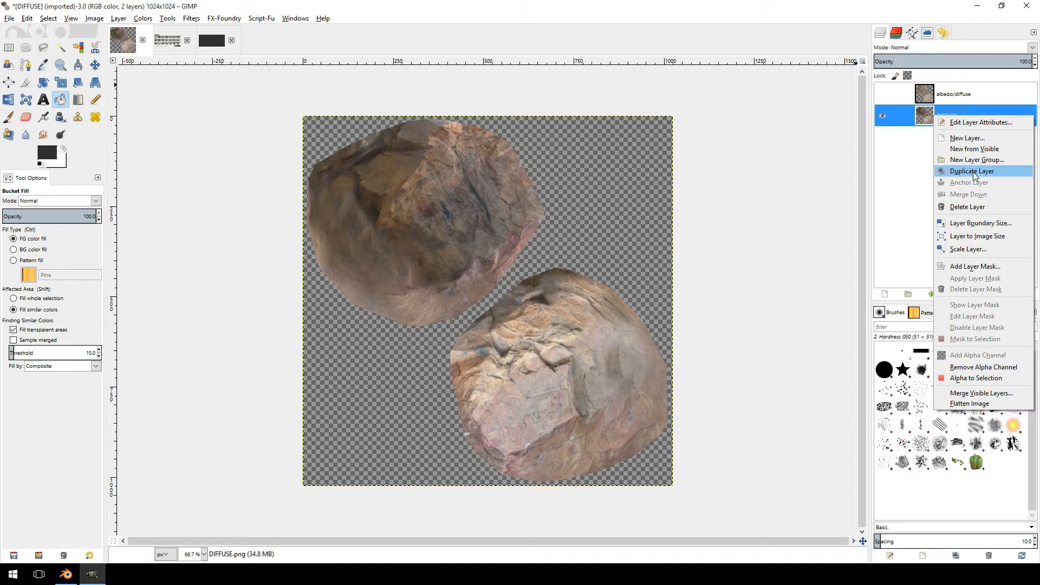
{"action": "left_click", "coordinate": [971, 170]}
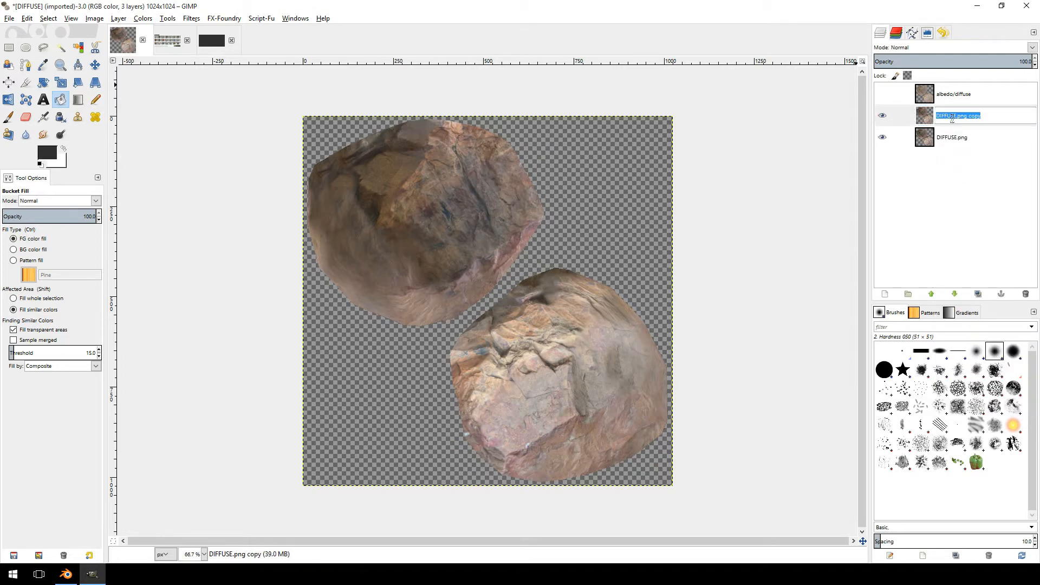
{"action": "type", "text": "gloss/mic"}
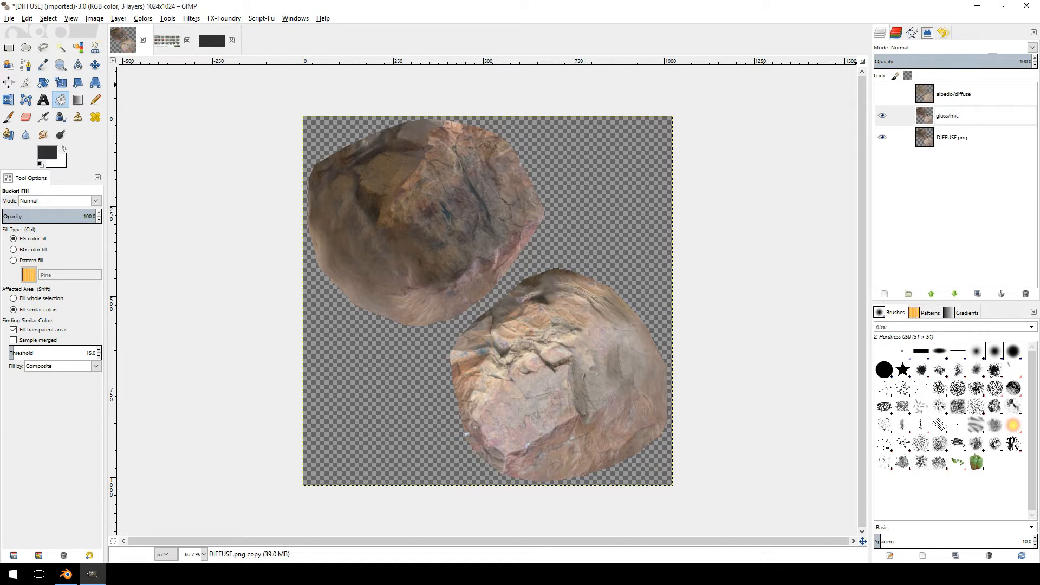
{"action": "left_click", "coordinate": [950, 116]}
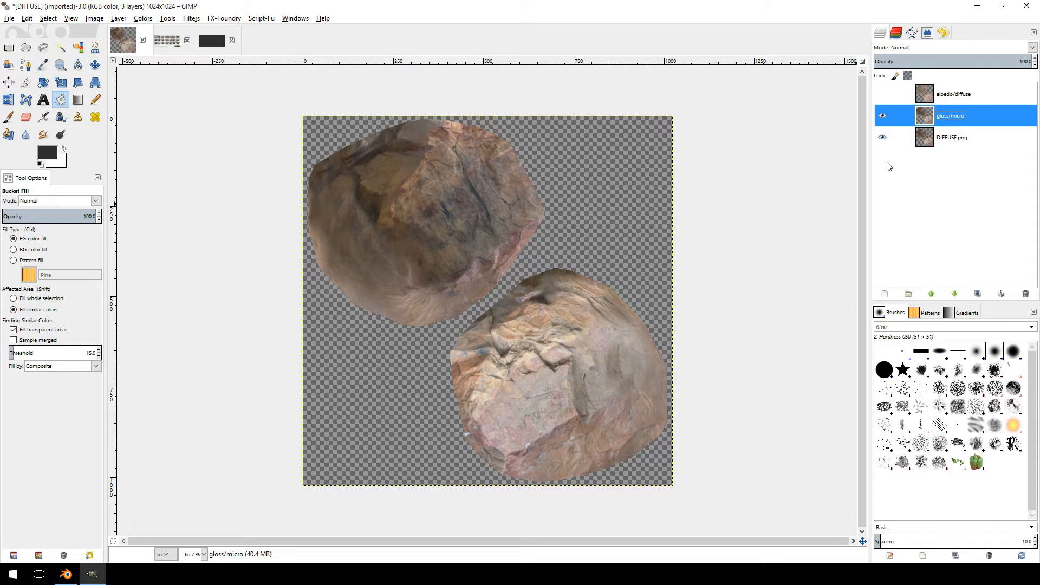
Step: Desaturate the gloss/micro layer to grayscale and bring up its Levels adjustment
{"action": "left_click", "coordinate": [190, 19]}
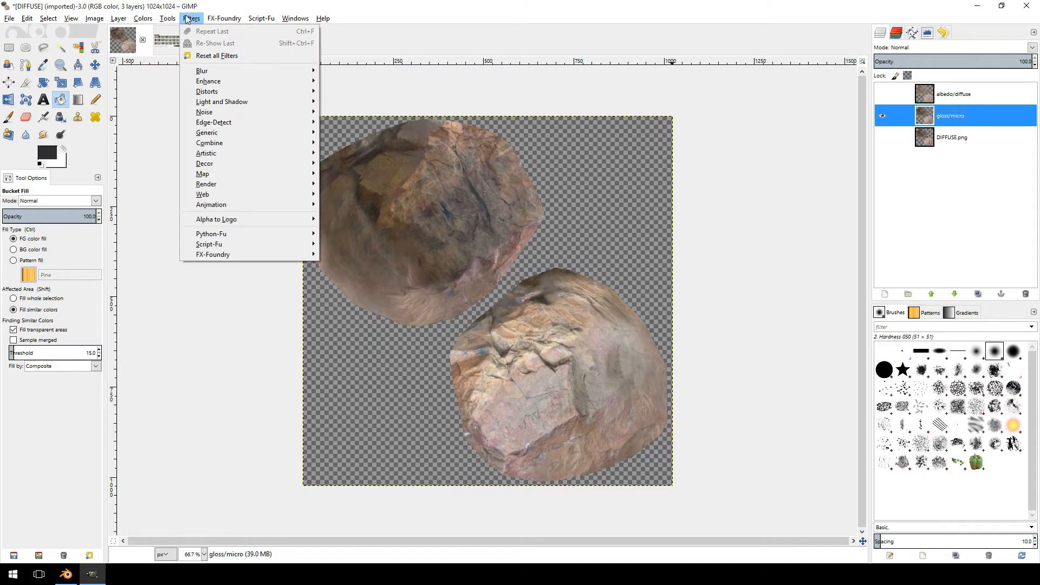
{"action": "left_click", "coordinate": [142, 18]}
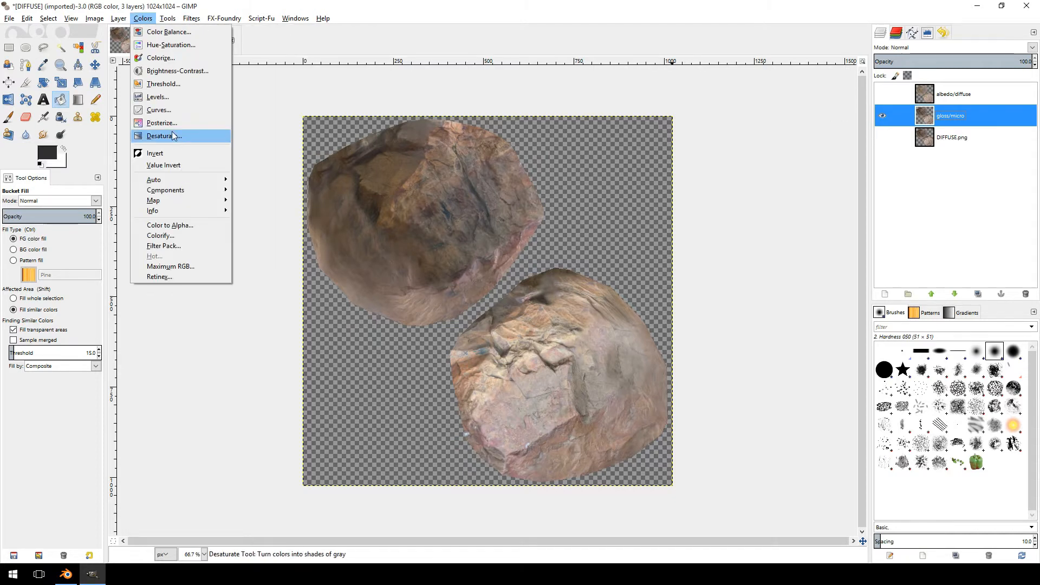
{"action": "left_click", "coordinate": [161, 135]}
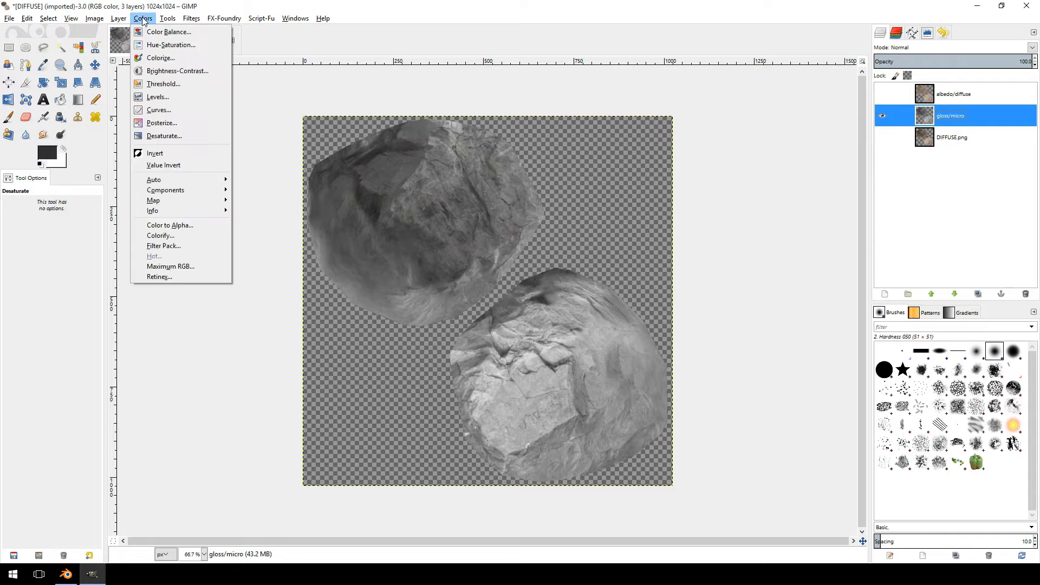
{"action": "left_click", "coordinate": [159, 97]}
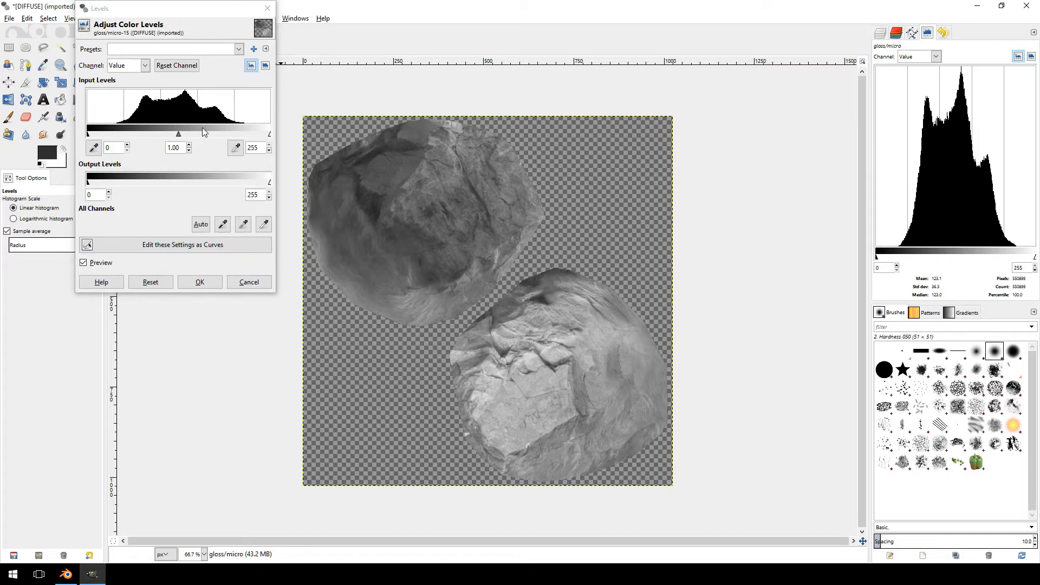
{"action": "mouse_move", "coordinate": [170, 135]}
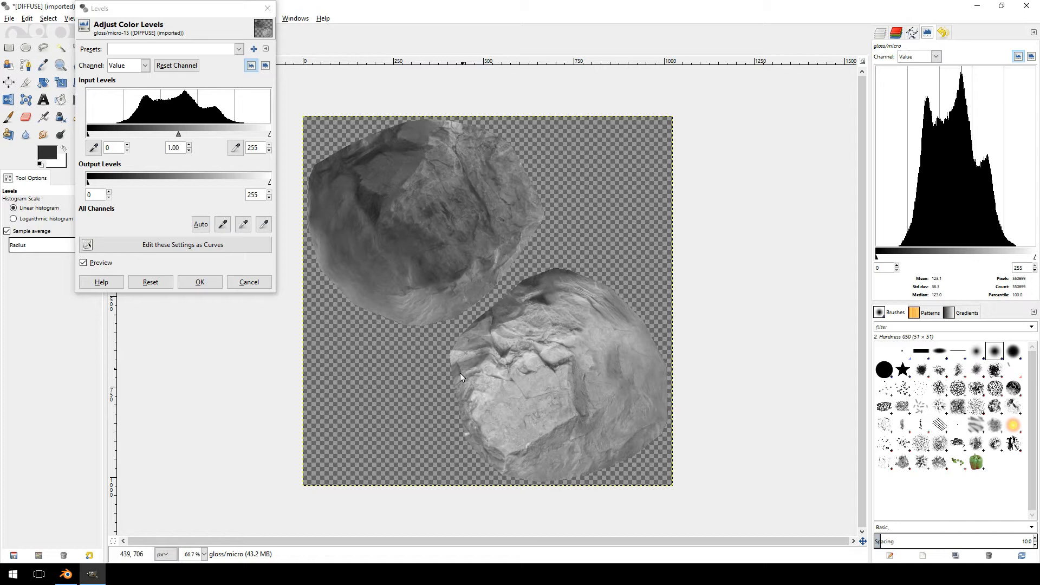
{"action": "mouse_move", "coordinate": [184, 140]}
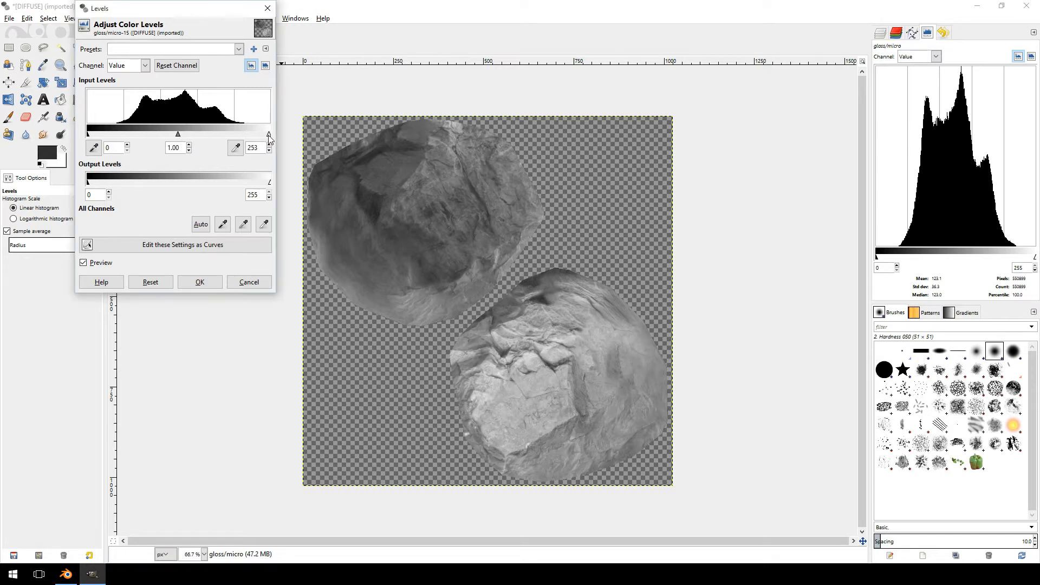
Step: Set the gloss/micro layer's input levels to roughly 0 / 0.29 / 204 and apply them
{"action": "left_click_drag", "start_coordinate": [268, 133], "coordinate": [239, 134]}
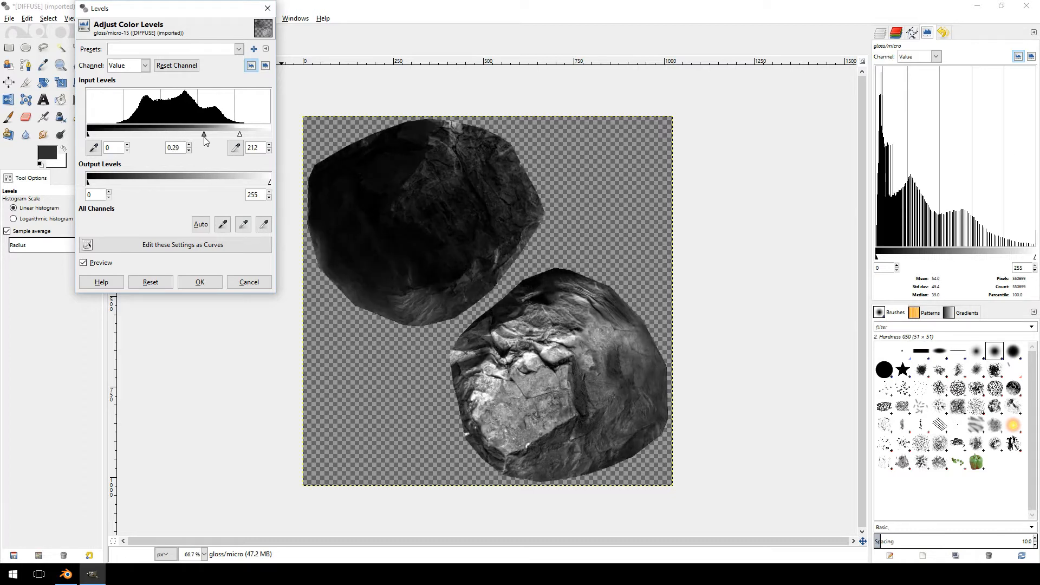
{"action": "left_click_drag", "start_coordinate": [205, 135], "coordinate": [204, 134]}
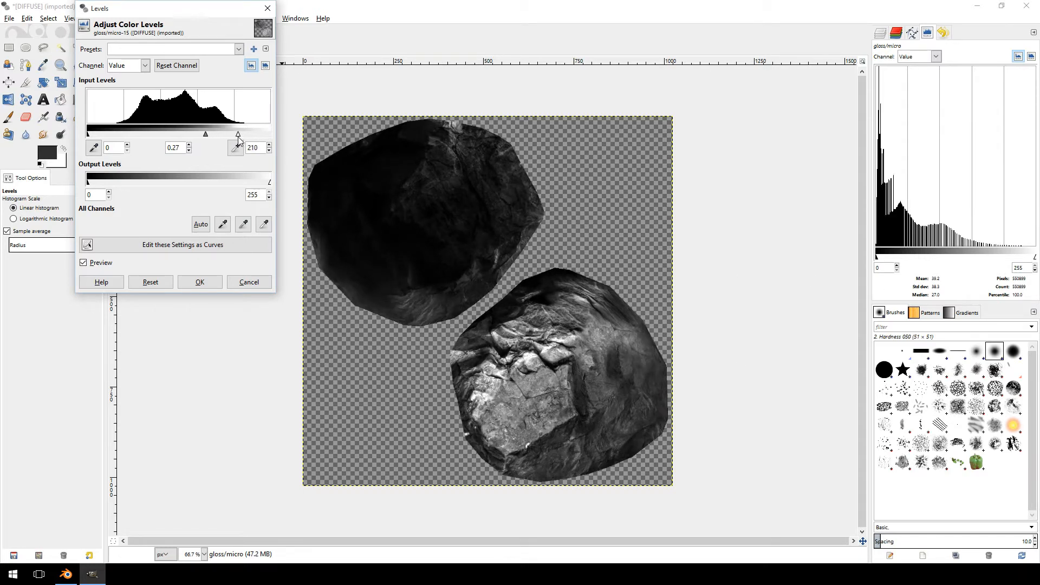
{"action": "left_click_drag", "start_coordinate": [238, 135], "coordinate": [226, 135]}
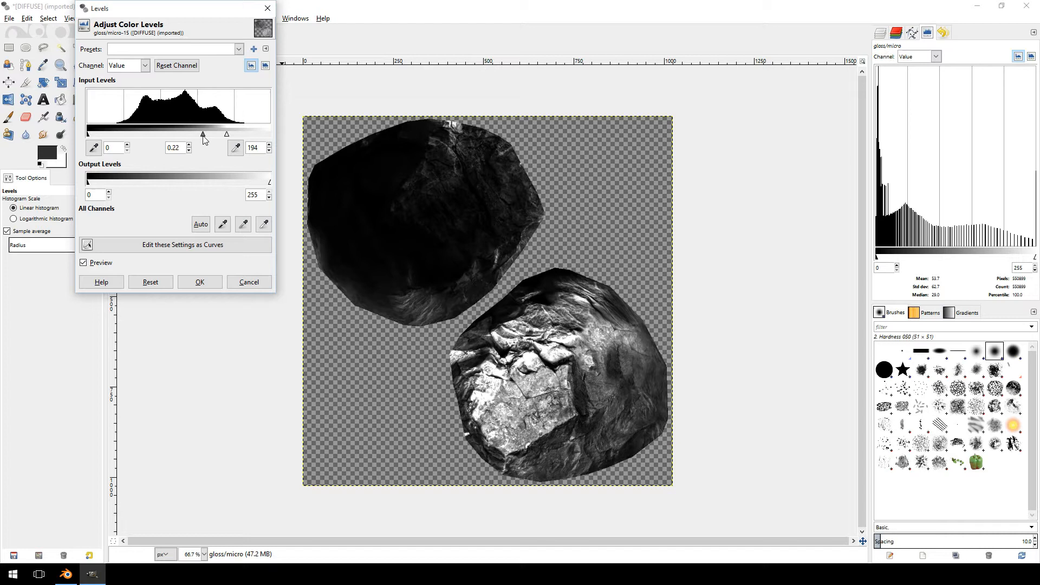
{"action": "left_click_drag", "start_coordinate": [227, 135], "coordinate": [222, 134]}
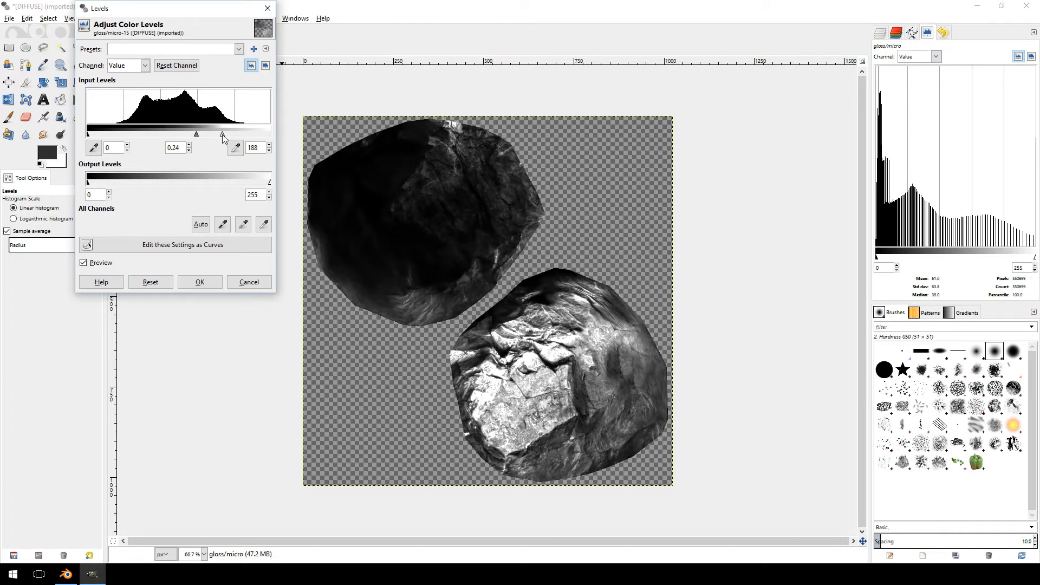
{"action": "left_click_drag", "start_coordinate": [222, 134], "coordinate": [221, 135]}
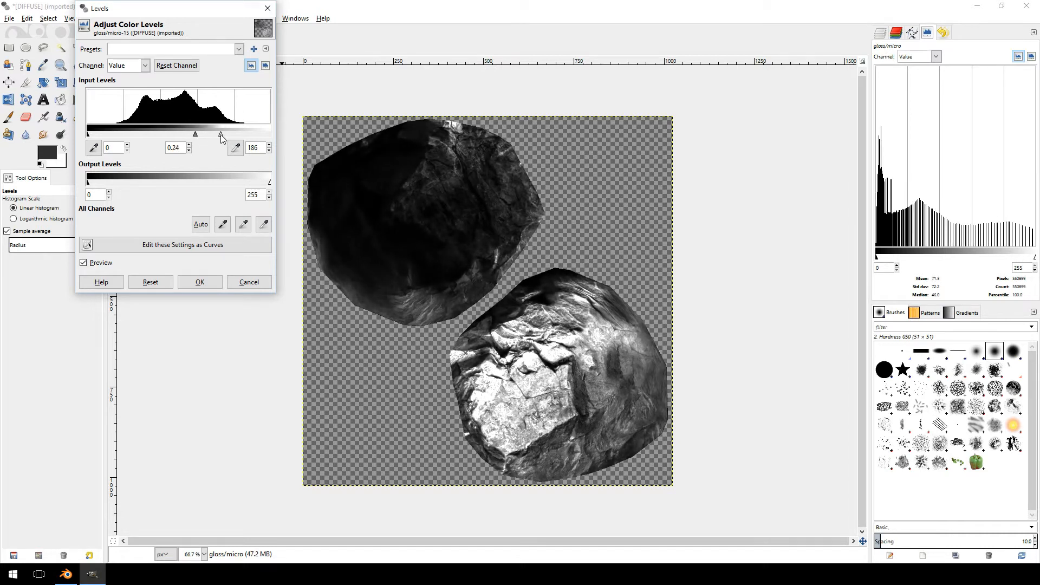
{"action": "left_click_drag", "start_coordinate": [222, 134], "coordinate": [218, 134]}
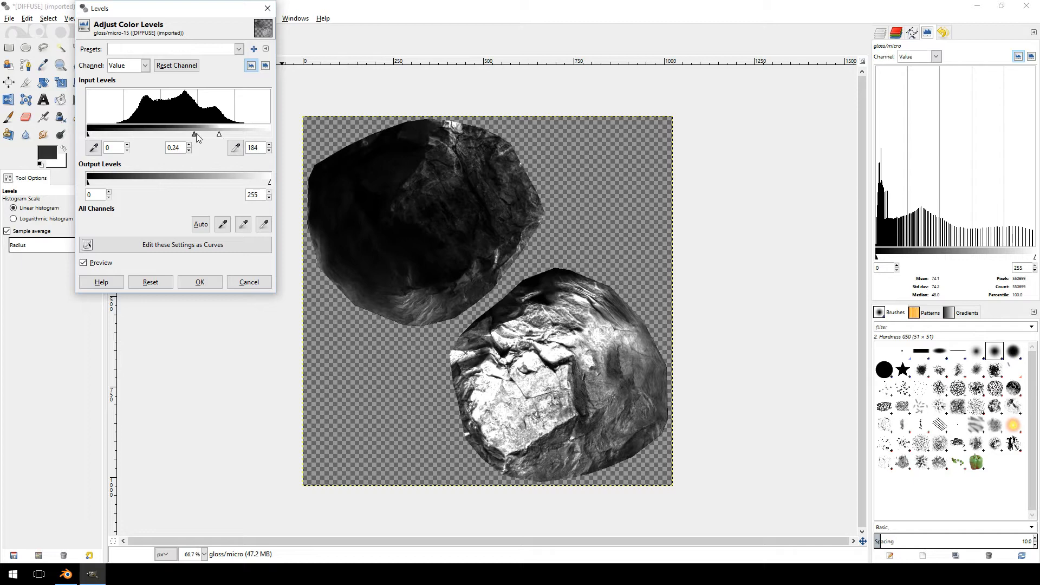
{"action": "left_click_drag", "start_coordinate": [194, 135], "coordinate": [166, 134]}
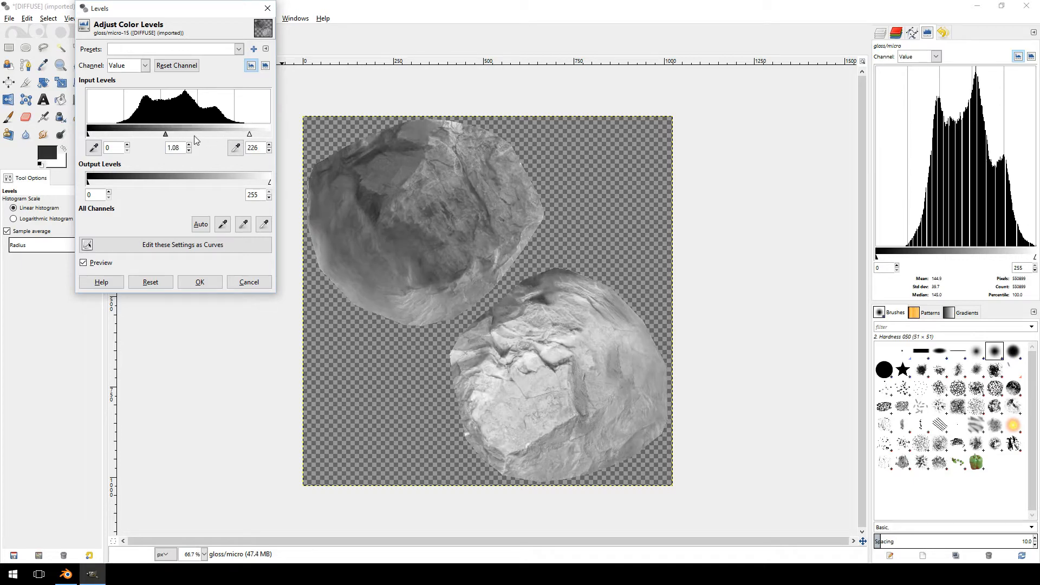
{"action": "left_click_drag", "start_coordinate": [164, 134], "coordinate": [206, 134]}
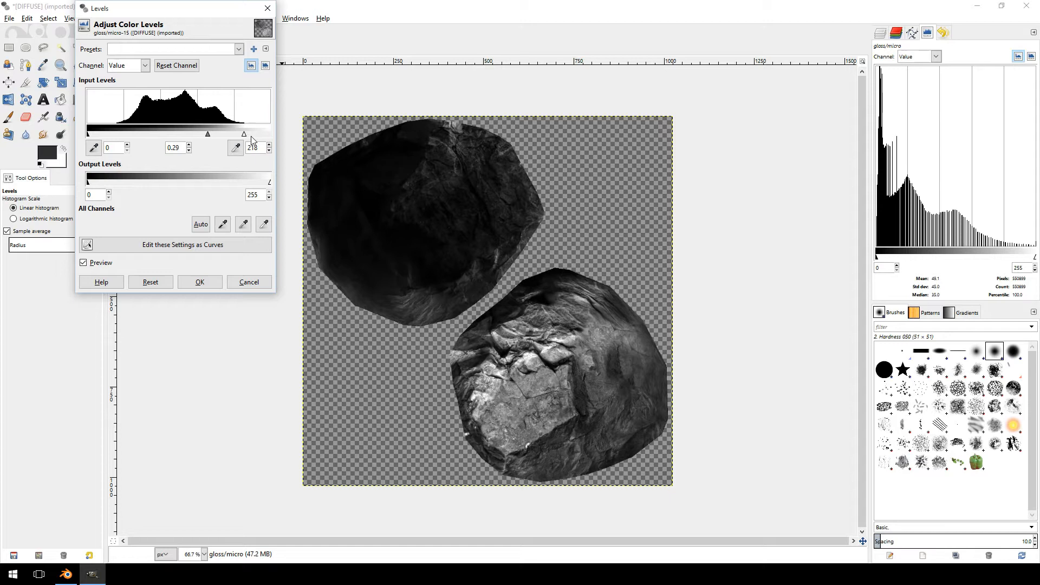
{"action": "left_click_drag", "start_coordinate": [244, 135], "coordinate": [242, 134]}
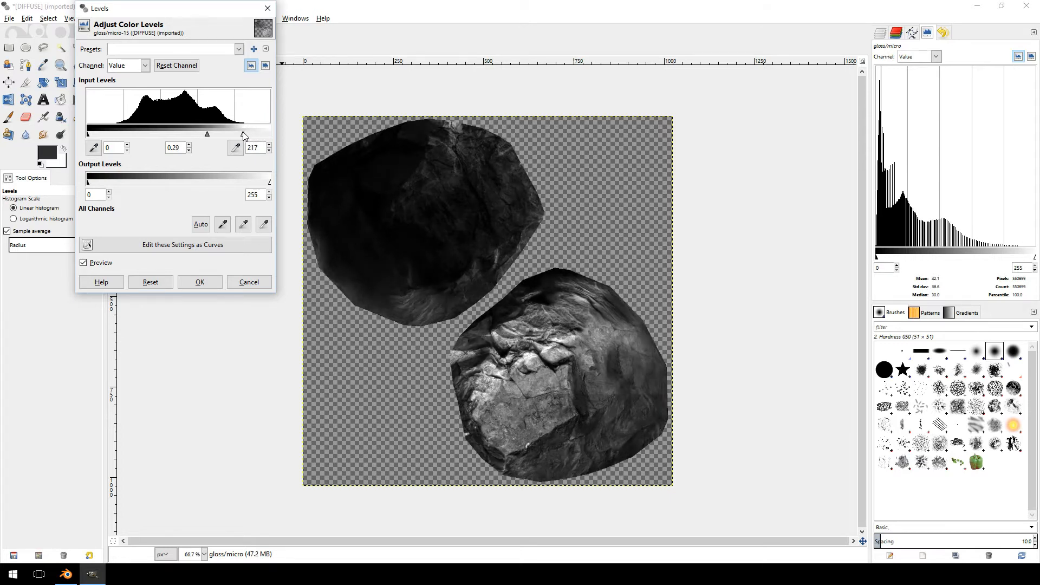
{"action": "left_click_drag", "start_coordinate": [240, 134], "coordinate": [232, 134]}
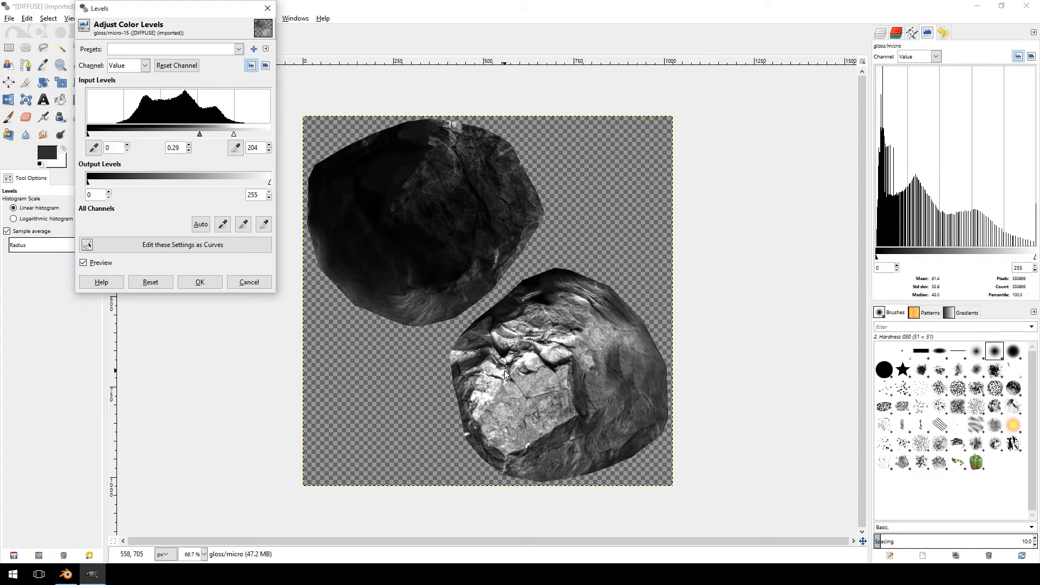
{"action": "left_click", "coordinate": [199, 282]}
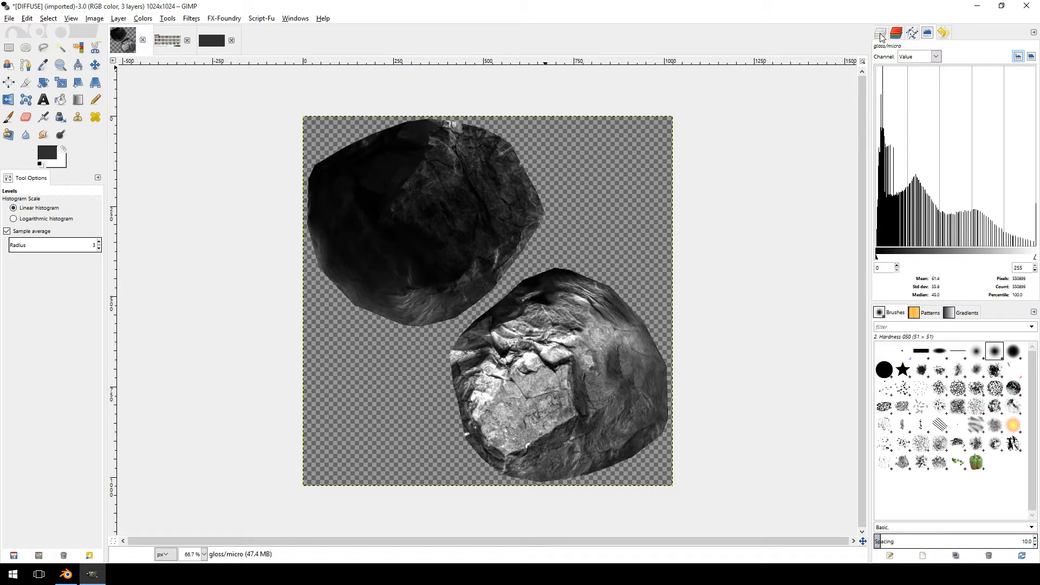
Step: Show the image's layers list again and return to the DIFFUSE rock texture
{"action": "left_click", "coordinate": [879, 33]}
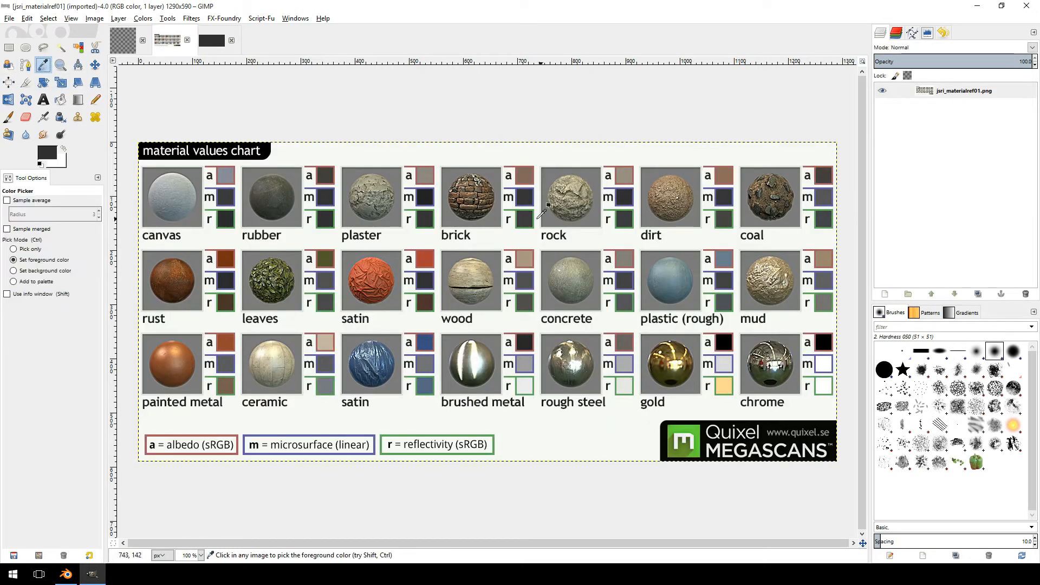
{"action": "mouse_move", "coordinate": [631, 215]}
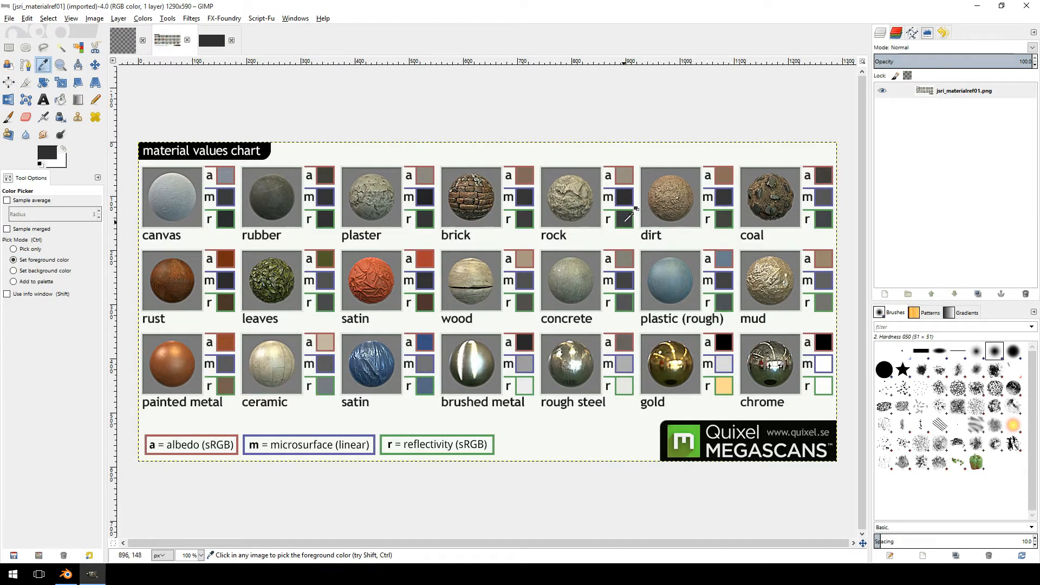
{"action": "mouse_move", "coordinate": [627, 206]}
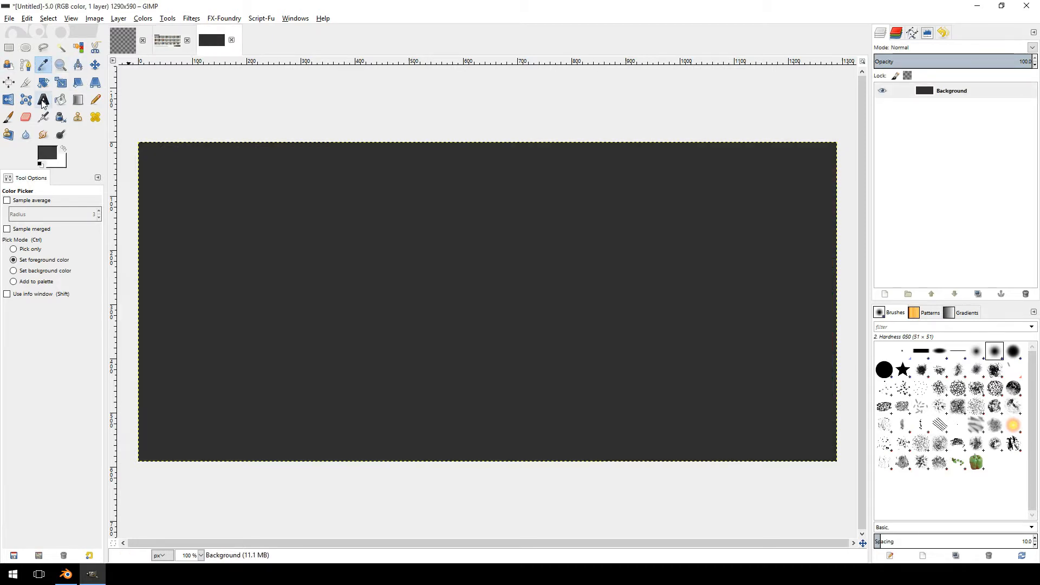
{"action": "left_click", "coordinate": [60, 99]}
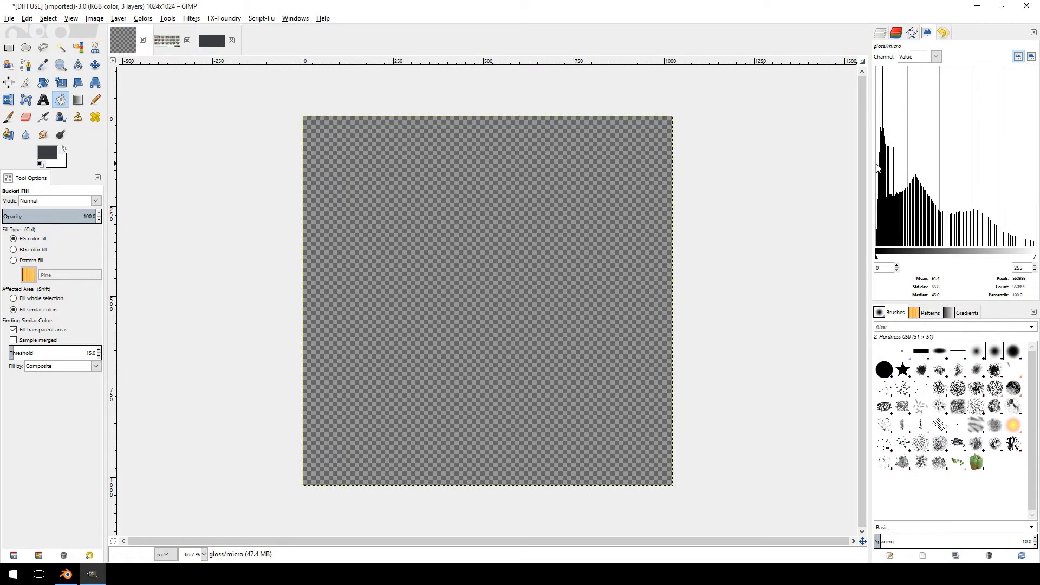
Step: Duplicate the DIFFUSE.png layer as a new layer named specular/reflec
{"action": "right_click", "coordinate": [950, 137]}
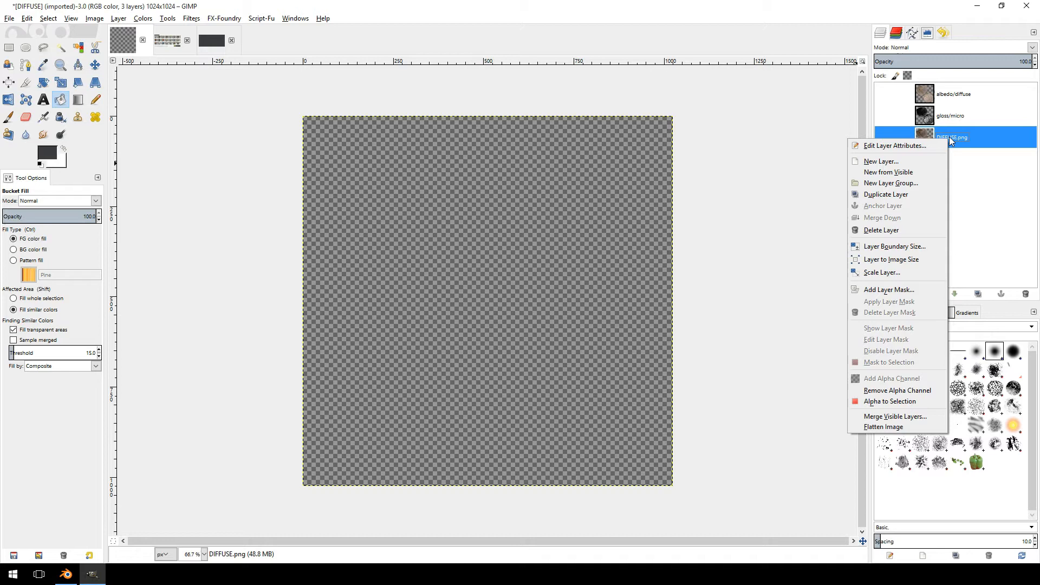
{"action": "left_click", "coordinate": [885, 194]}
{"action": "type", "text": "specular/re"}
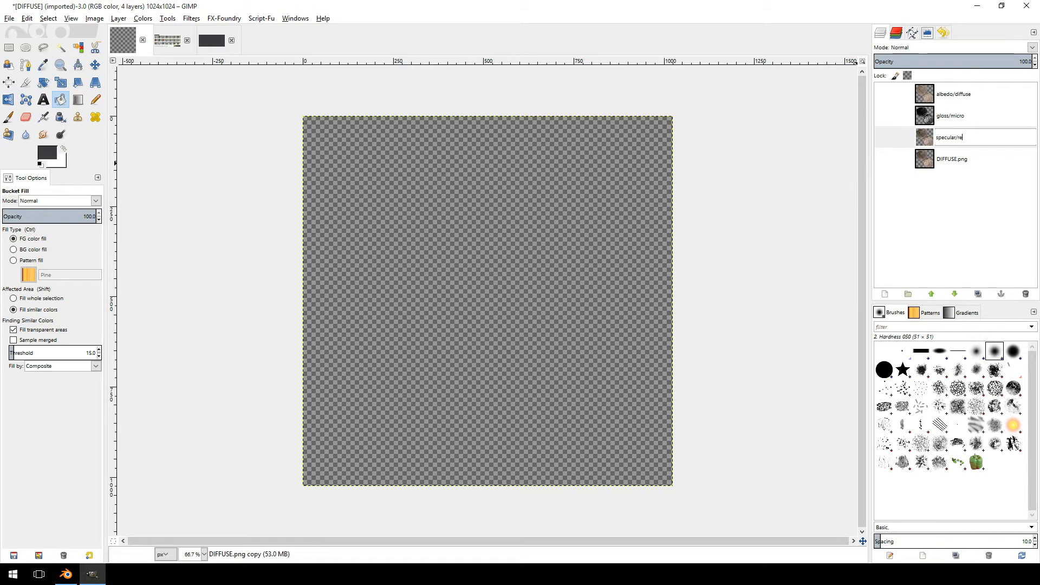
{"action": "left_click", "coordinate": [955, 137]}
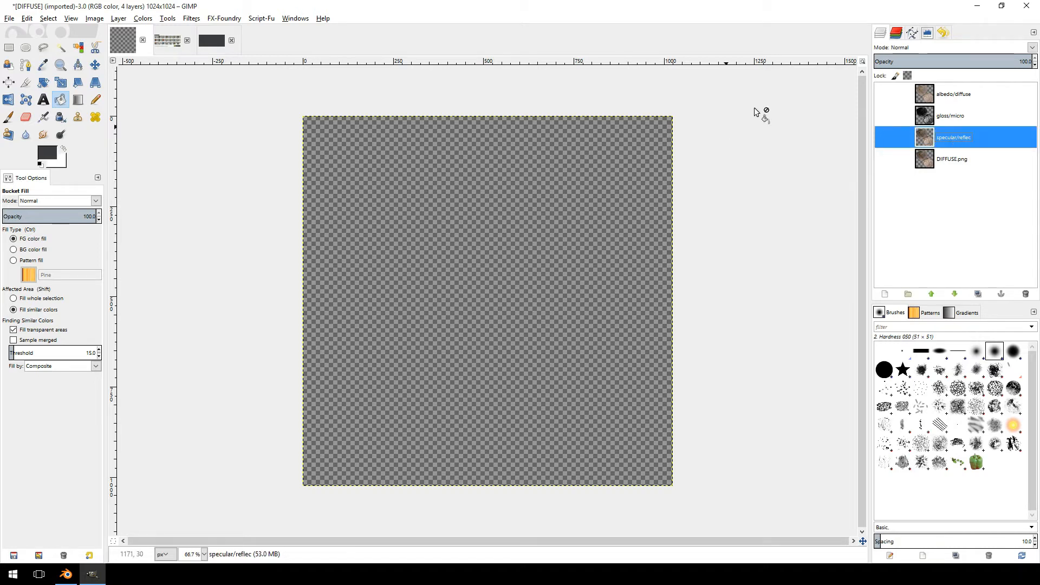
Step: Convert the specular/reflec layer to greyscale, then switch to the Untitled image
{"action": "left_click", "coordinate": [142, 18]}
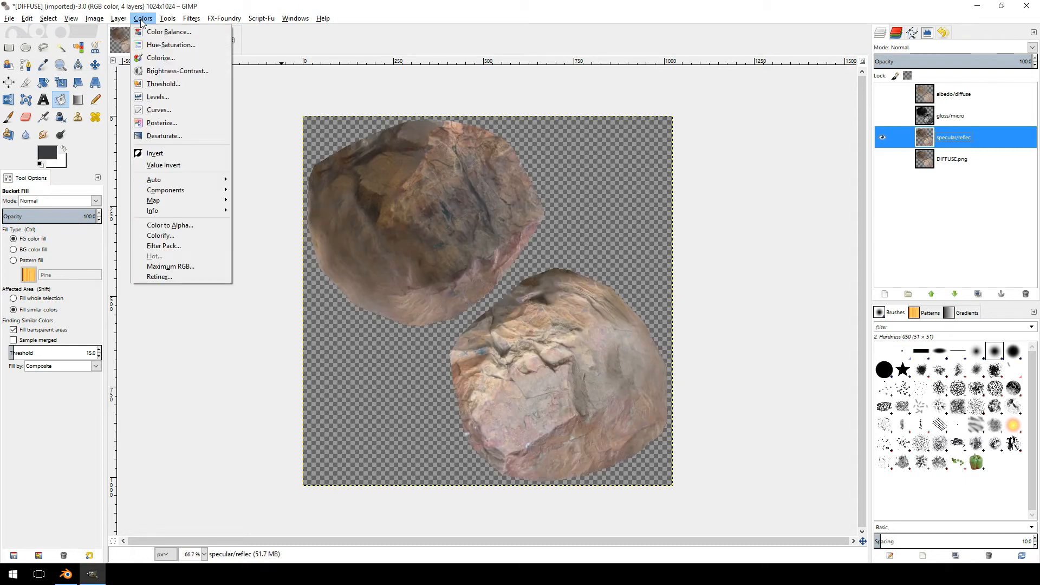
{"action": "left_click", "coordinate": [163, 135]}
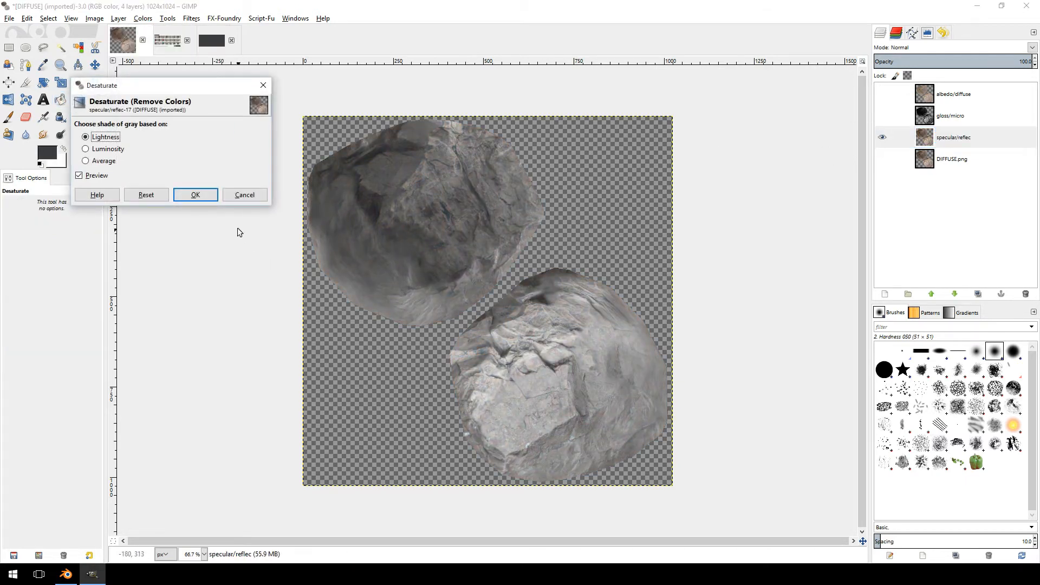
{"action": "left_click", "coordinate": [195, 194]}
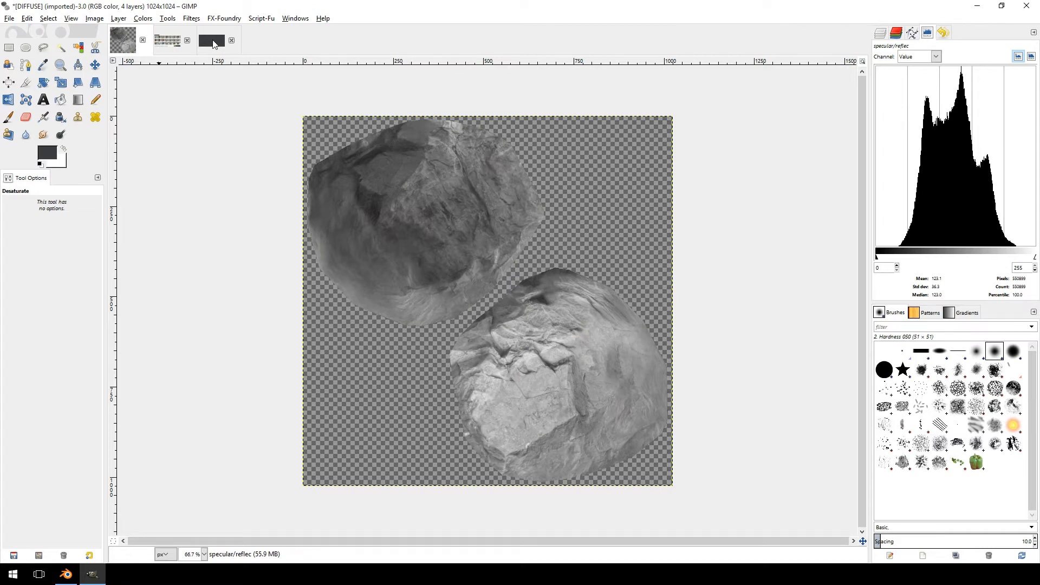
{"action": "left_click", "coordinate": [122, 41]}
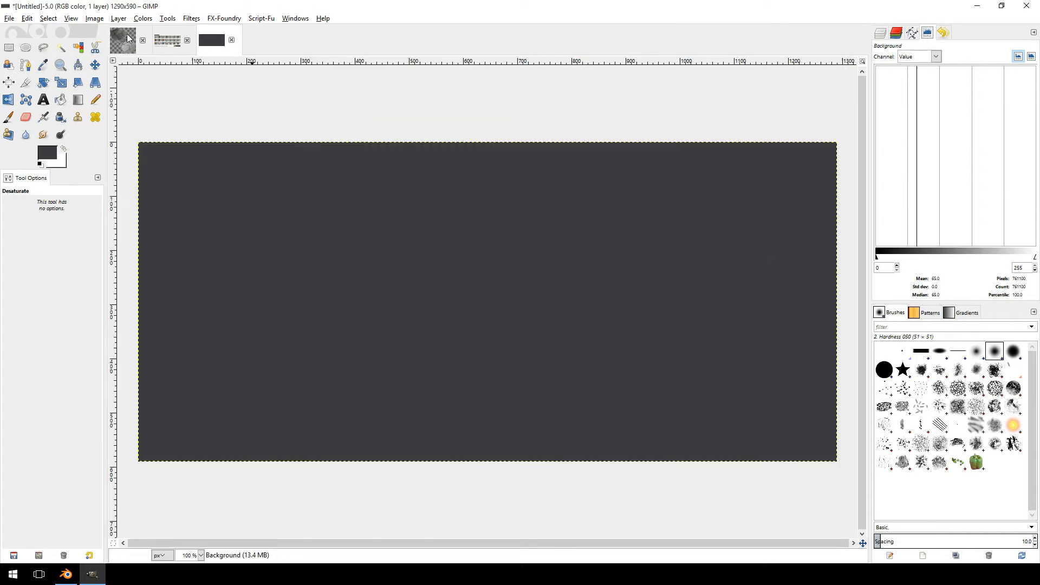
Step: Darken the specular/reflec layer with a Curves adjustment pulled downward
{"action": "left_click", "coordinate": [167, 18]}
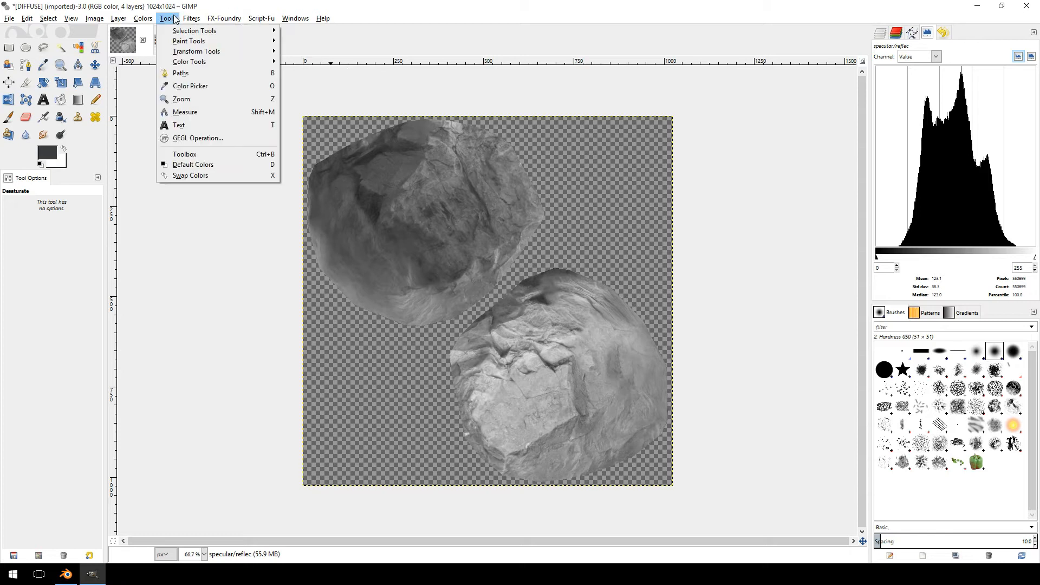
{"action": "left_click", "coordinate": [142, 19]}
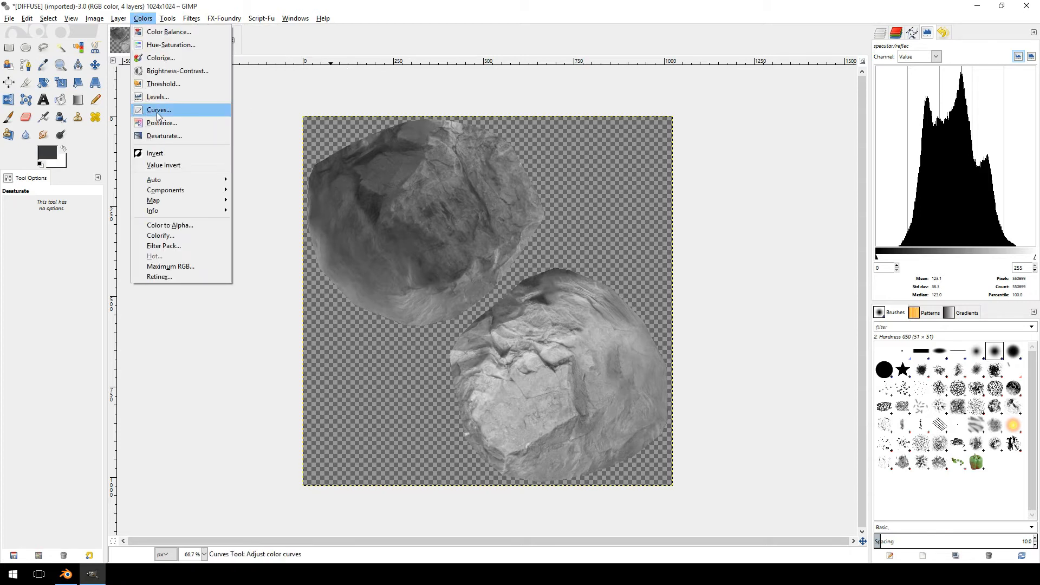
{"action": "left_click", "coordinate": [158, 109]}
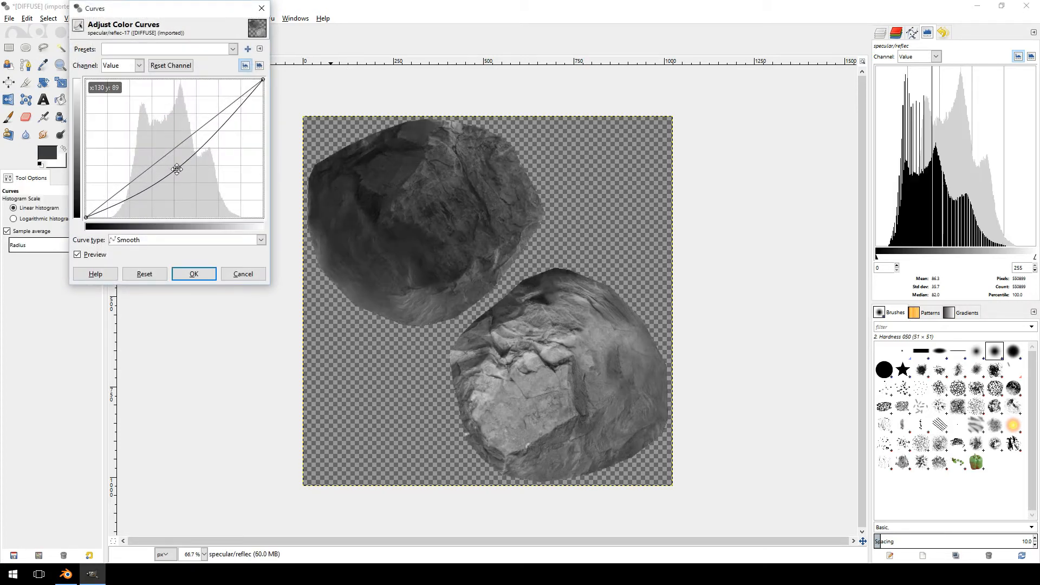
{"action": "left_click_drag", "start_coordinate": [176, 169], "coordinate": [180, 176]}
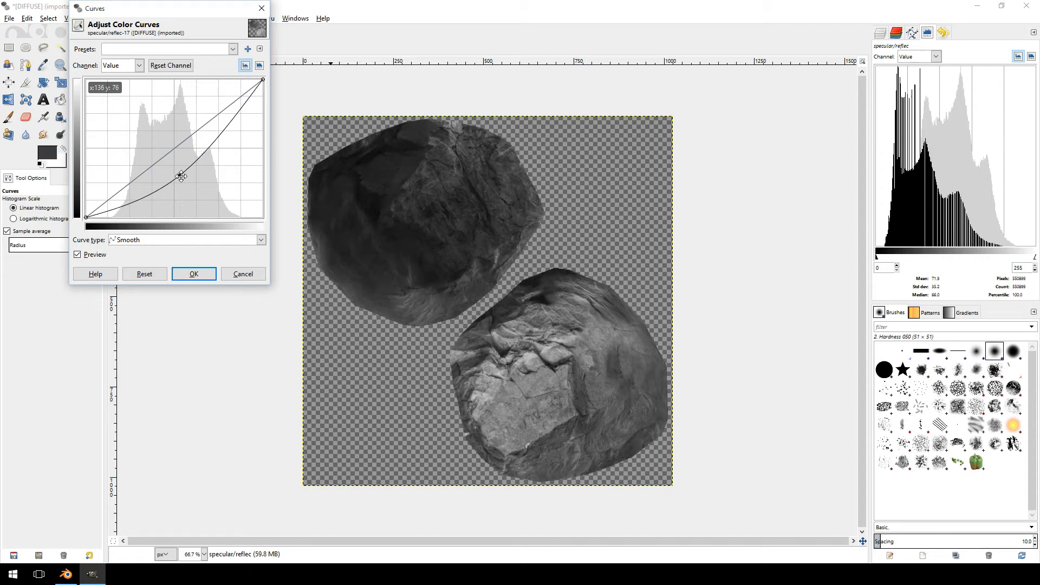
{"action": "mouse_move", "coordinate": [938, 300]}
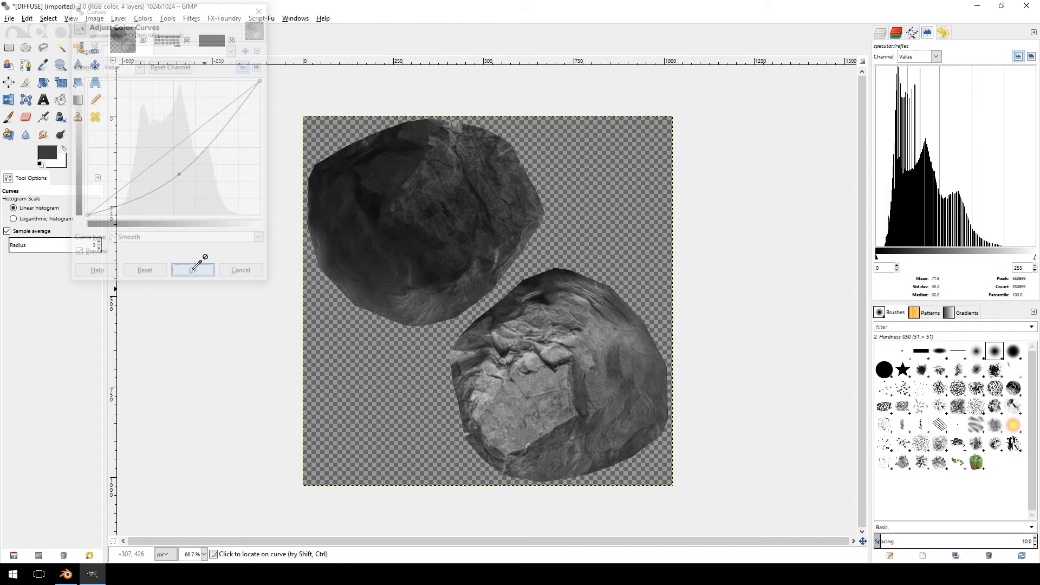
{"action": "left_click", "coordinate": [192, 270]}
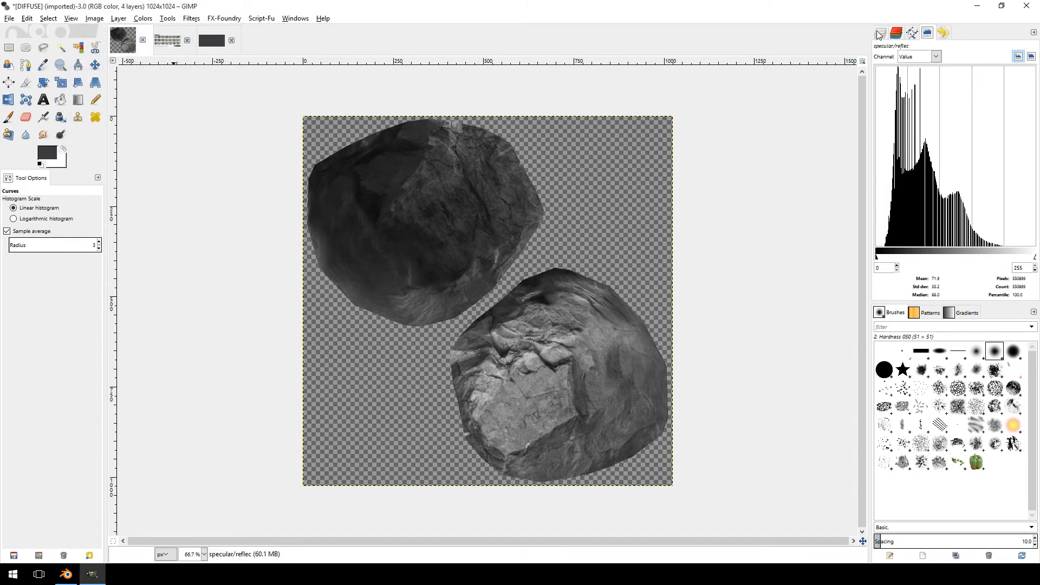
Step: Show the albedo/diffuse layer and hide specular/reflec in the Layers dock
{"action": "left_click", "coordinate": [879, 33]}
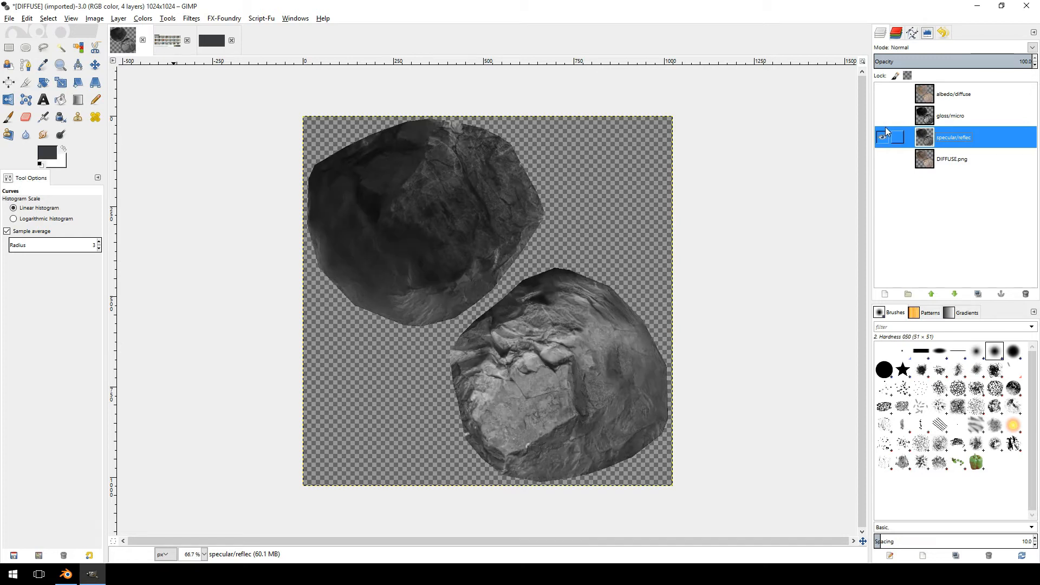
{"action": "left_click", "coordinate": [881, 93]}
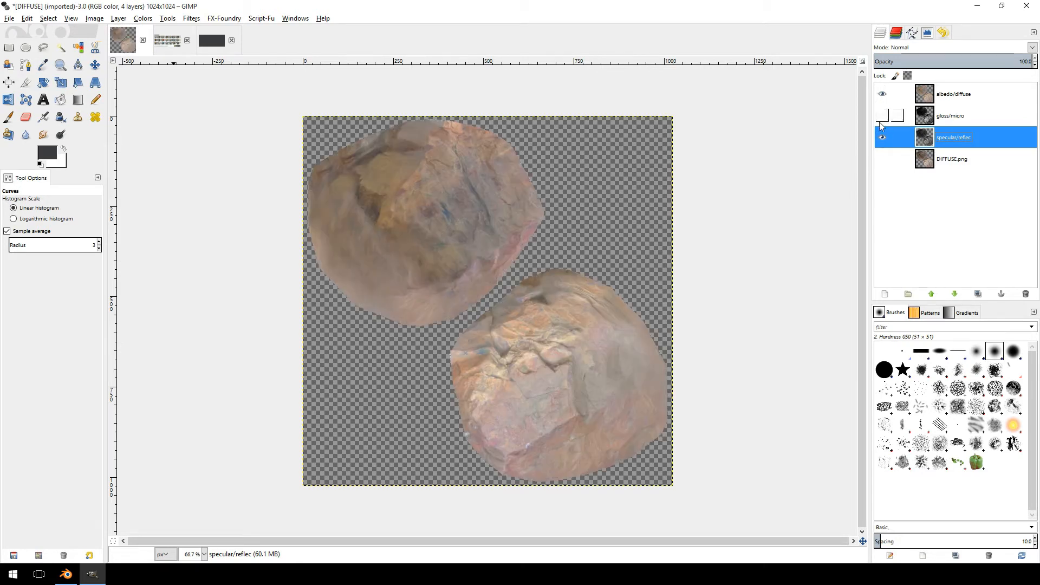
{"action": "left_click", "coordinate": [953, 93]}
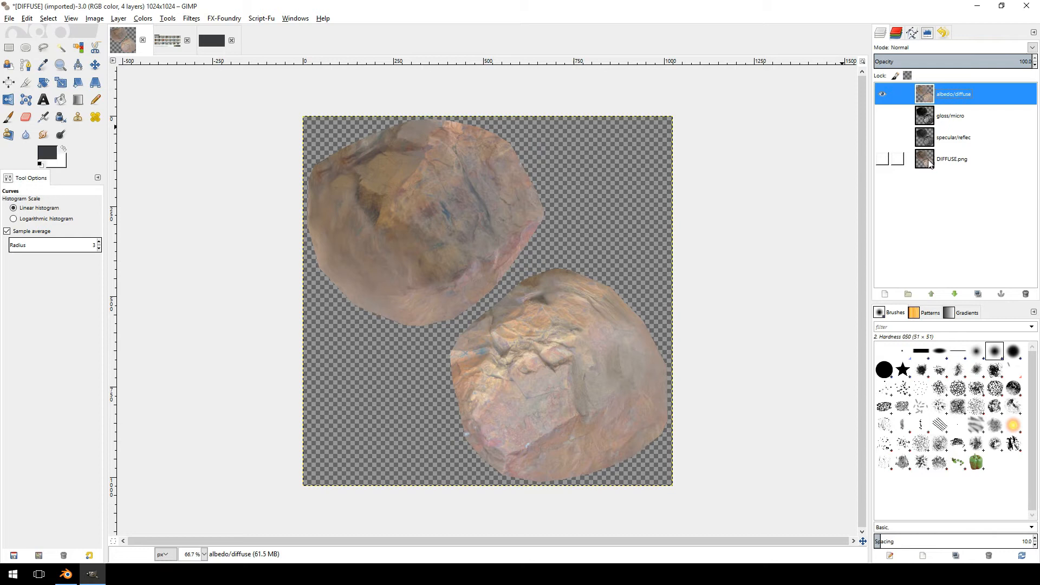
Step: Export the albedo map as rock_diff.png, then hide albedo/diffuse and show gloss/micro
{"action": "left_click", "coordinate": [10, 19]}
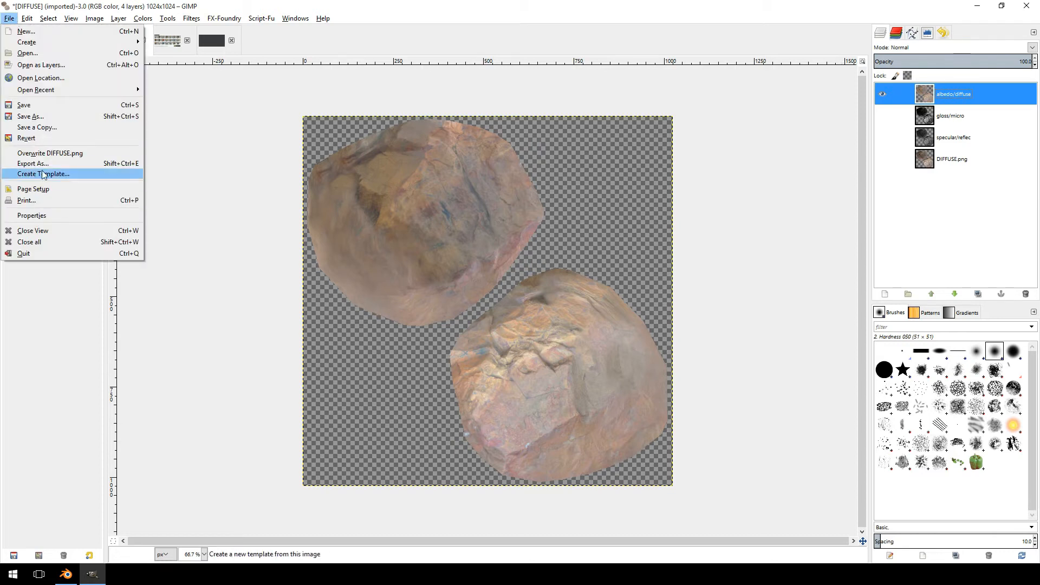
{"action": "left_click", "coordinate": [32, 164]}
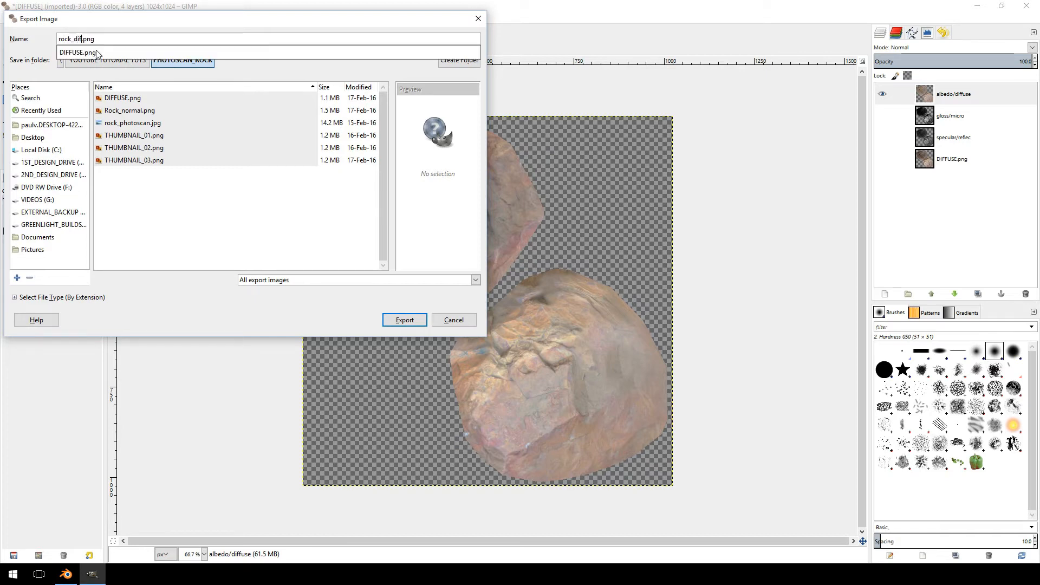
{"action": "left_click", "coordinate": [403, 320]}
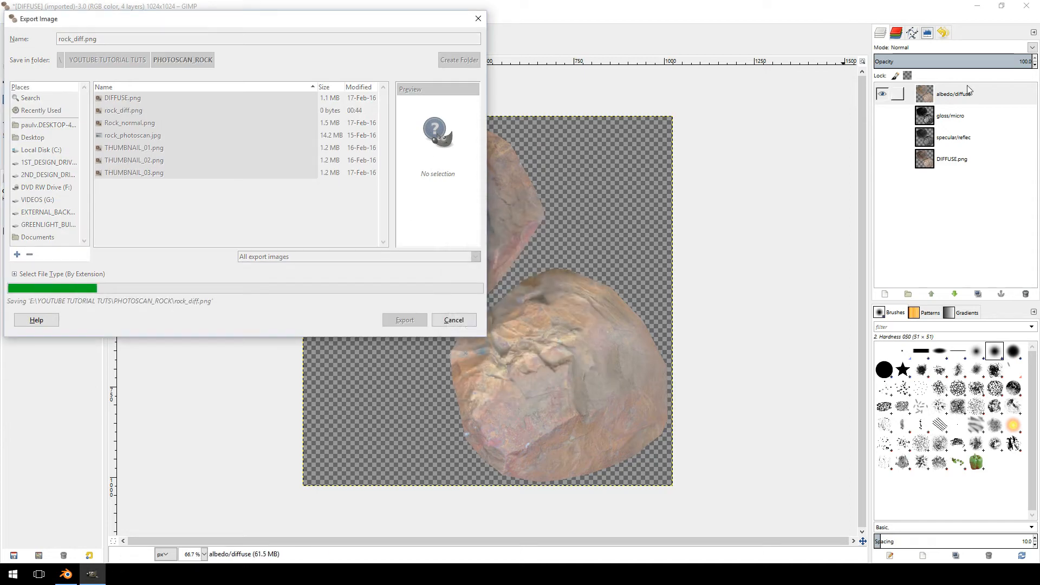
{"action": "left_click", "coordinate": [404, 319]}
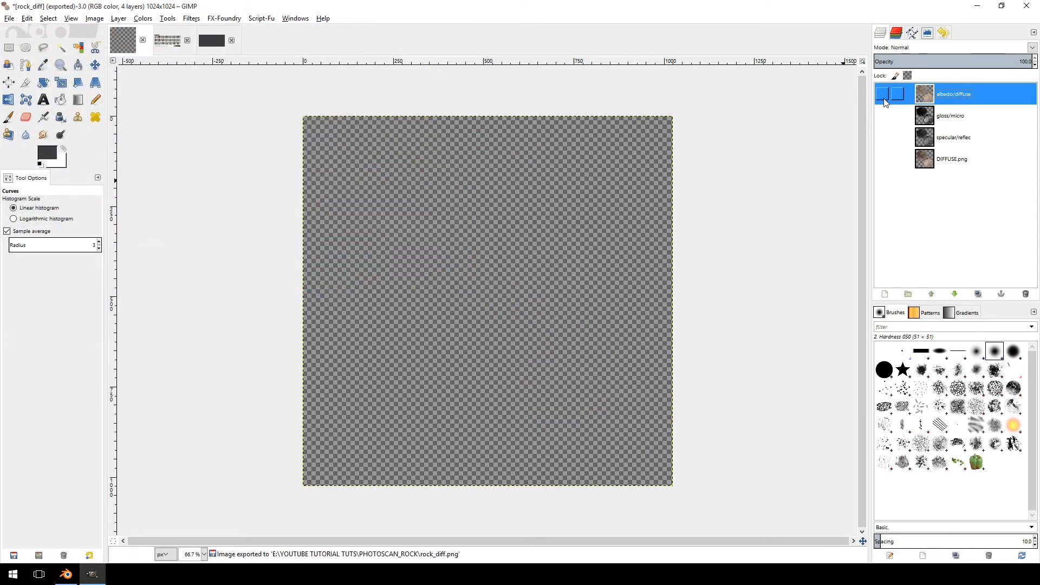
{"action": "left_click", "coordinate": [882, 93]}
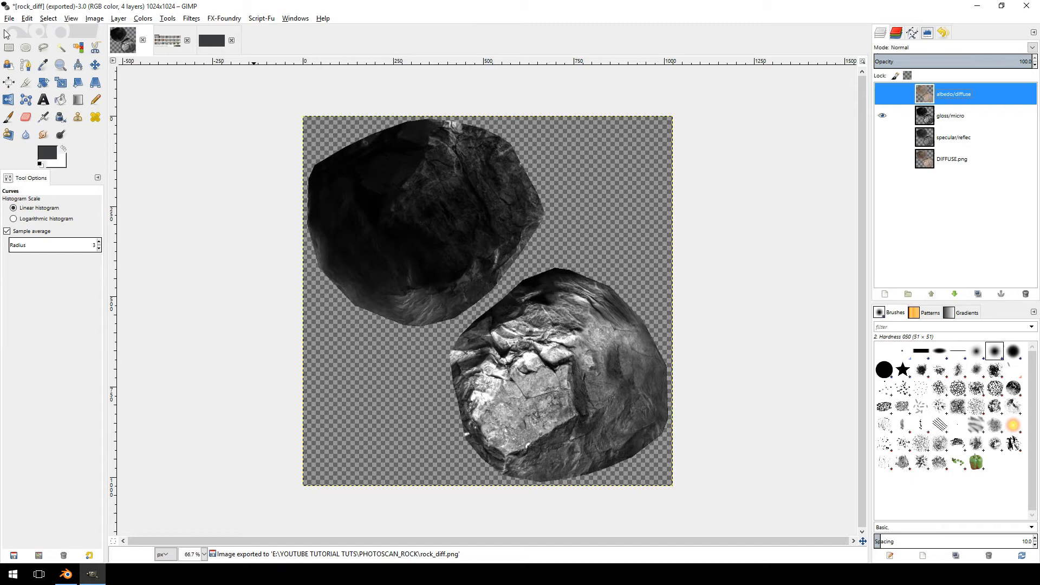
Step: Export the gloss/micro map as rock_gloss.png with the default PNG settings
{"action": "left_click", "coordinate": [9, 18]}
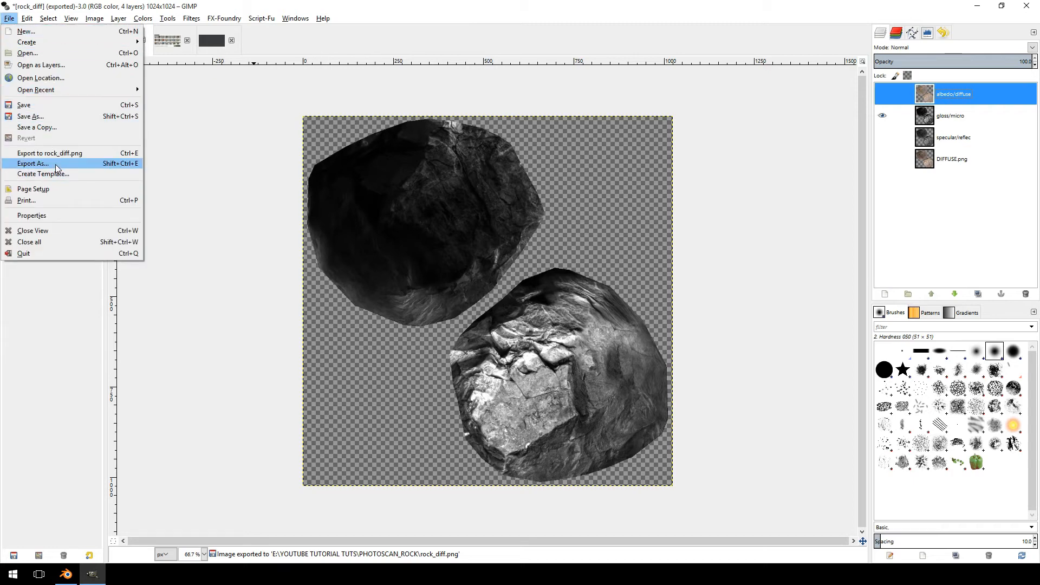
{"action": "left_click", "coordinate": [32, 164]}
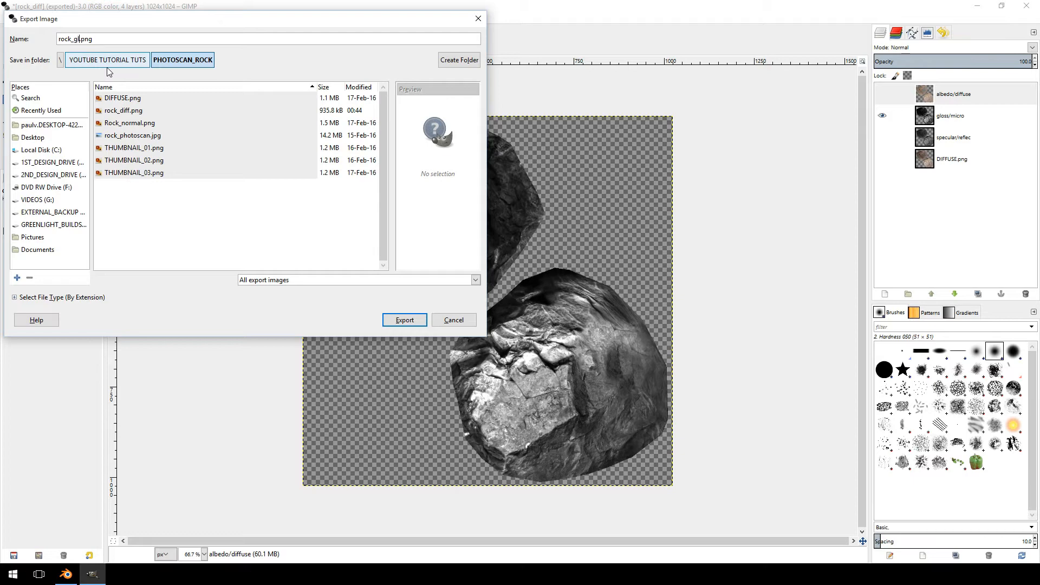
{"action": "left_click", "coordinate": [404, 319]}
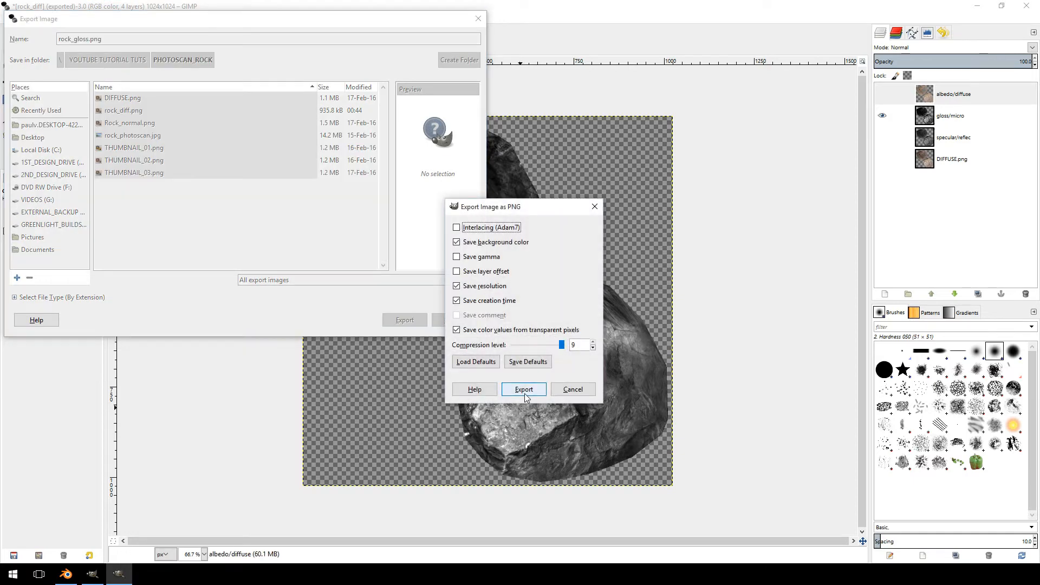
{"action": "left_click", "coordinate": [523, 389]}
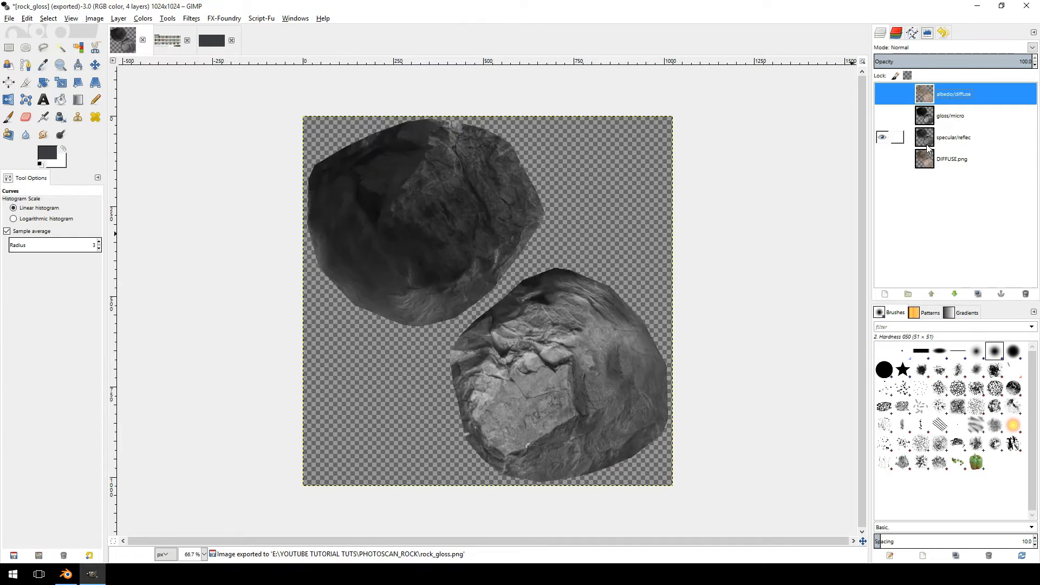
Step: Export the specular map as rock_spec.png, then hide the specular/reflec layer
{"action": "left_click", "coordinate": [10, 19]}
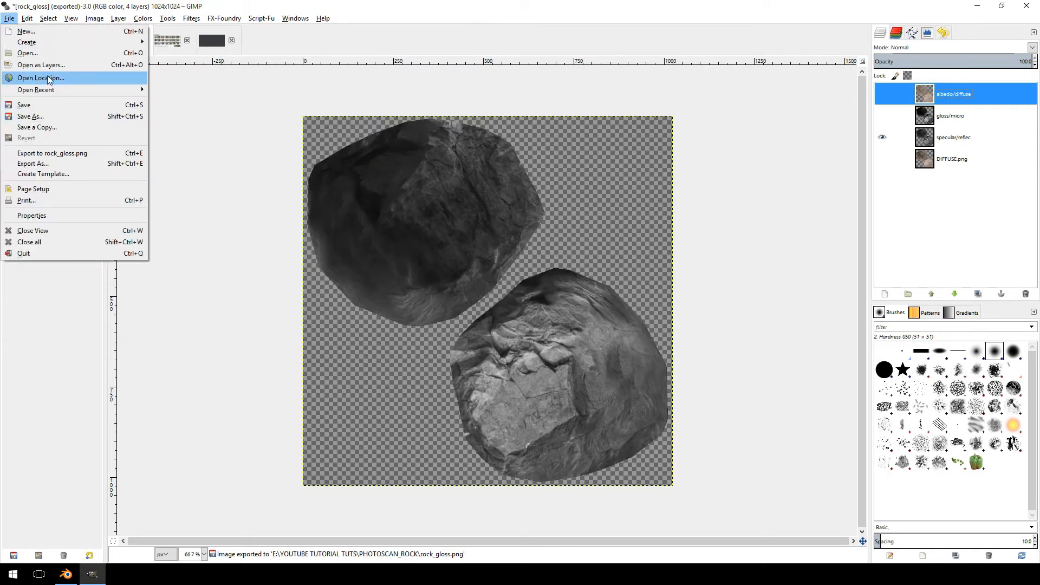
{"action": "left_click", "coordinate": [31, 163]}
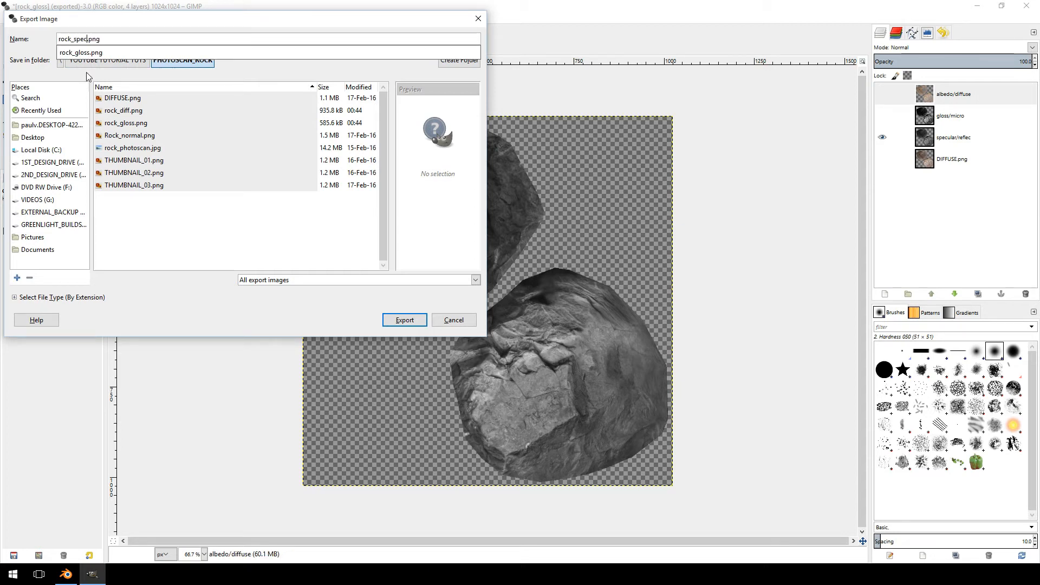
{"action": "left_click", "coordinate": [404, 320]}
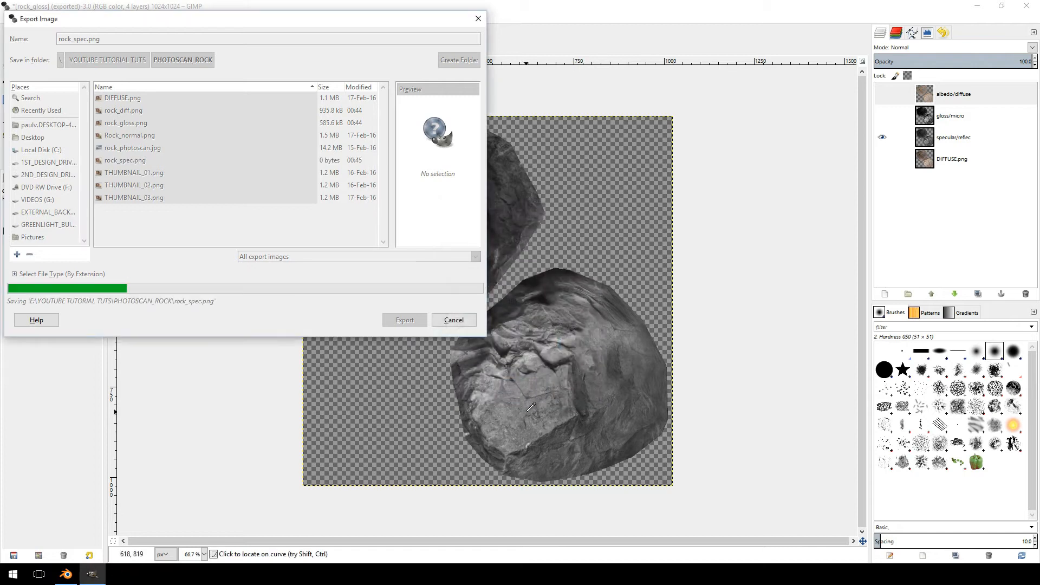
{"action": "left_click", "coordinate": [402, 319]}
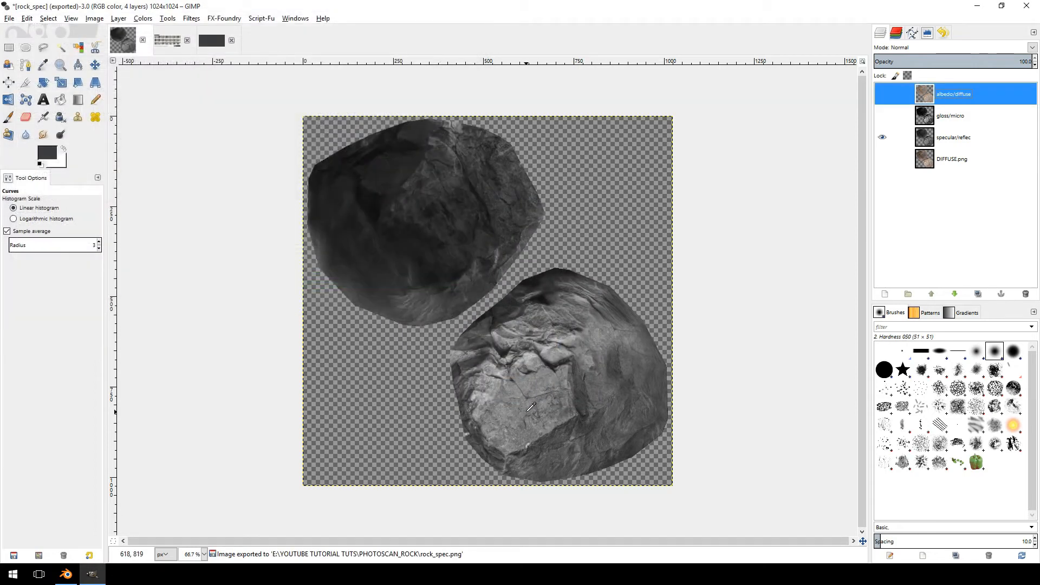
{"action": "left_click", "coordinate": [882, 137]}
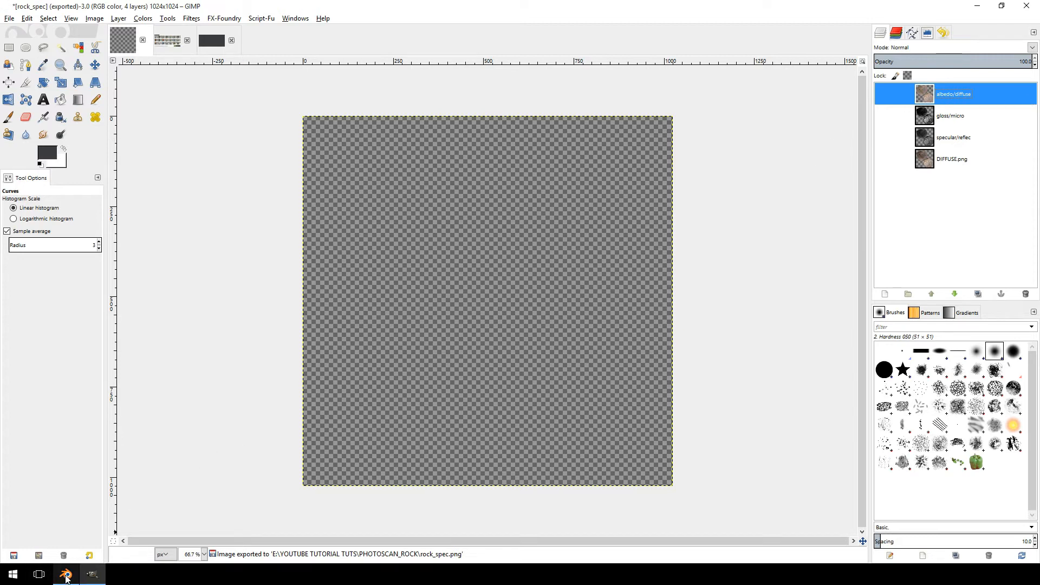
{"action": "mouse_move", "coordinate": [65, 574]}
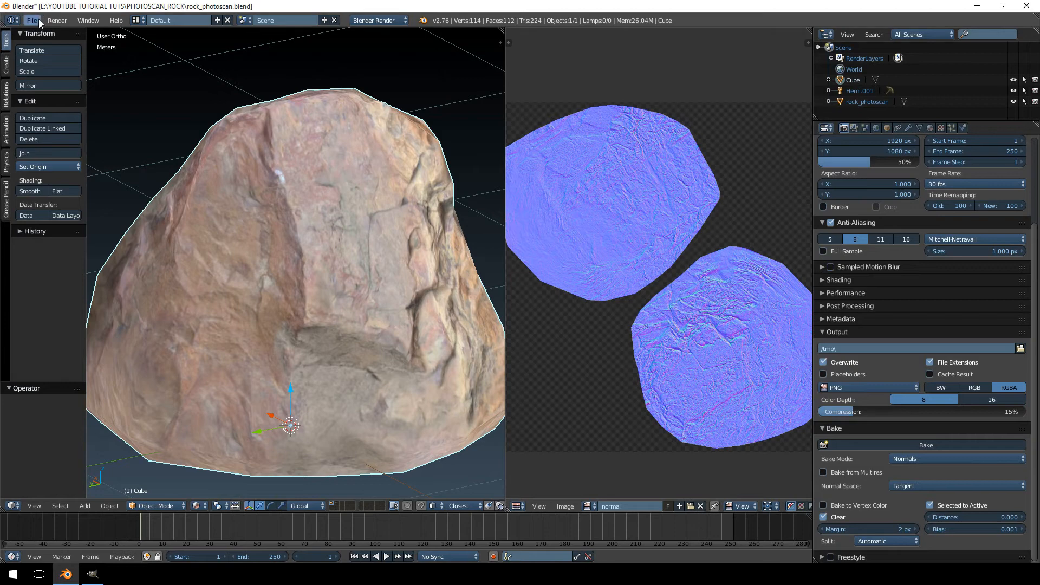
Step: Start an FBX export of the rock limited to selected objects with forward/up axes set
{"action": "left_click", "coordinate": [31, 20]}
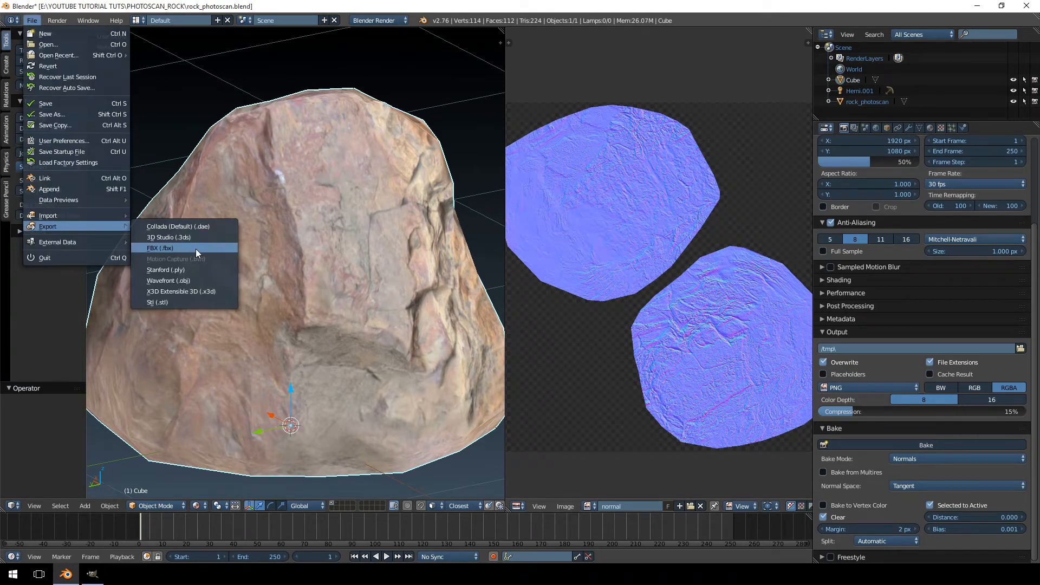
{"action": "left_click", "coordinate": [160, 248]}
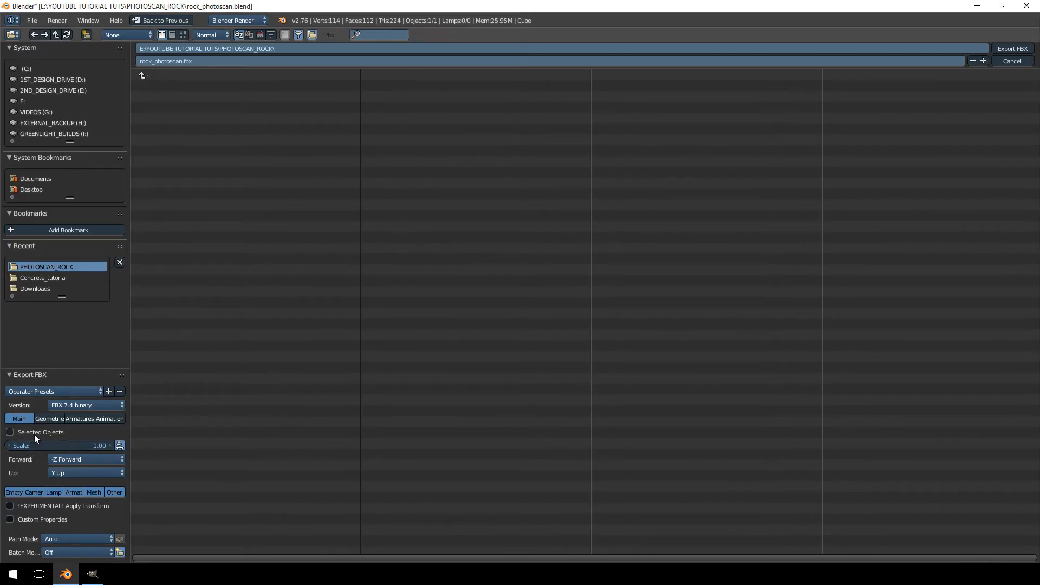
{"action": "left_click", "coordinate": [10, 432]}
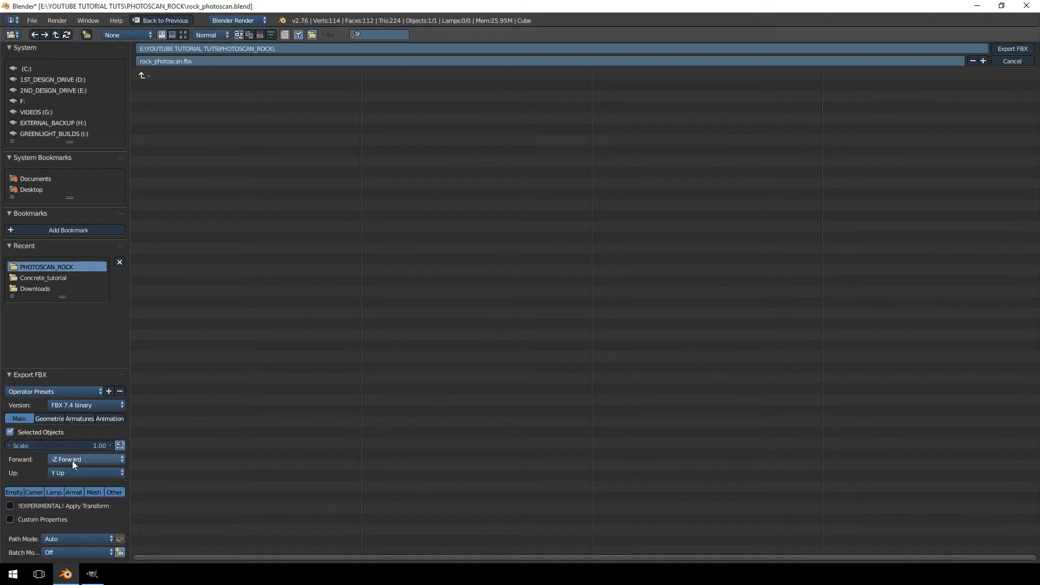
{"action": "left_click", "coordinate": [85, 459]}
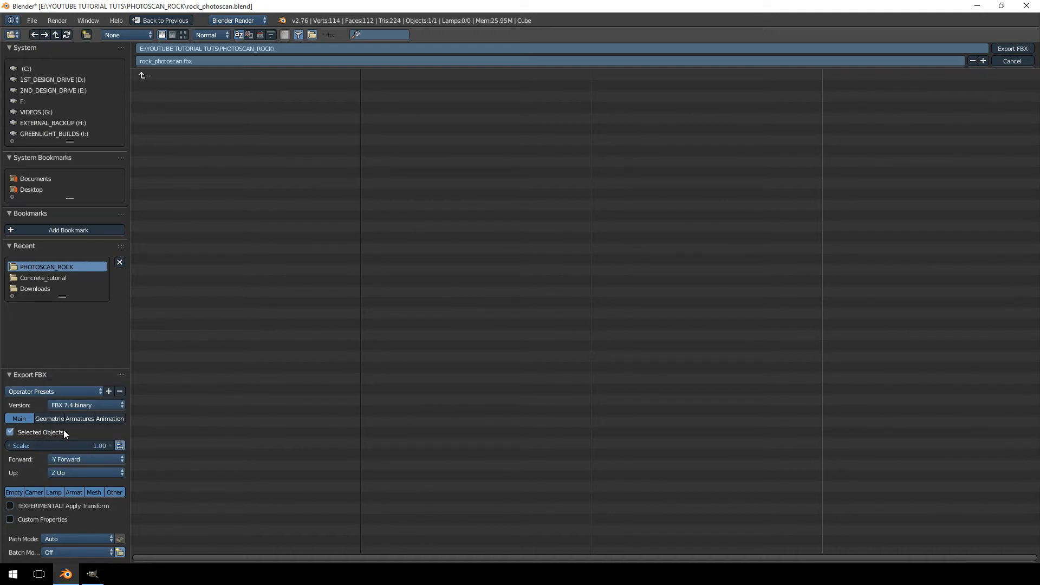
Step: Pick the geometry smoothing mode, review Armatures and Main, and export rock_photoscan.fbx
{"action": "left_click", "coordinate": [50, 418]}
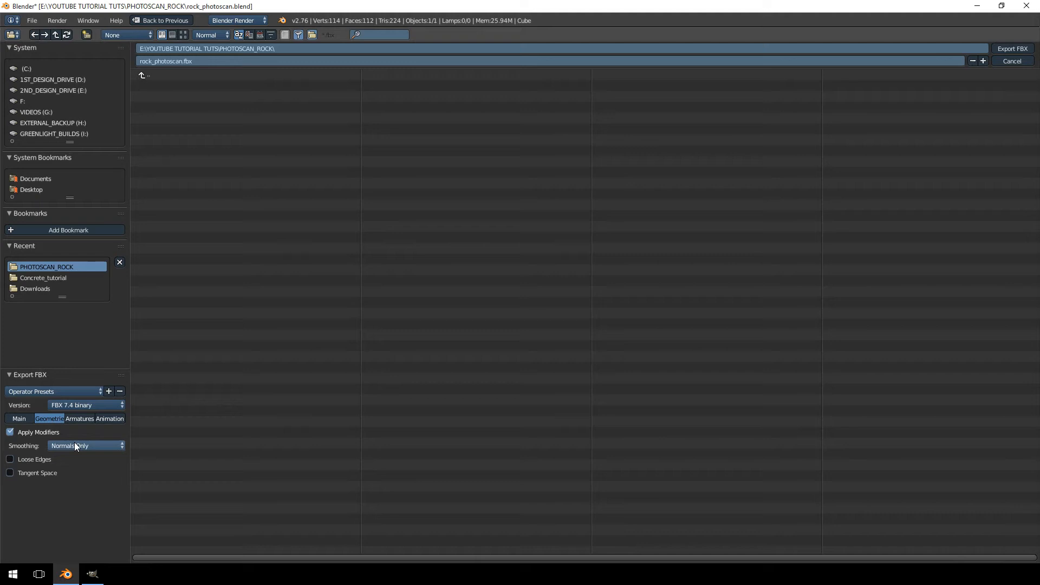
{"action": "left_click", "coordinate": [84, 445]}
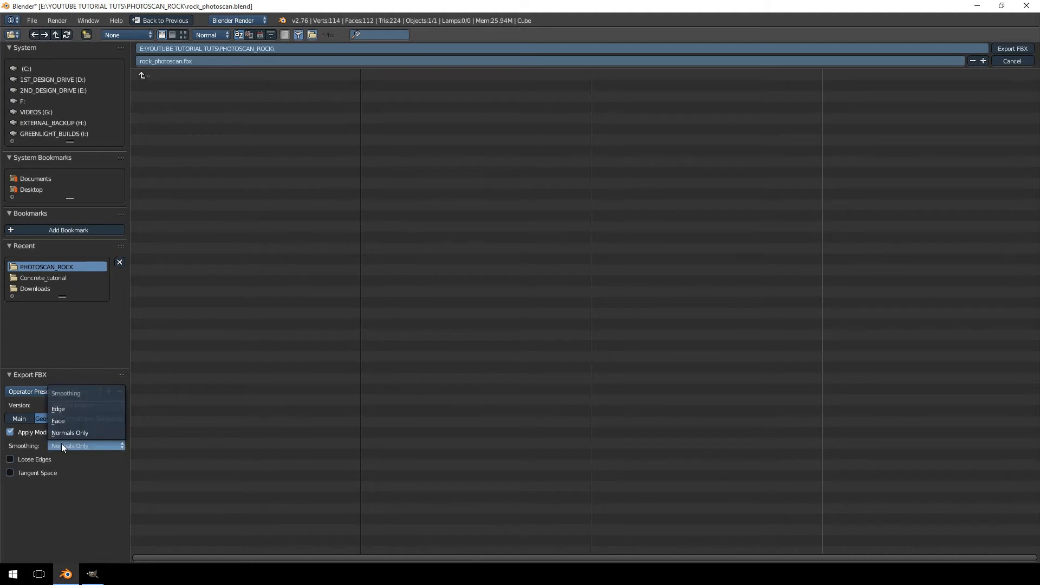
{"action": "left_click", "coordinate": [57, 408]}
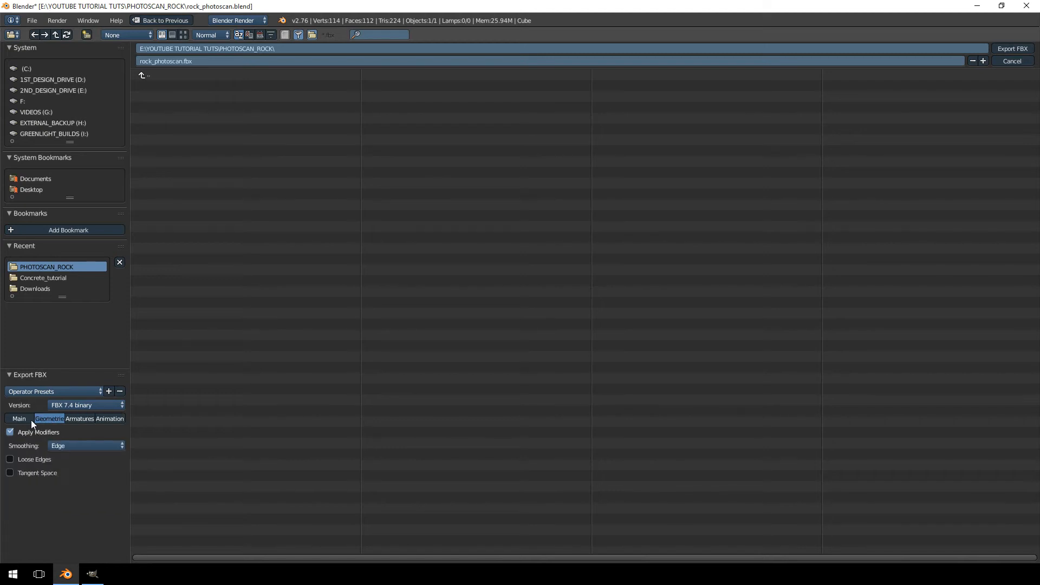
{"action": "left_click", "coordinate": [79, 418]}
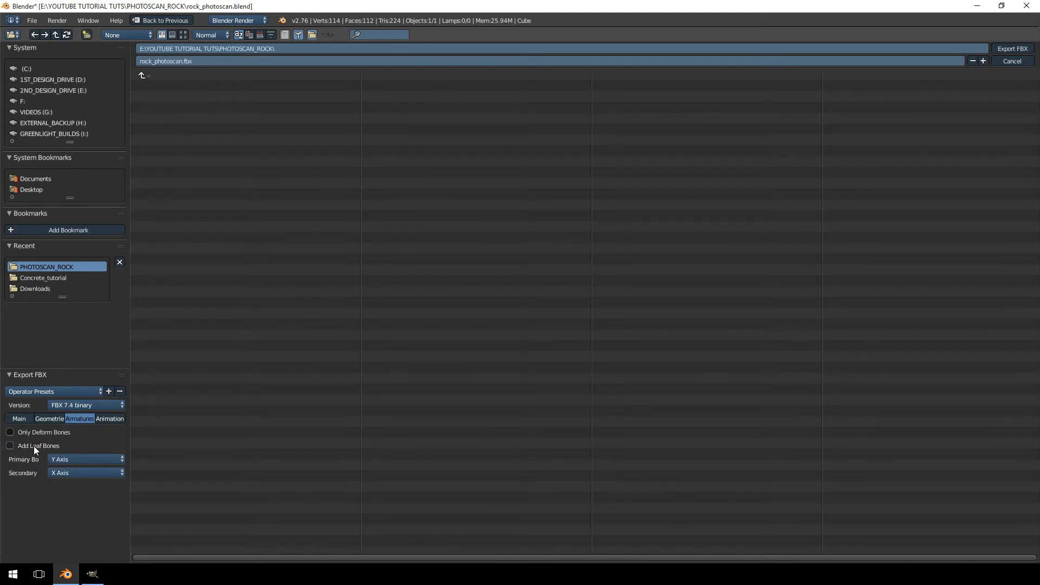
{"action": "left_click", "coordinate": [19, 418]}
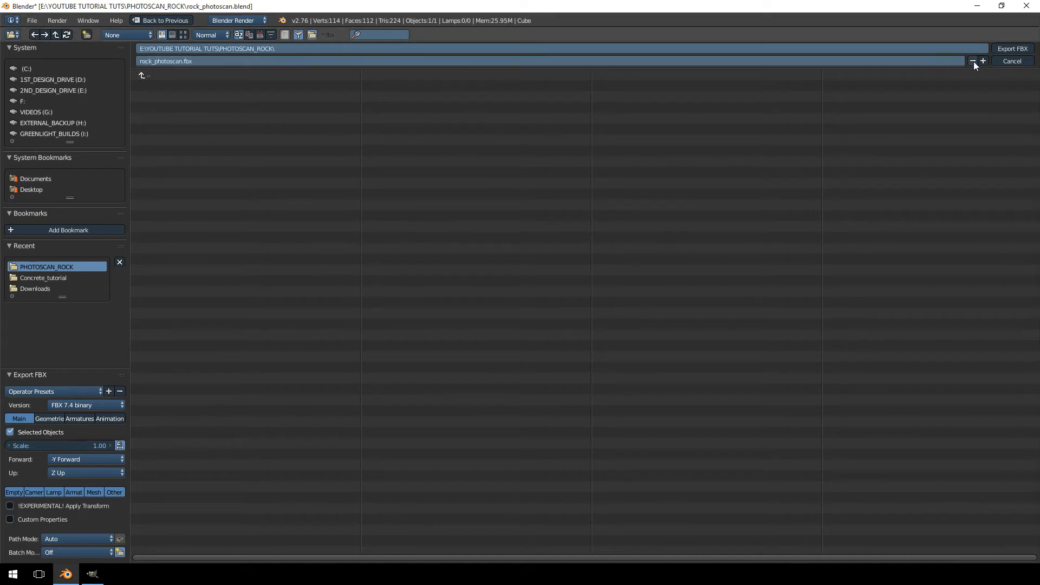
{"action": "left_click", "coordinate": [1010, 61]}
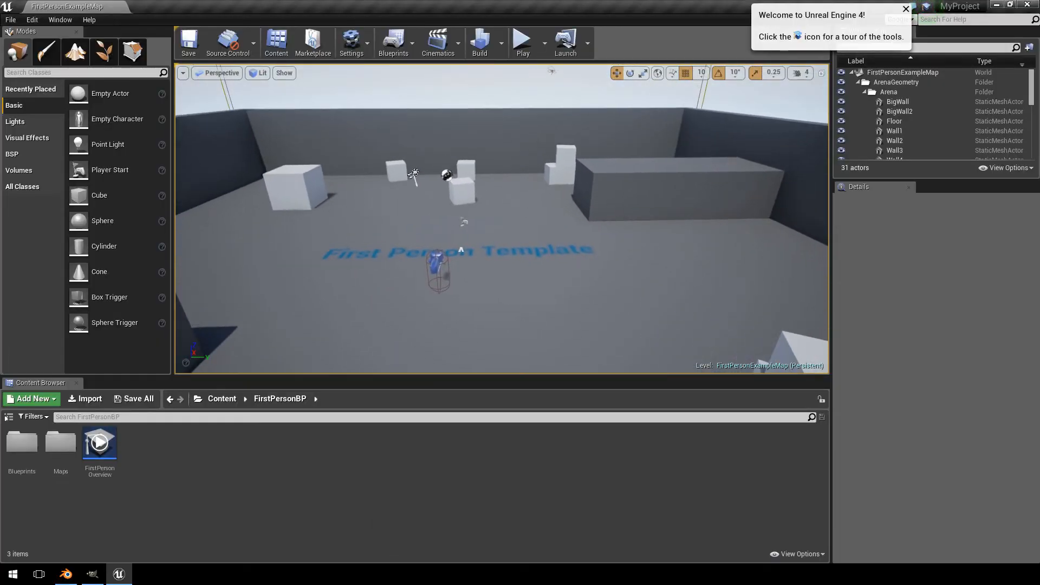
Step: Import DIFFUSE.png through rock_photoscan.fbx from the PHOTOSCAN_ROCK folder into the Content Browser
{"action": "left_click", "coordinate": [84, 399]}
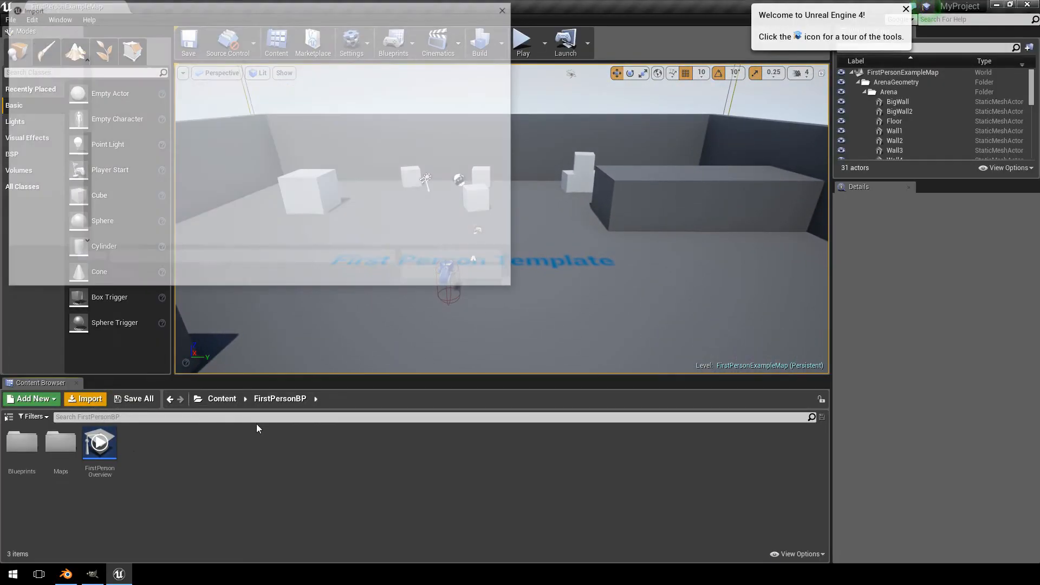
{"action": "left_click", "coordinate": [89, 399]}
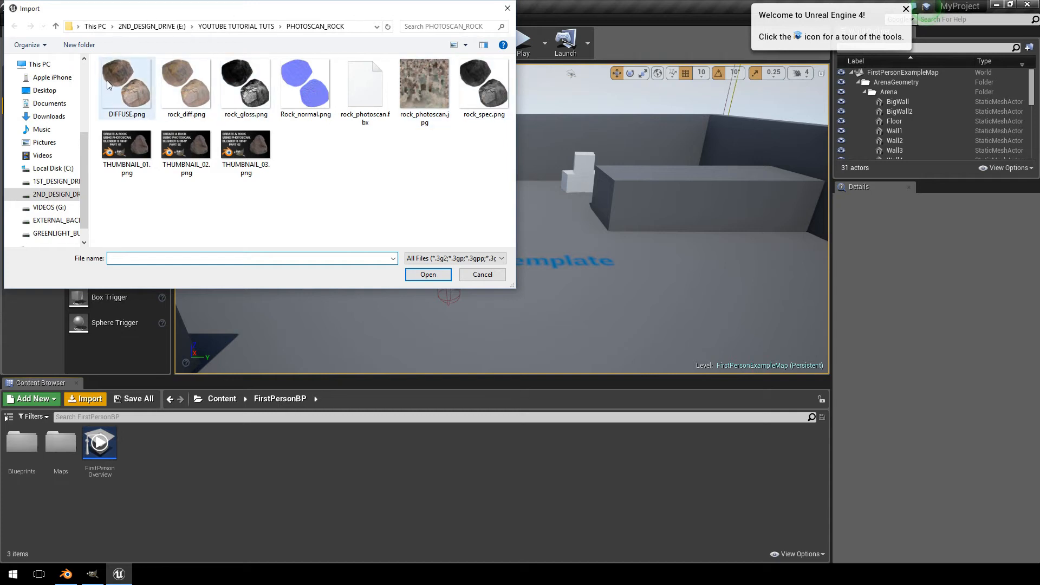
{"action": "left_click", "coordinate": [125, 79]}
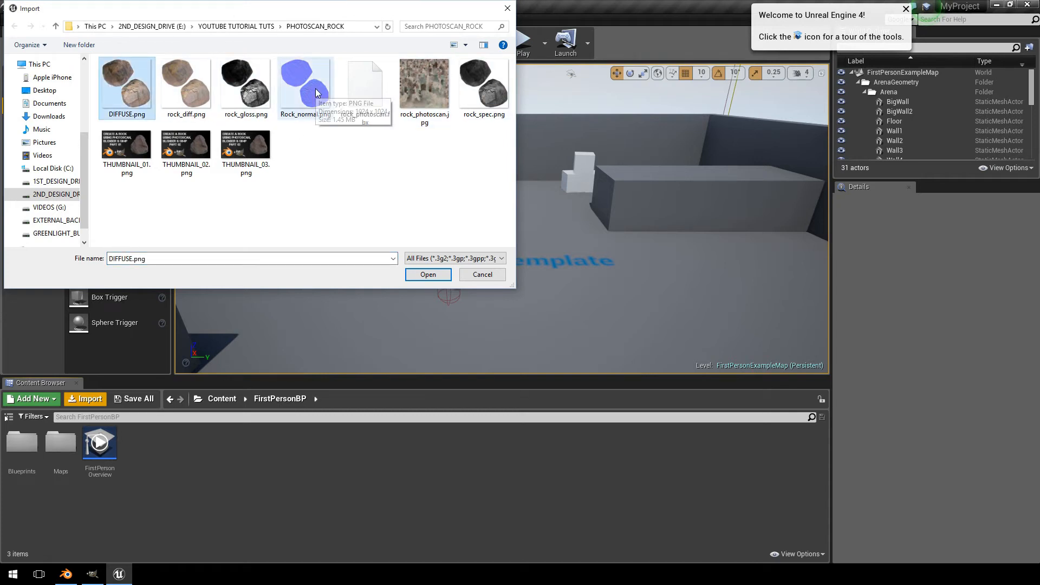
{"action": "left_click", "coordinate": [365, 83]}
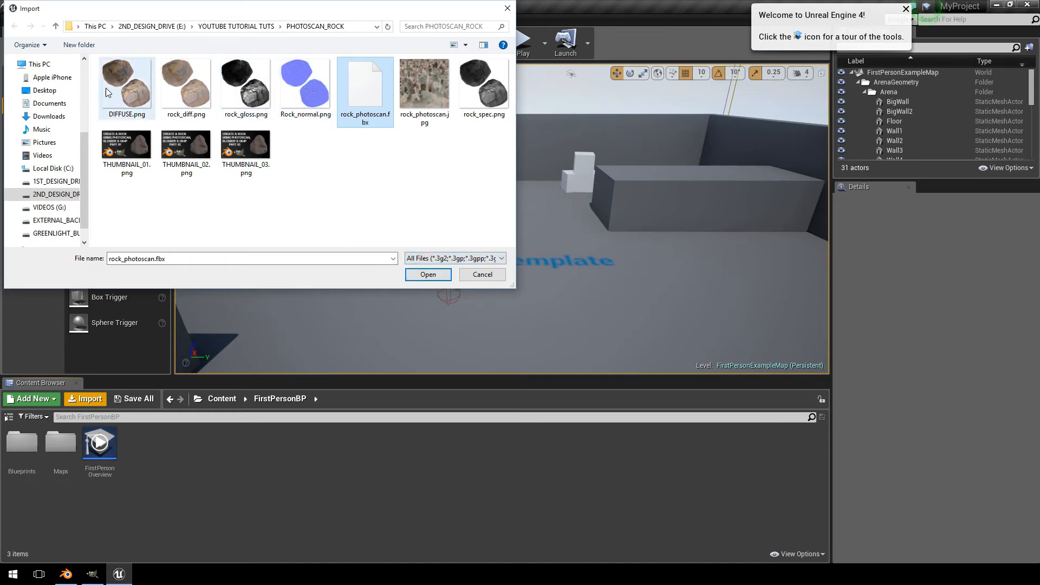
{"action": "left_click", "coordinate": [428, 274]}
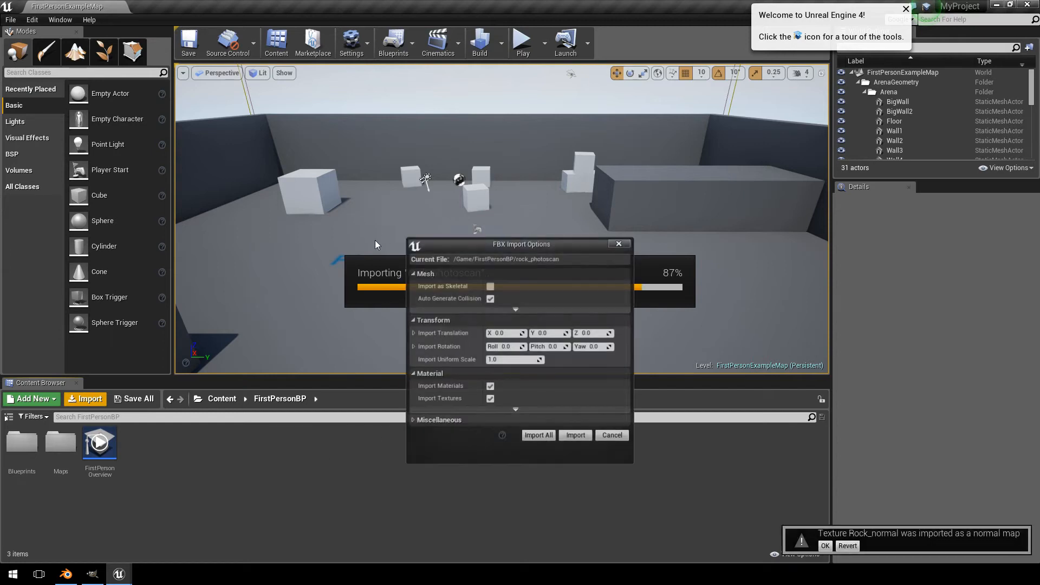
{"action": "mouse_move", "coordinate": [490, 385]}
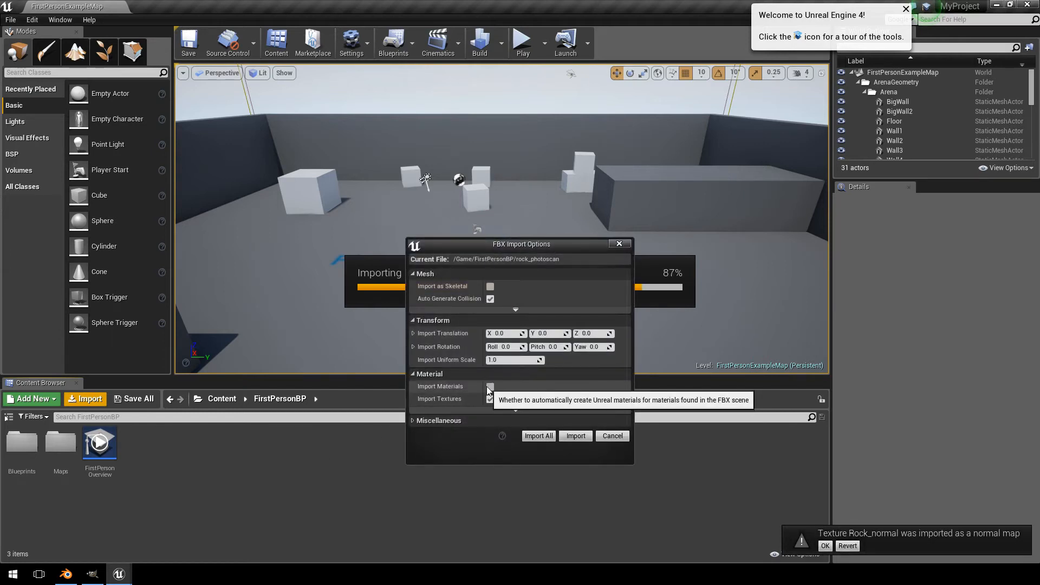
Step: Confirm the FBX import with default options, then import the rock_spec.png texture
{"action": "left_click", "coordinate": [574, 435]}
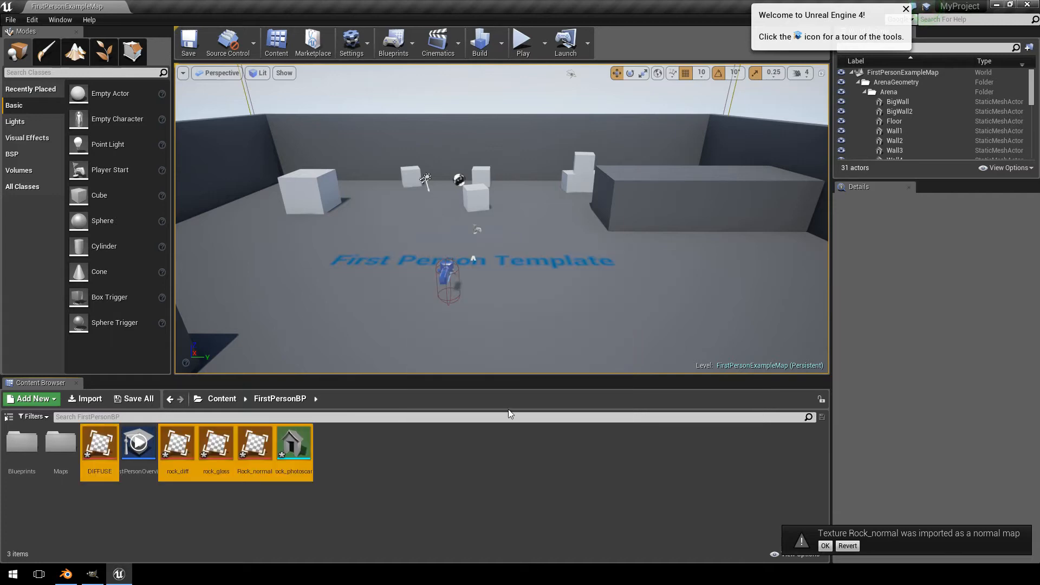
{"action": "left_click", "coordinate": [89, 398]}
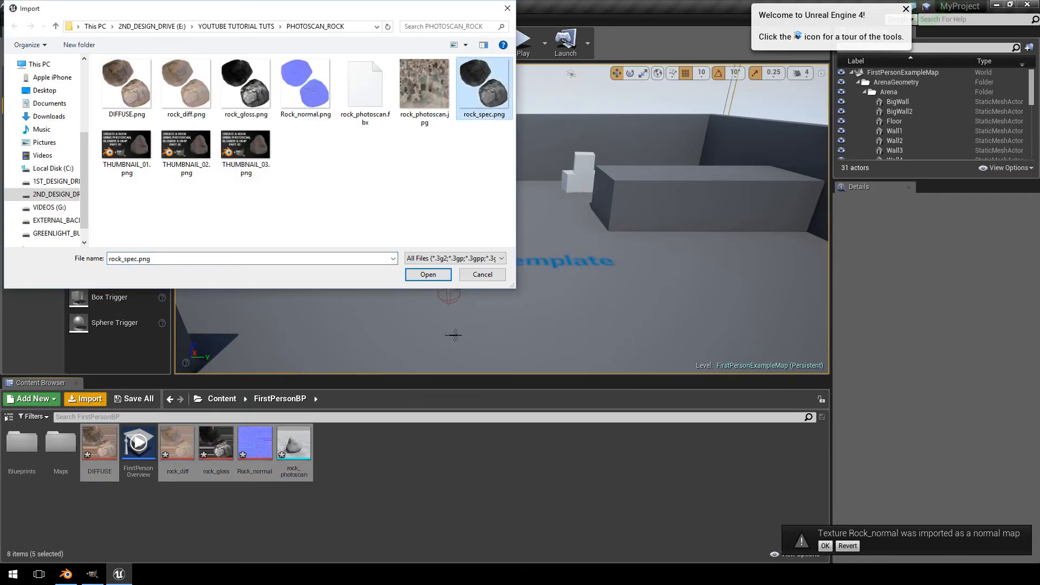
{"action": "left_click", "coordinate": [427, 274]}
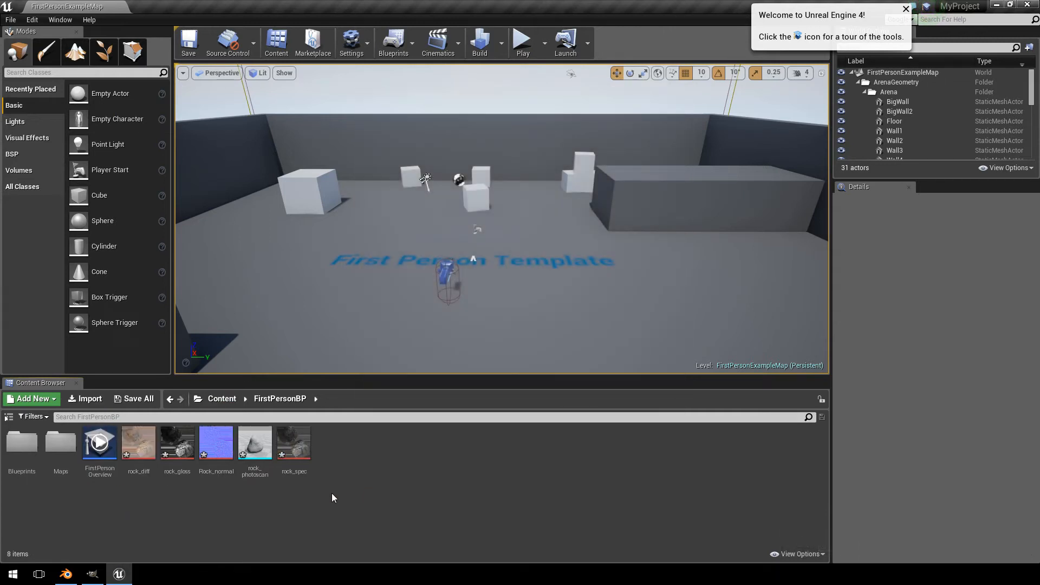
Step: Create a new Material named rock_mat in FirstPersonBP and preview it on a flat plane
{"action": "left_click", "coordinate": [31, 398]}
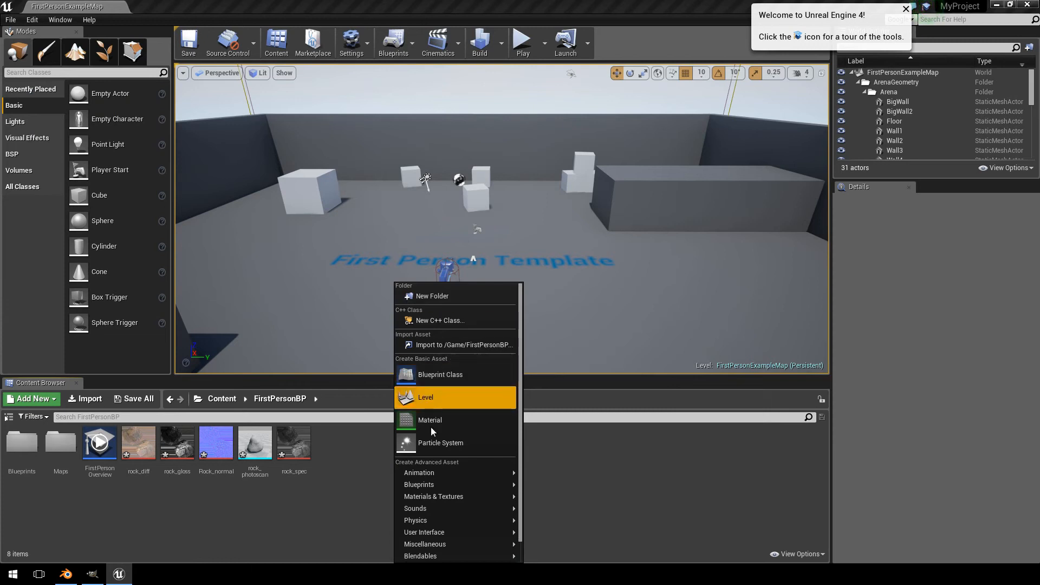
{"action": "left_click", "coordinate": [430, 420]}
{"action": "type", "text": "rock"}
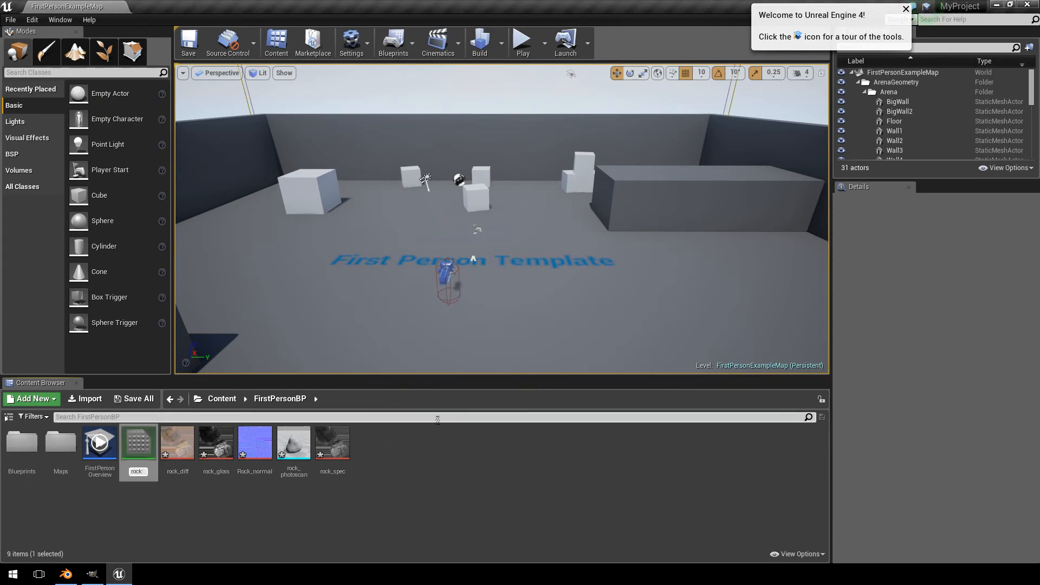
{"action": "left_click", "coordinate": [214, 441]}
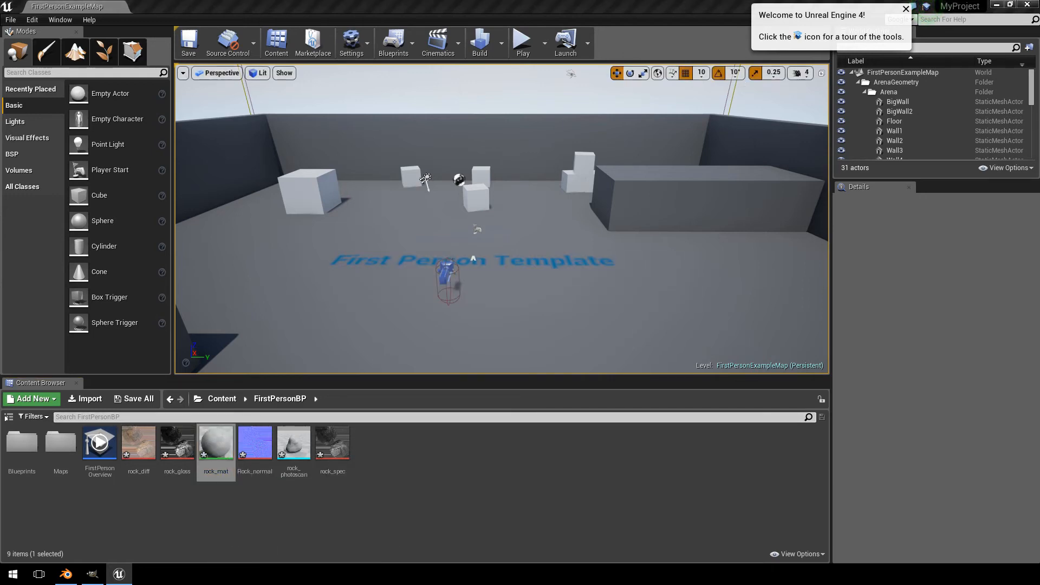
{"action": "double_click", "coordinate": [216, 441]}
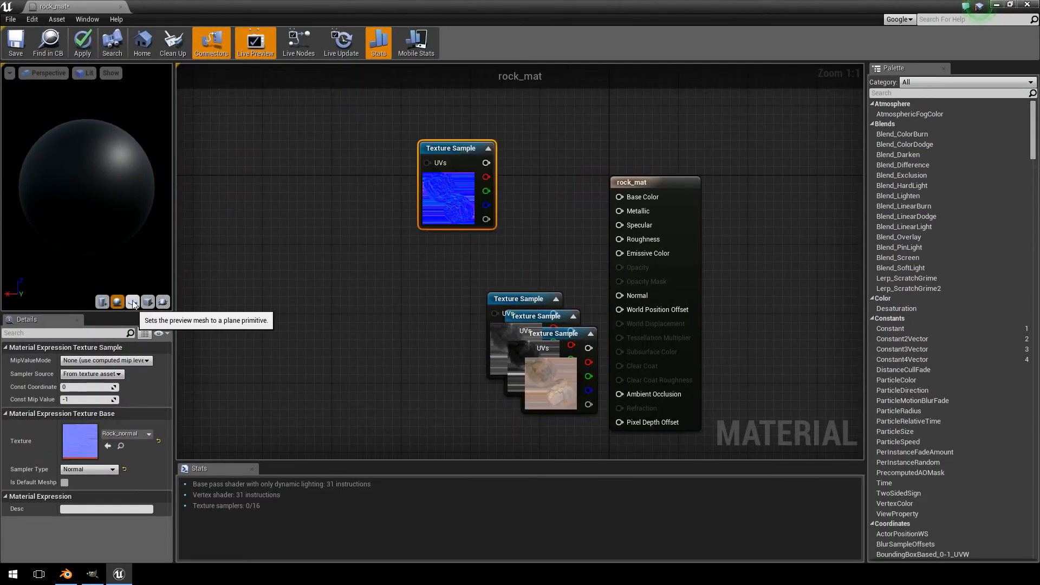
{"action": "left_click", "coordinate": [132, 302]}
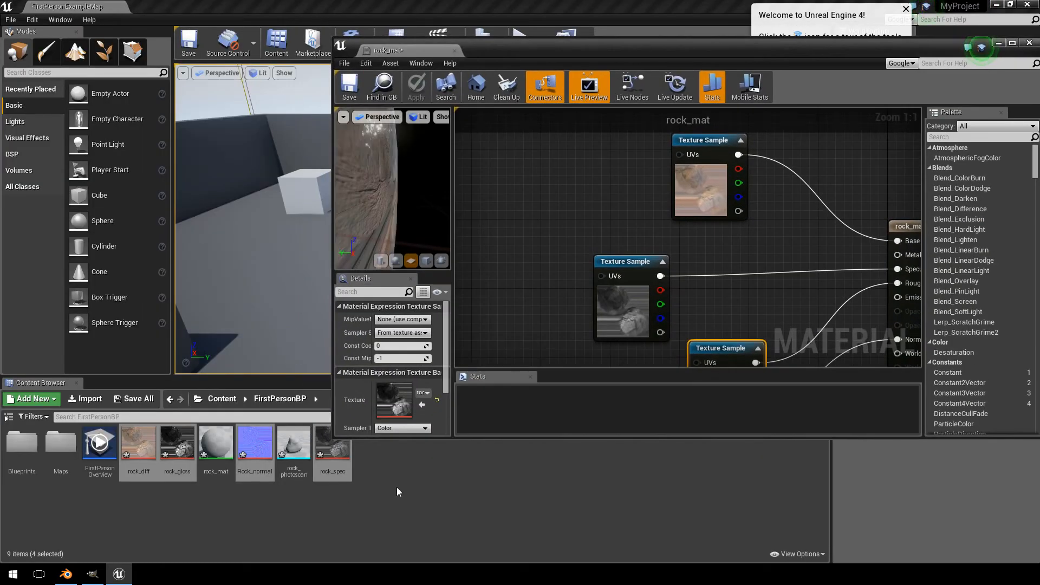
{"action": "mouse_move", "coordinate": [294, 441]}
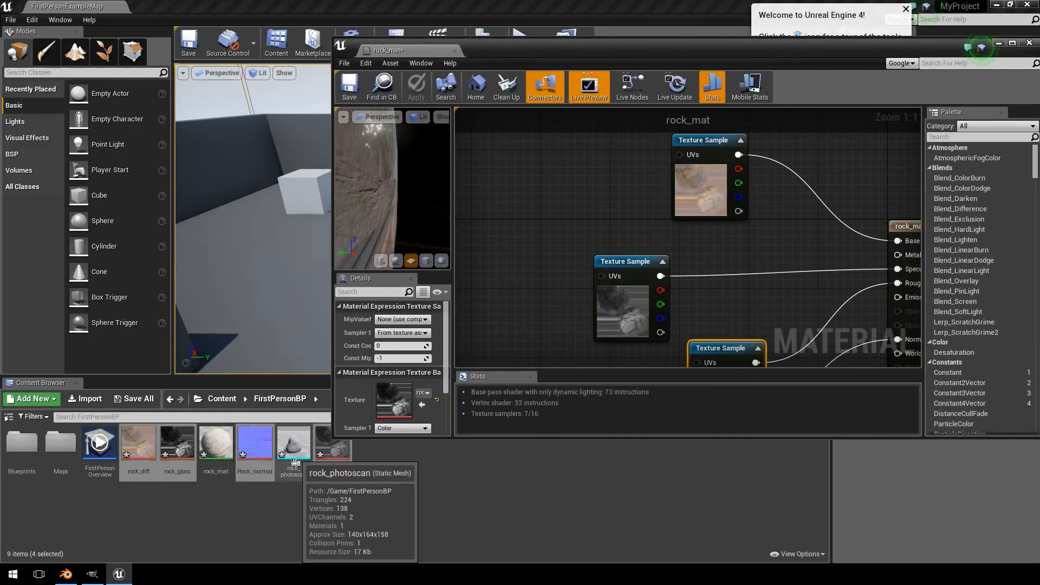
Step: Assign rock_mat to Element 0 of the rock_photoscan mesh and inspect the textured result
{"action": "double_click", "coordinate": [293, 441]}
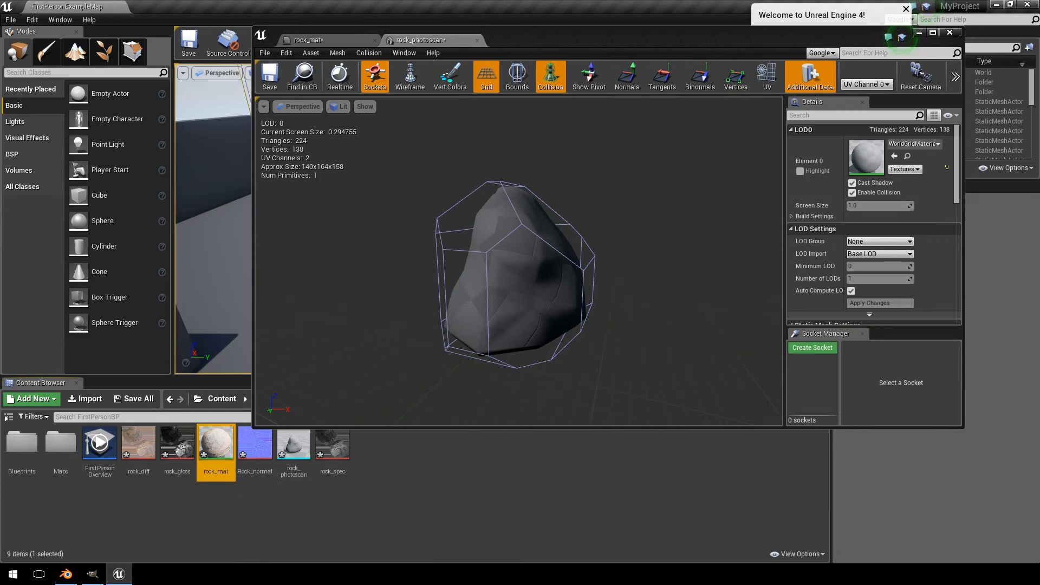
{"action": "mouse_move", "coordinate": [894, 157]}
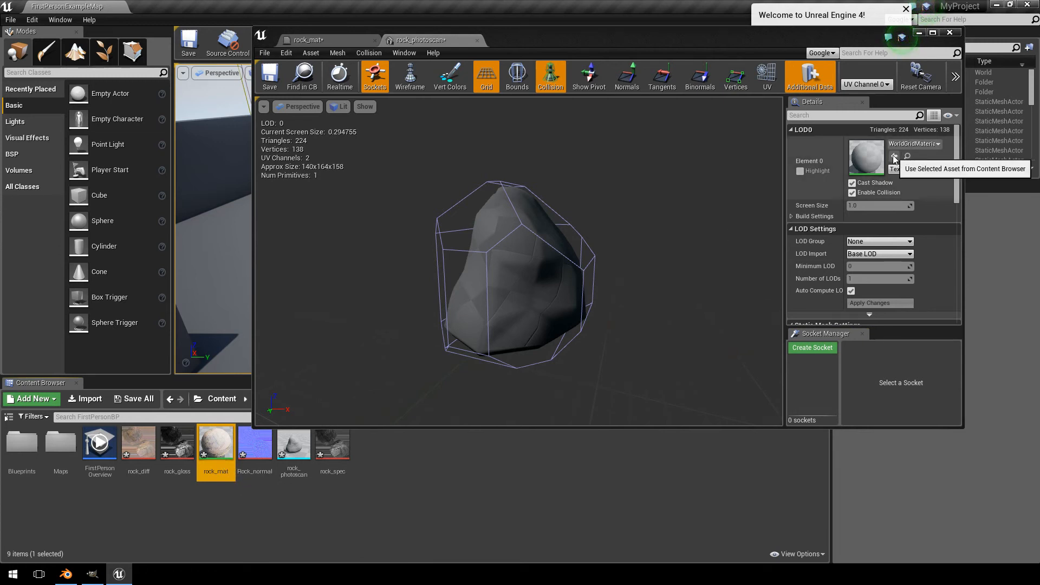
{"action": "left_click", "coordinate": [895, 156]}
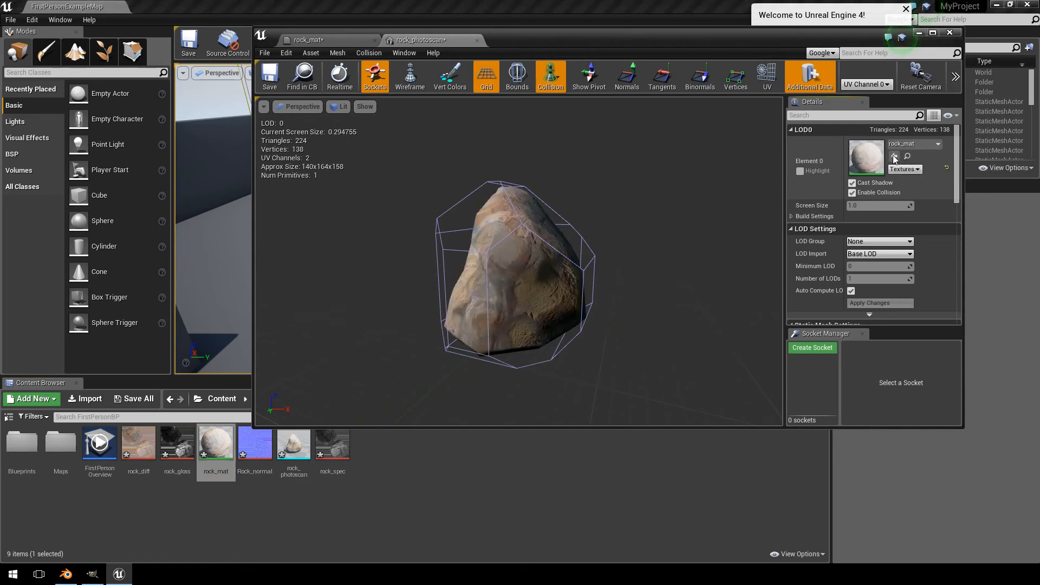
{"action": "scroll", "scroll_direction": "up", "scroll_amount": 3}
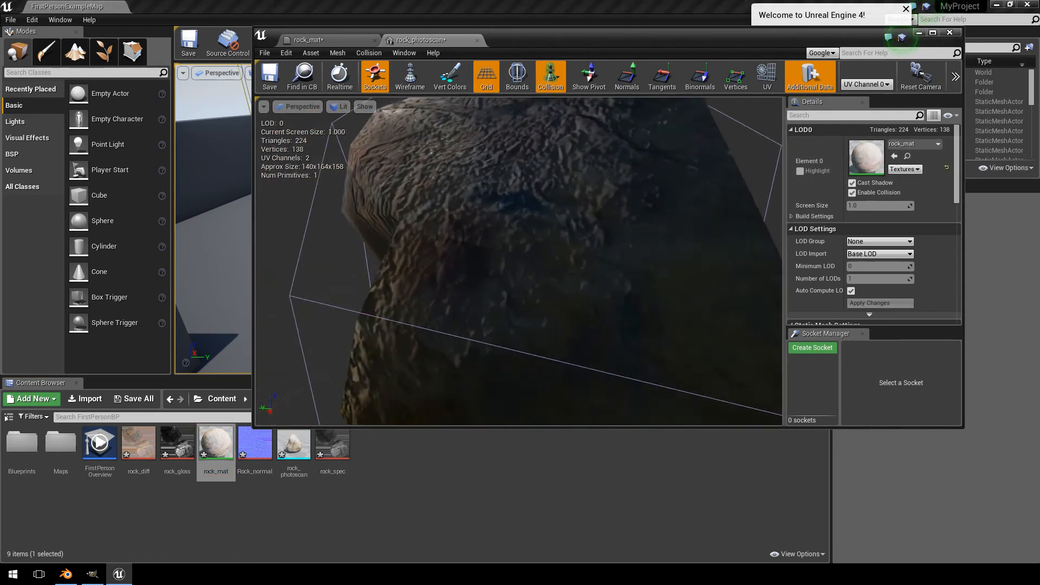
{"action": "scroll", "scroll_direction": "down", "scroll_amount": 3}
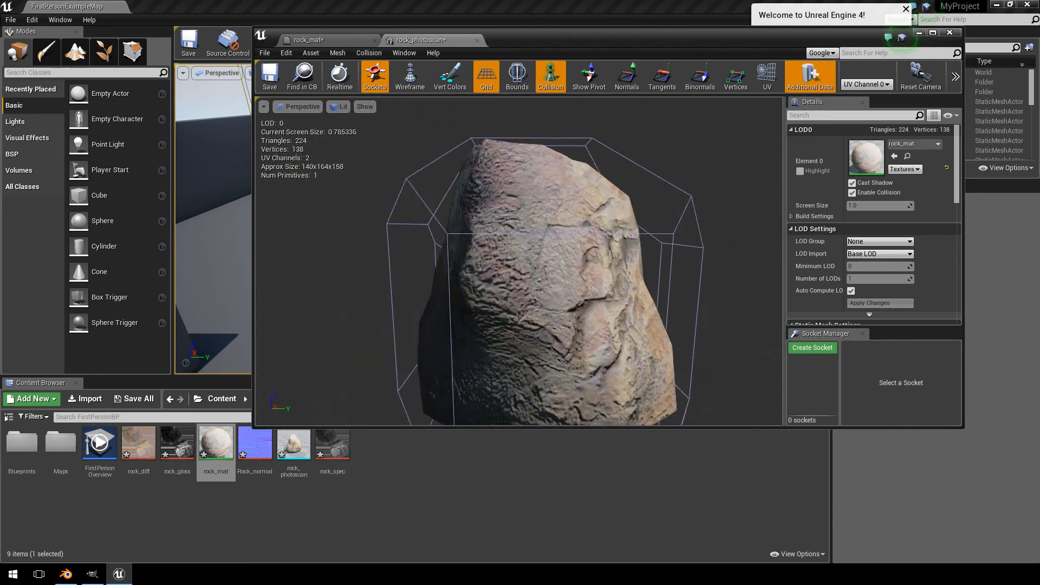
{"action": "scroll", "scroll_direction": "down", "scroll_amount": 3}
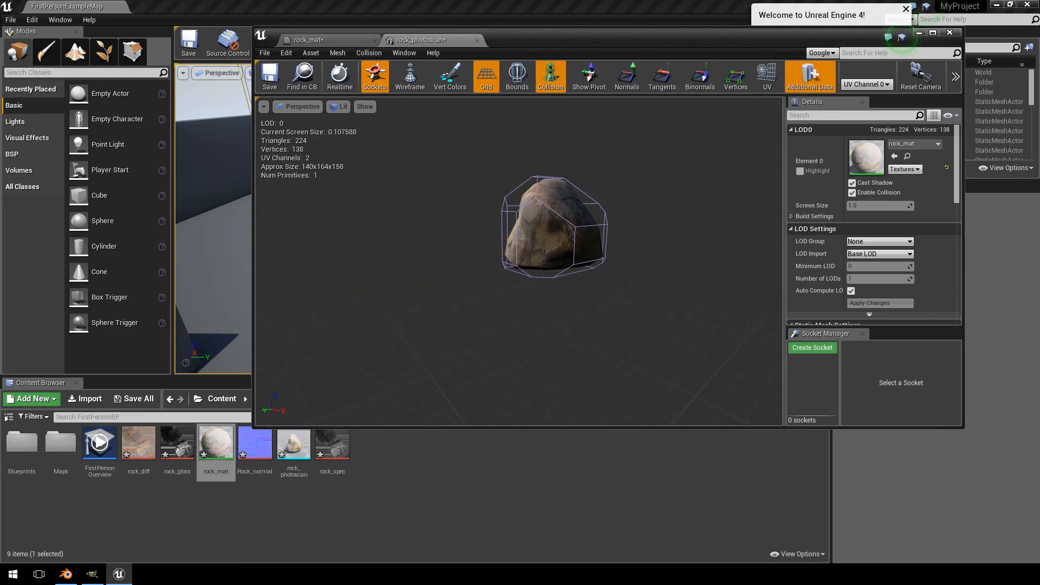
{"action": "scroll", "scroll_direction": "down", "scroll_amount": 3}
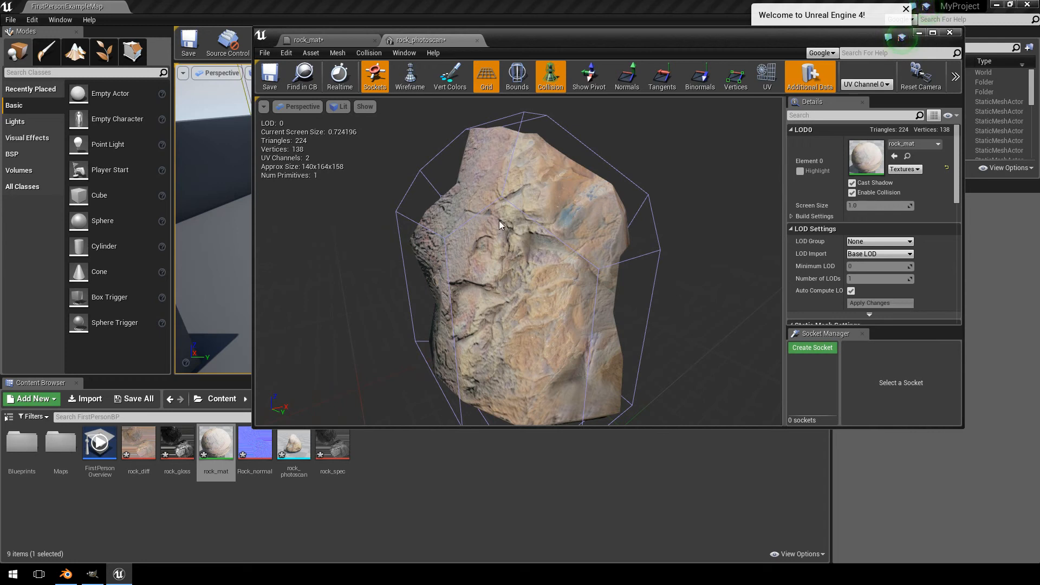
{"action": "mouse_move", "coordinate": [499, 223]}
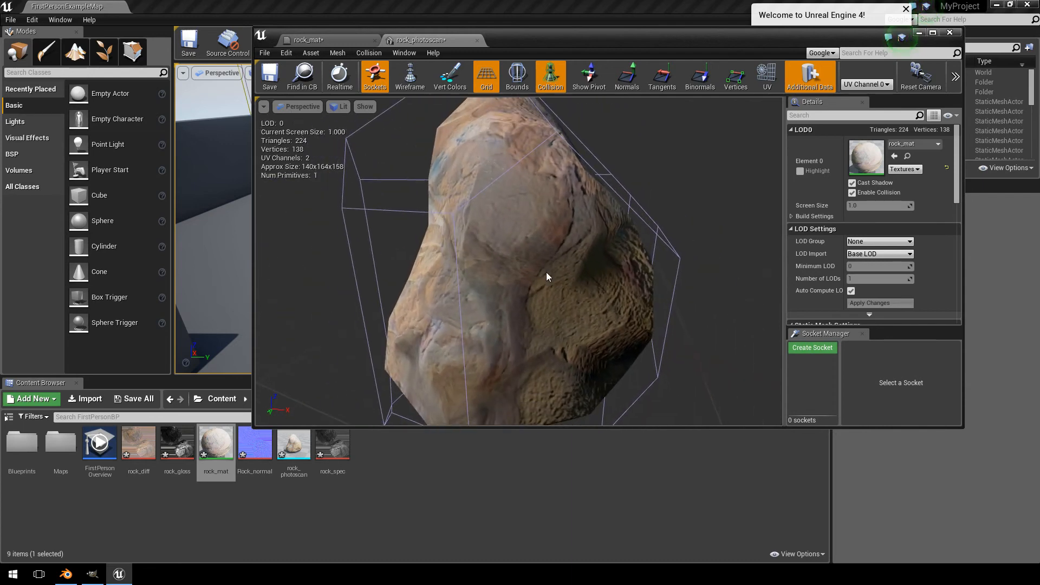
{"action": "mouse_move", "coordinate": [477, 42]}
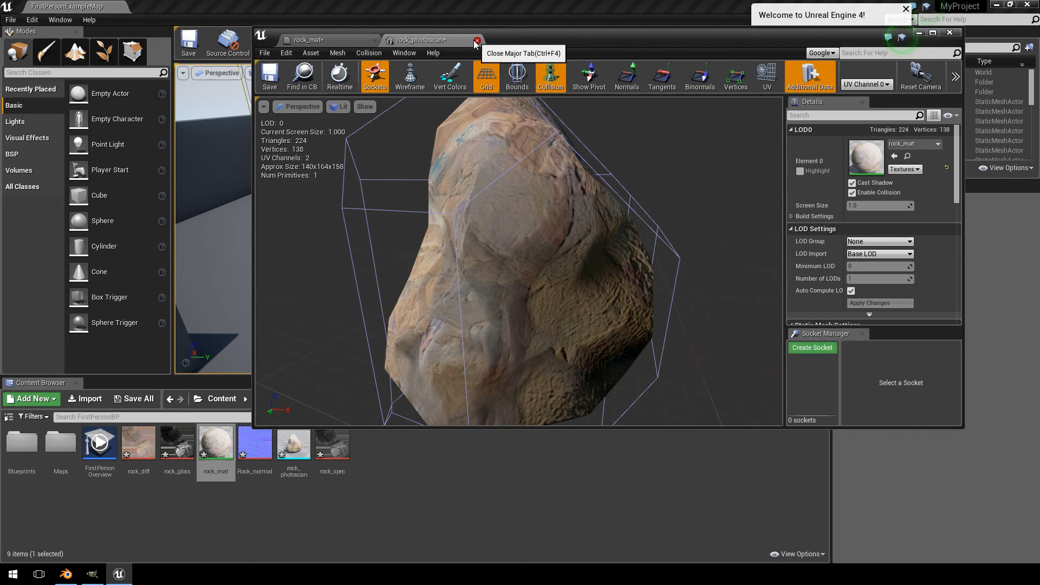
Step: Return to the level with rock_photoscan placed and start Play mode
{"action": "left_click", "coordinate": [475, 42]}
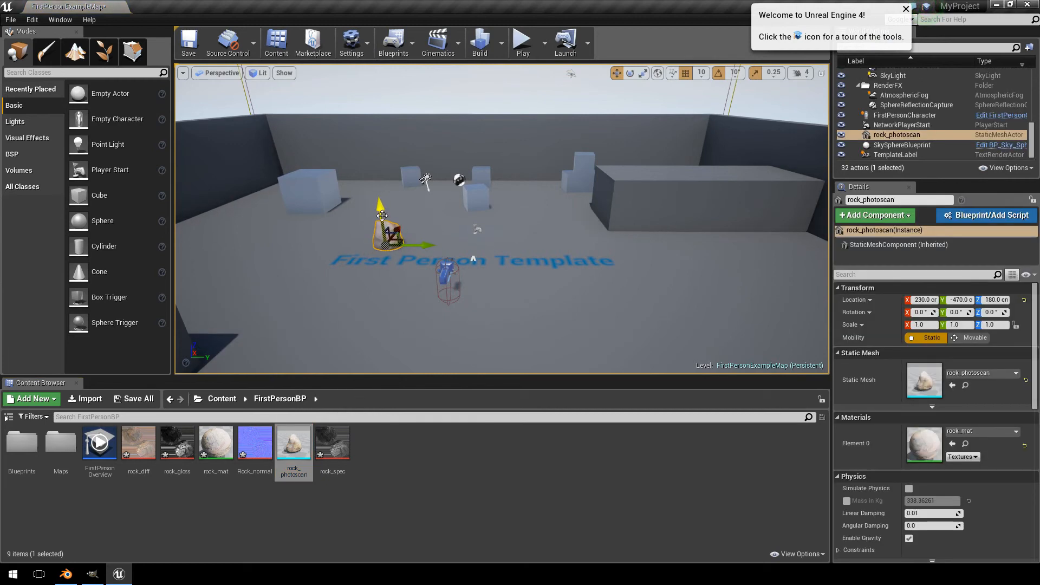
{"action": "mouse_move", "coordinate": [522, 42]}
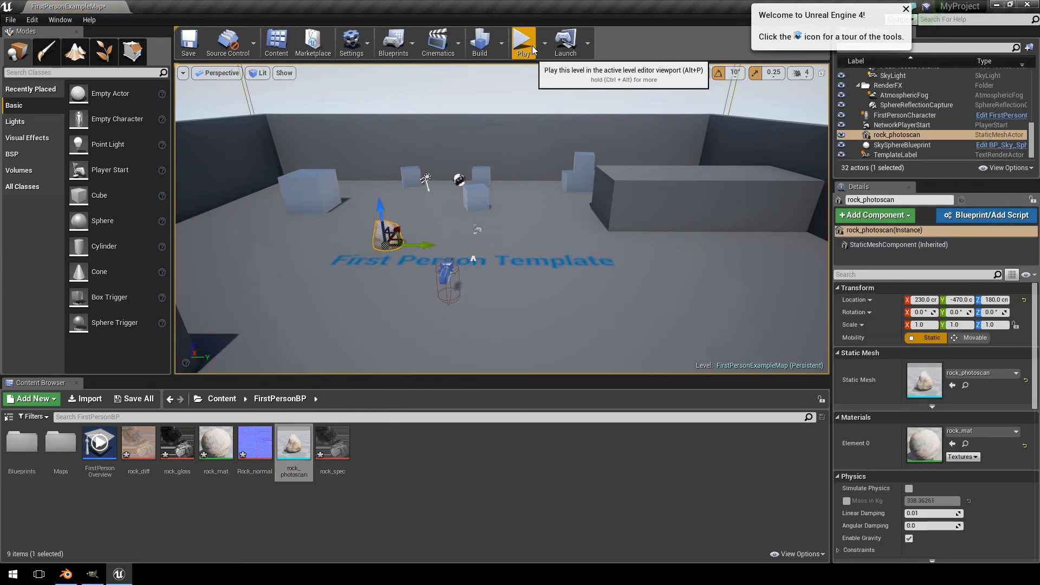
{"action": "left_click", "coordinate": [522, 40]}
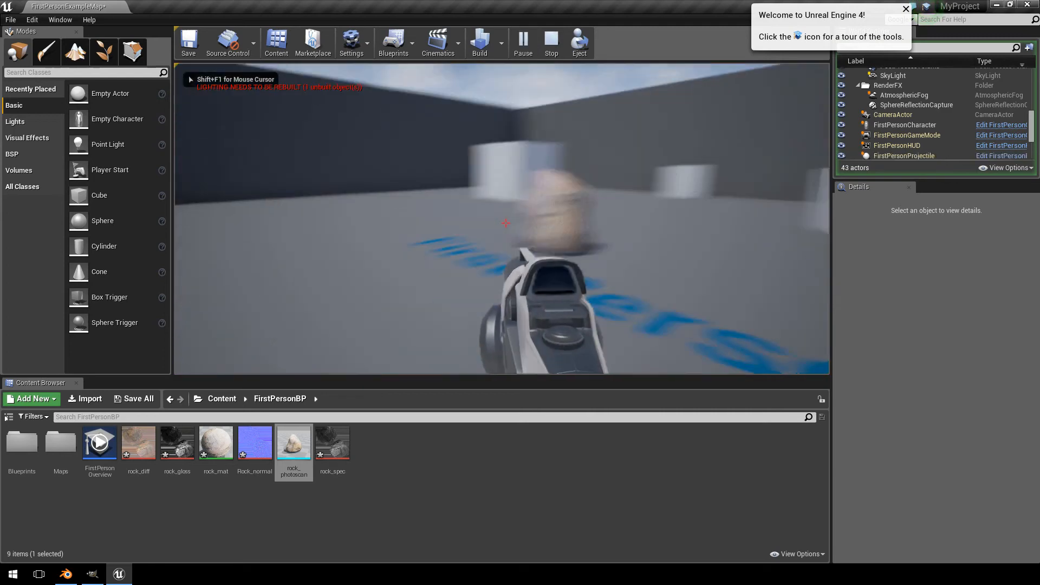